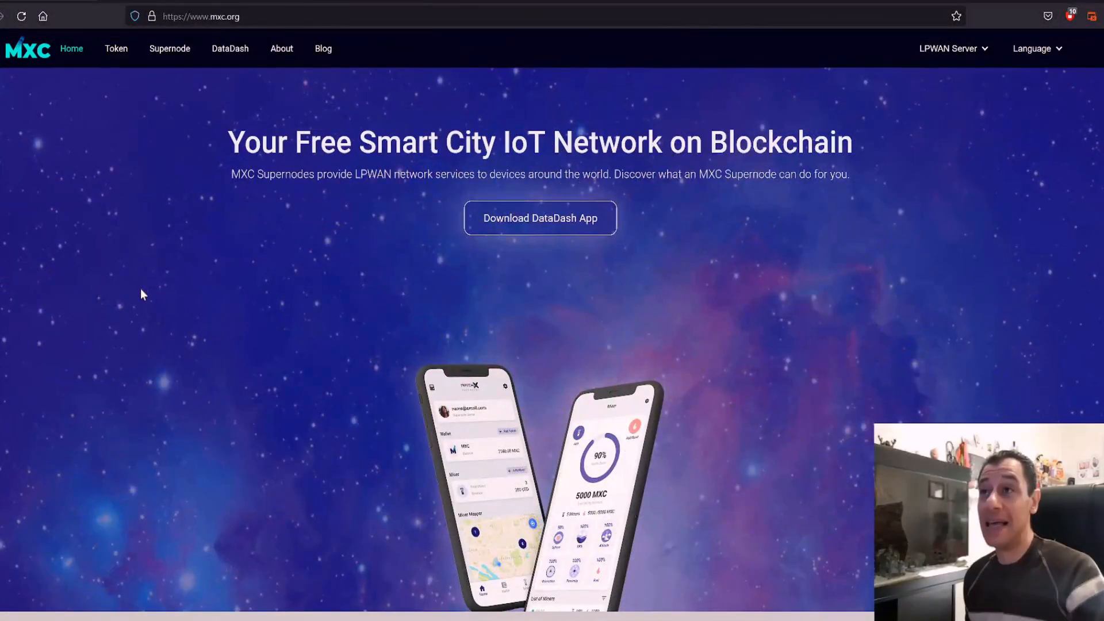
pyautogui.moveTo(331, 260)
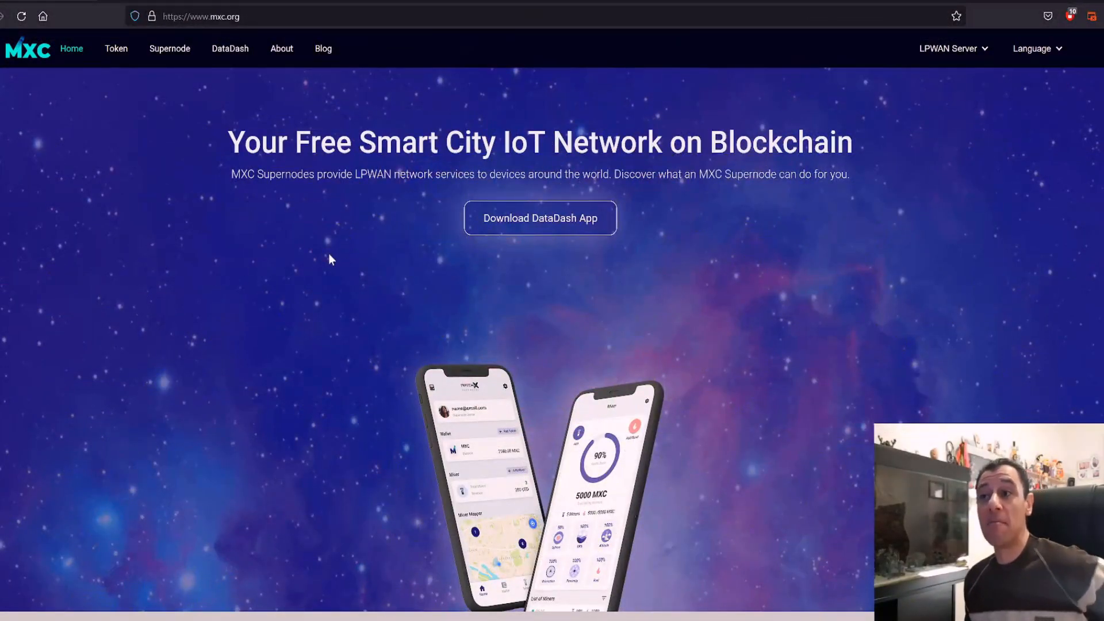
pyautogui.moveTo(200, 234)
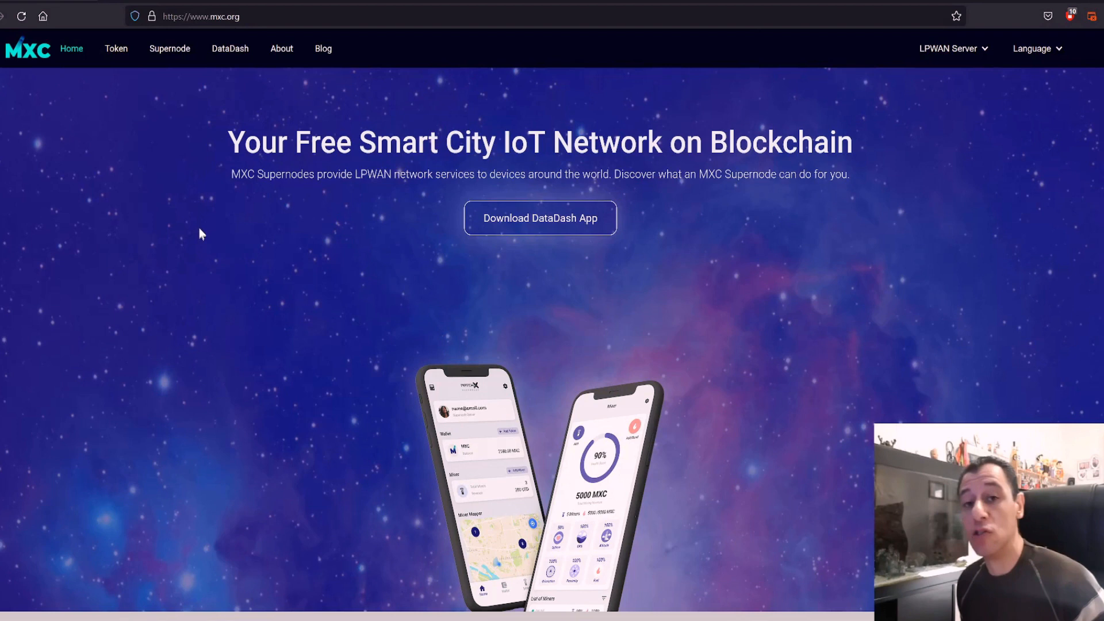
pyautogui.moveTo(261, 273)
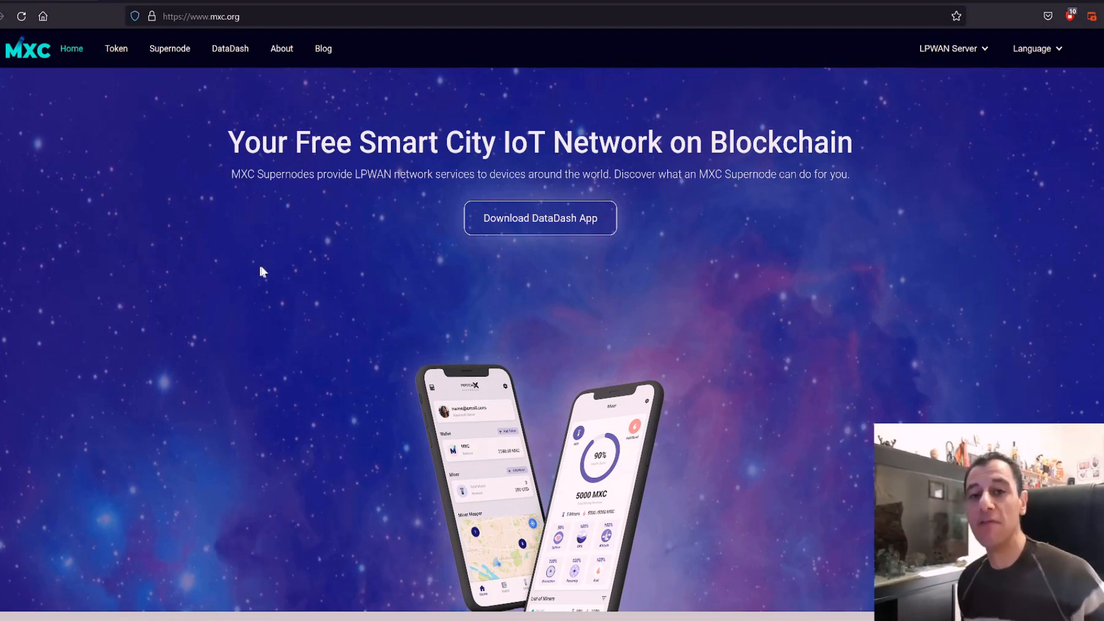
pyautogui.moveTo(294, 220)
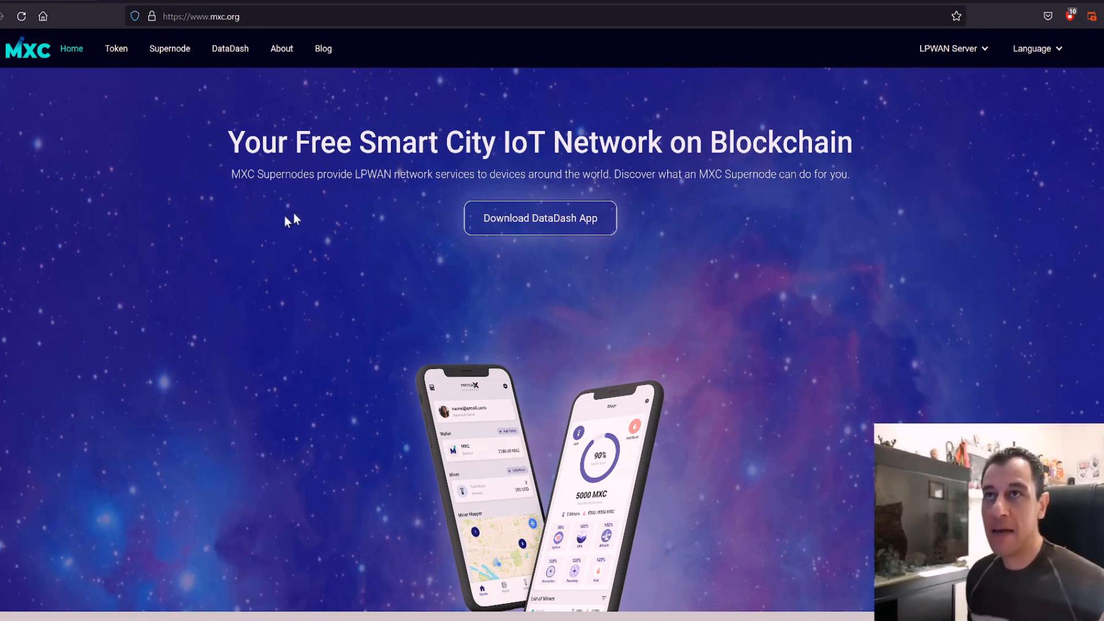
pyautogui.moveTo(77, 91)
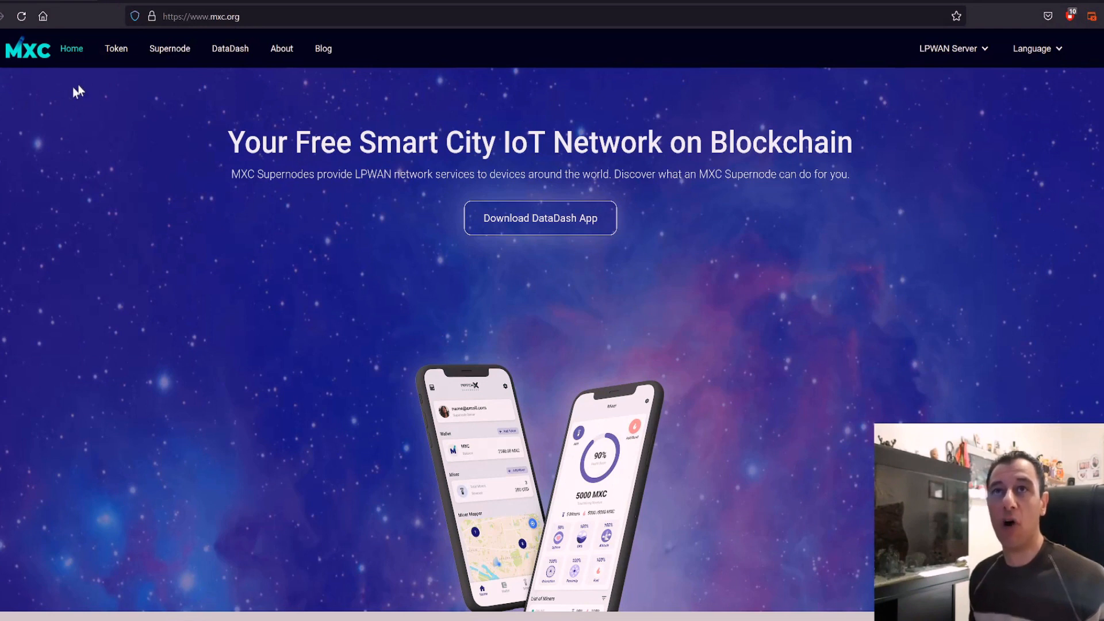
pyautogui.moveTo(335, 172)
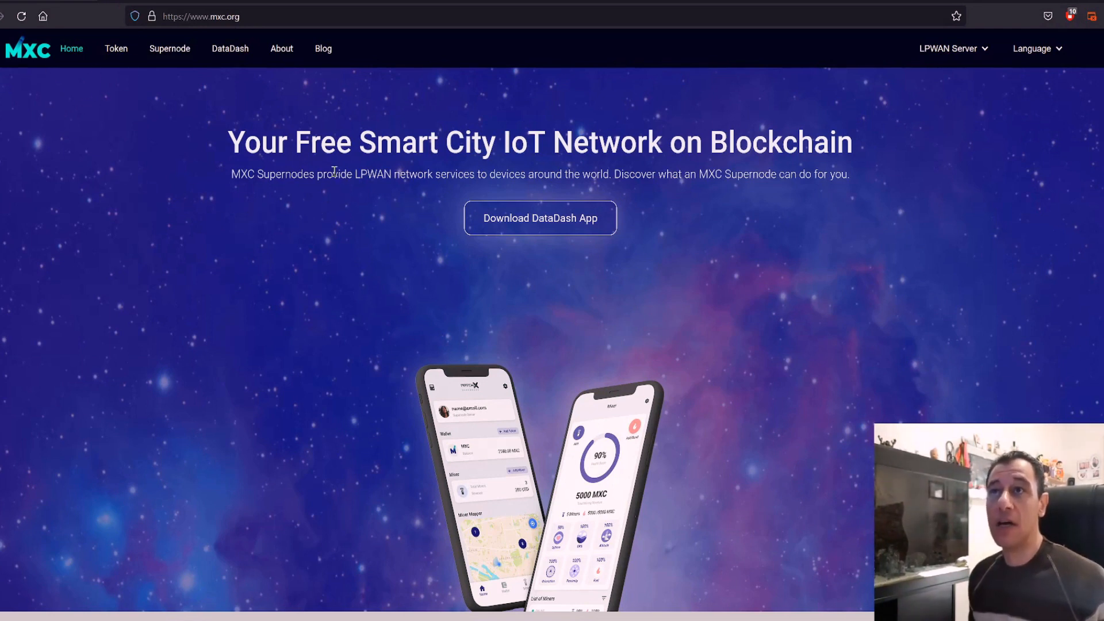
pyautogui.moveTo(636, 158)
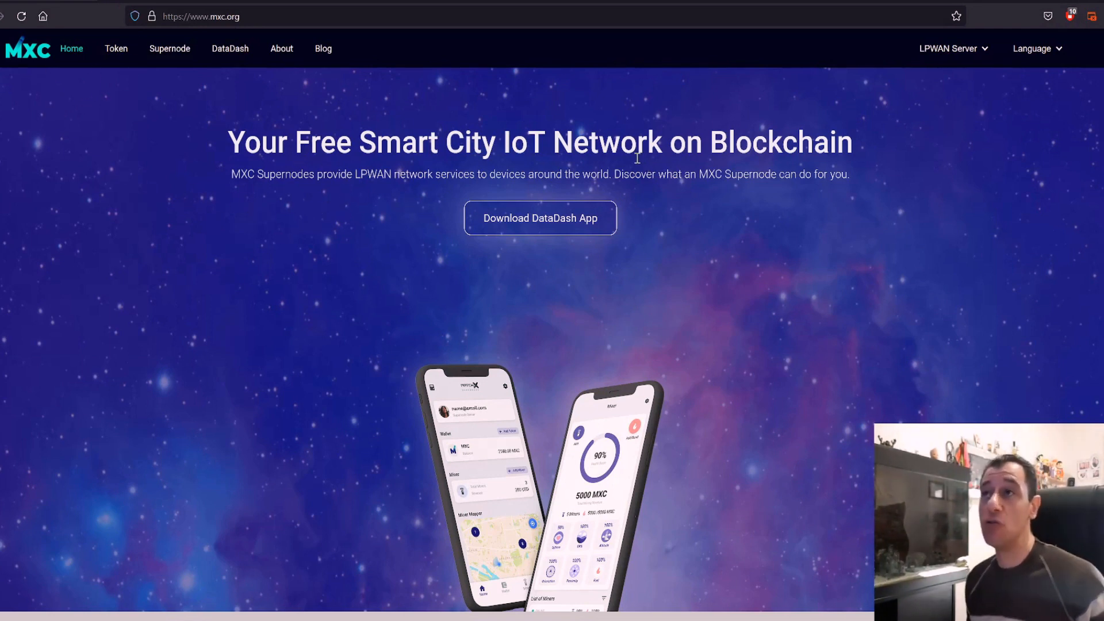
pyautogui.moveTo(590, 167)
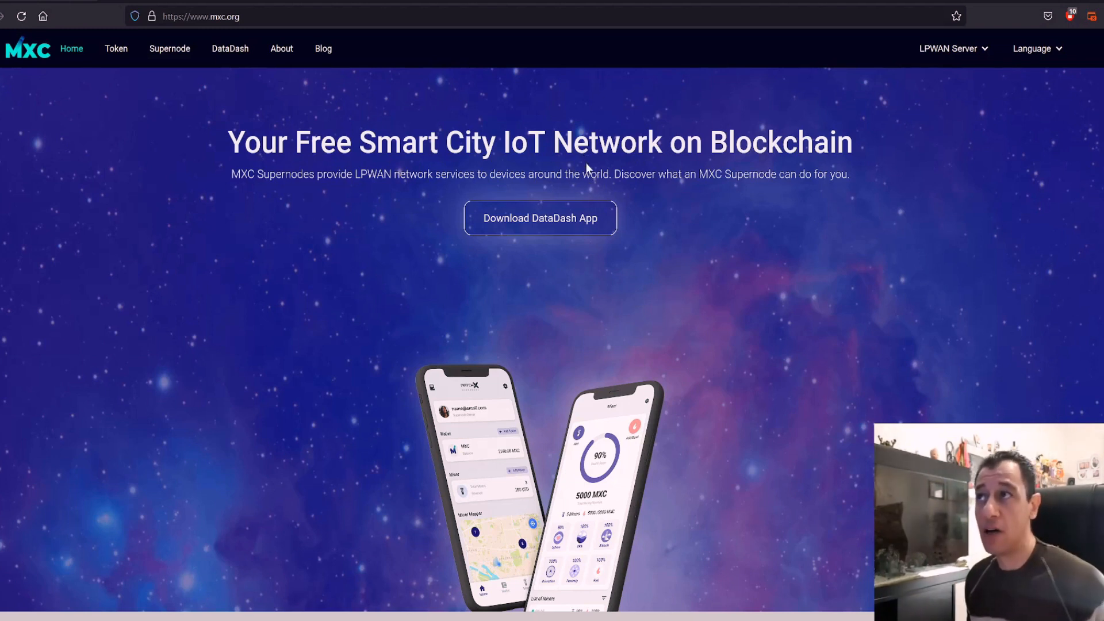
pyautogui.moveTo(280, 204)
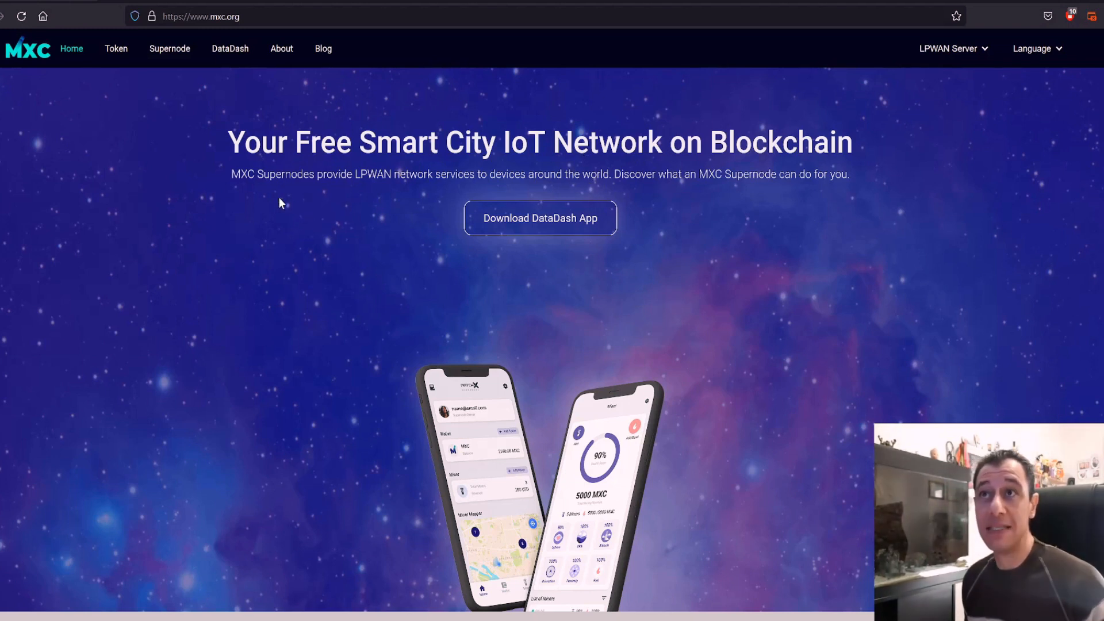
pyautogui.moveTo(360, 195)
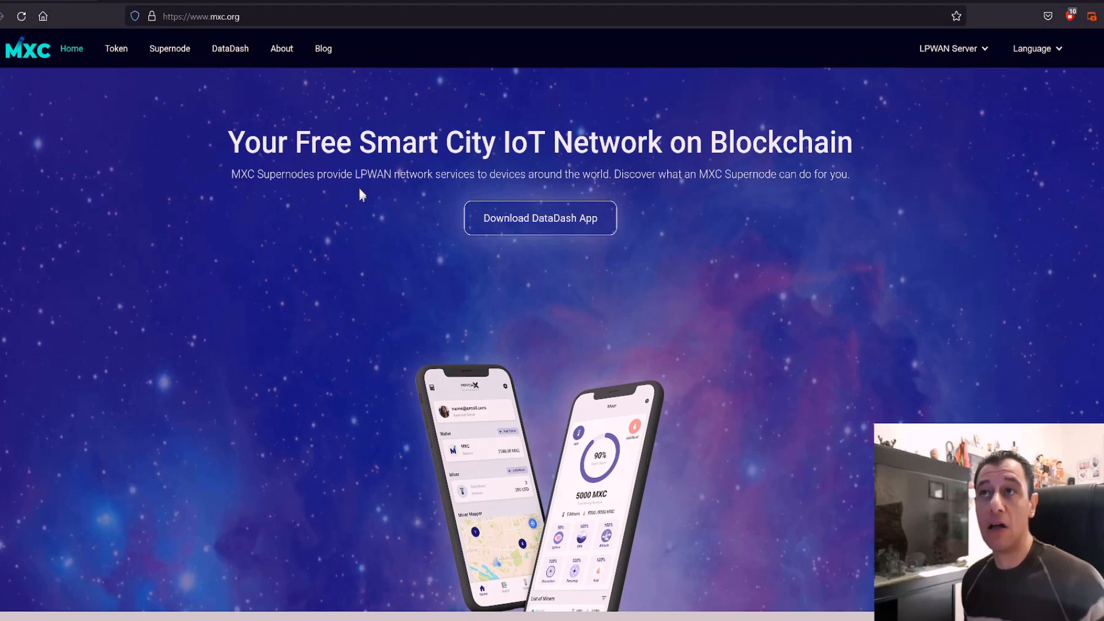
pyautogui.moveTo(386, 188)
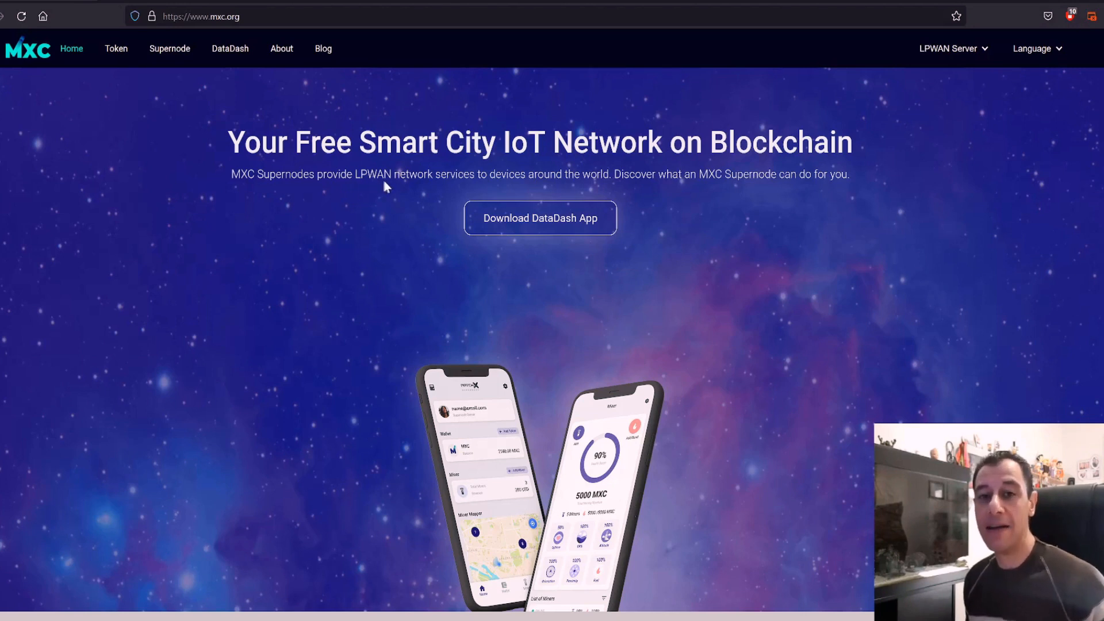
pyautogui.moveTo(559, 192)
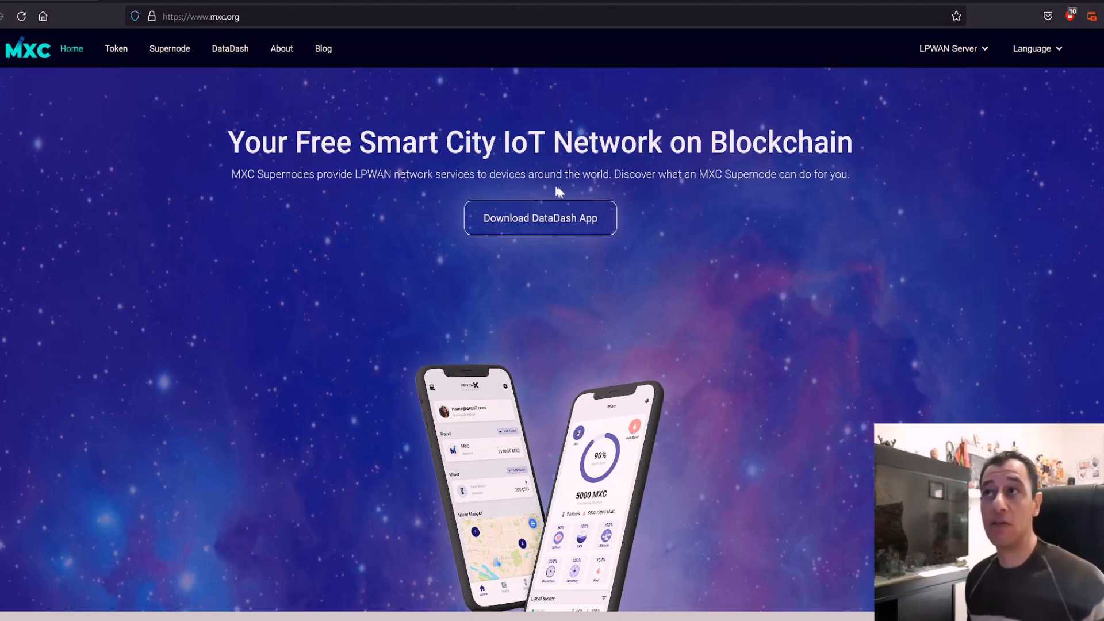
pyautogui.moveTo(729, 192)
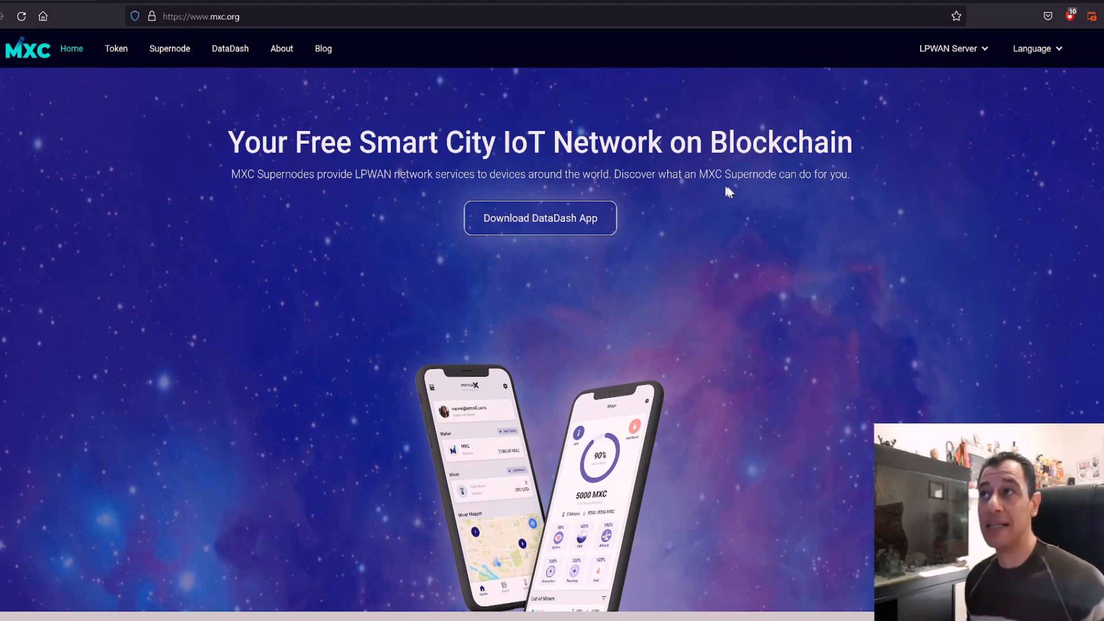
# Scroll the mxc.org home page past M2M Token and Staking to MXC Mining Hardware by MatchX.
pyautogui.scroll(-3)
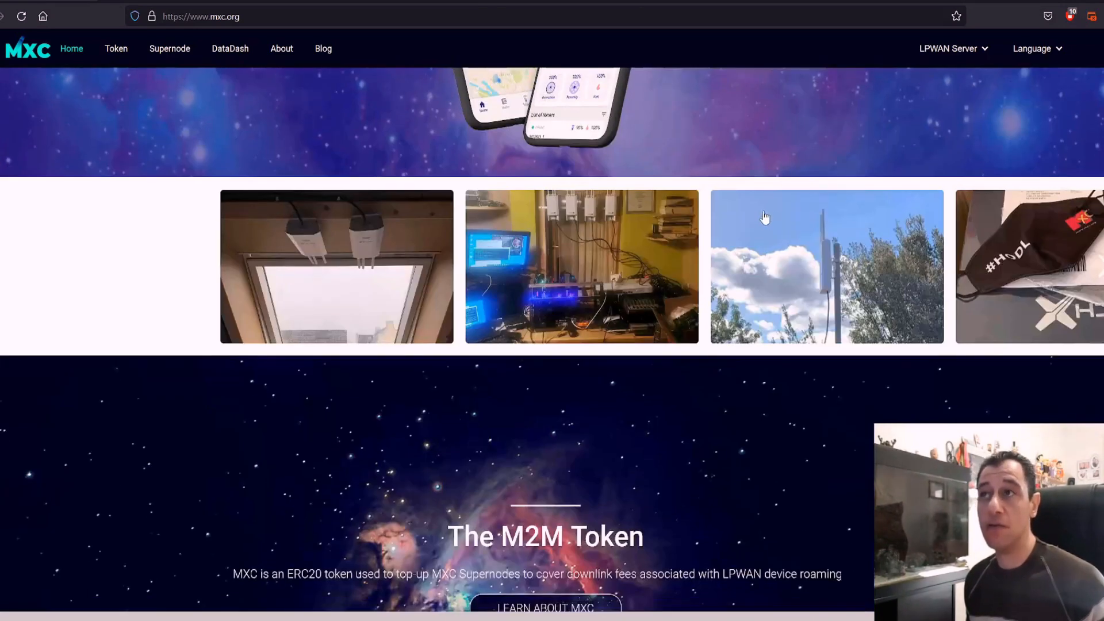
pyautogui.scroll(3)
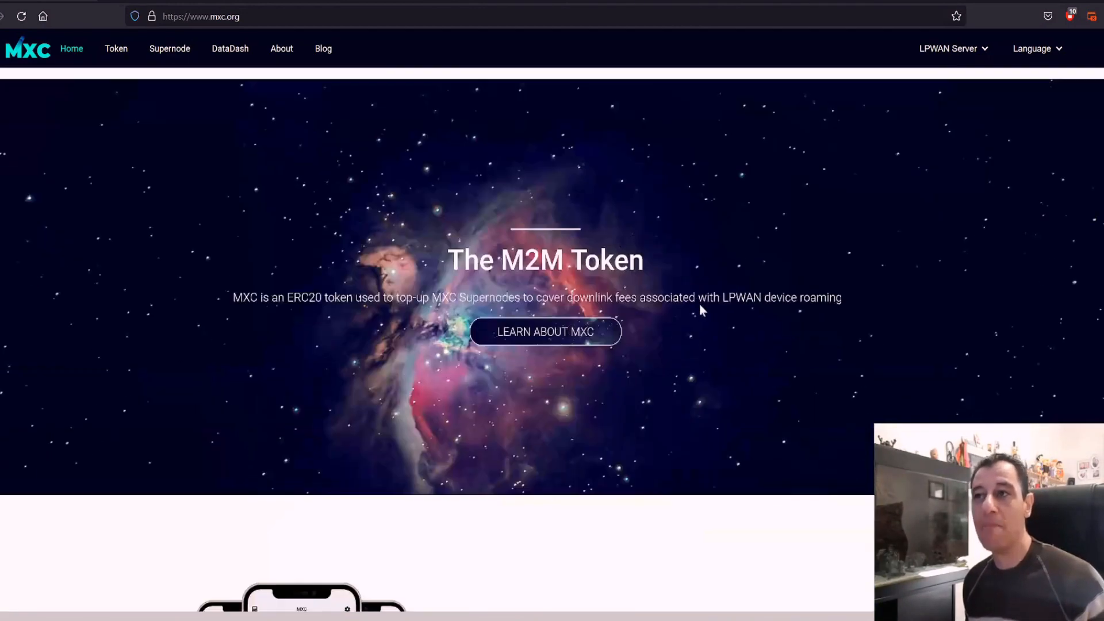
pyautogui.scroll(-3)
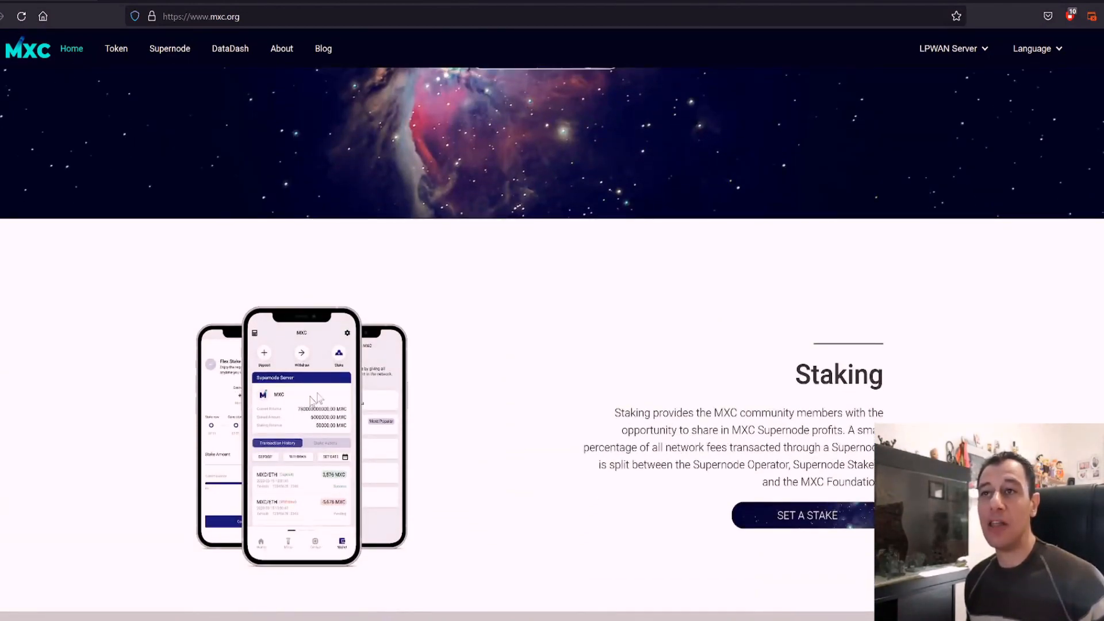
pyautogui.moveTo(493, 340)
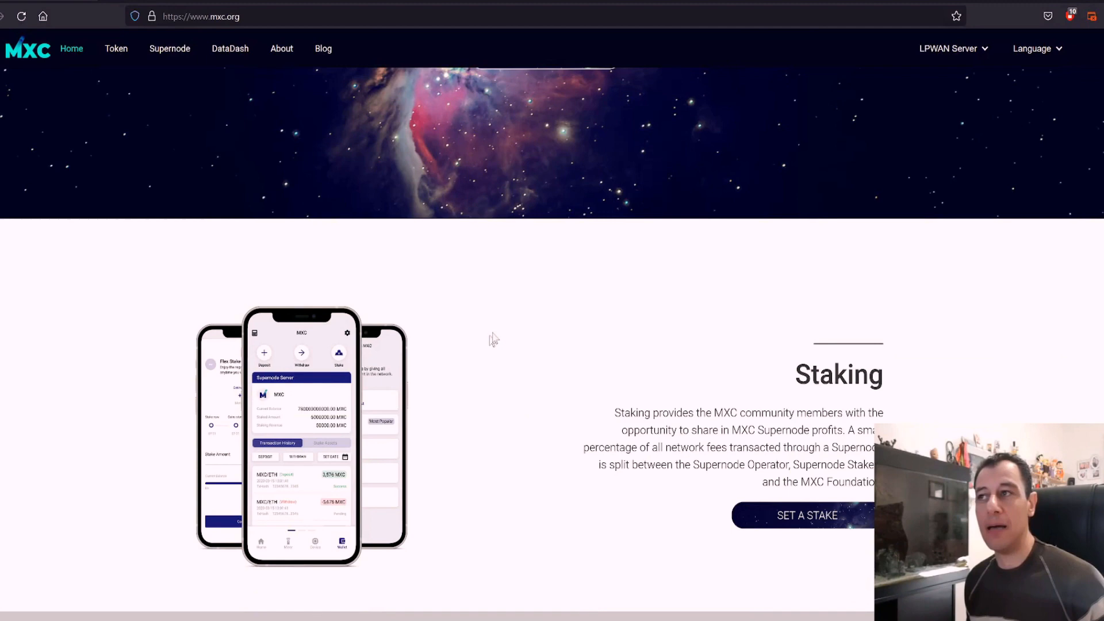
pyautogui.scroll(-3)
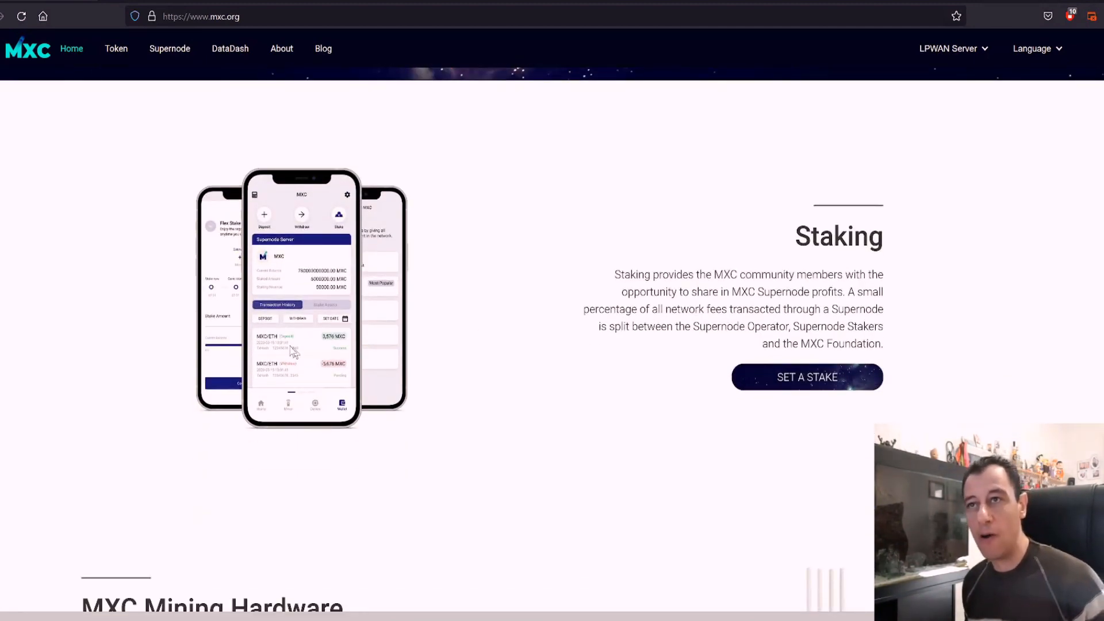
pyautogui.scroll(-3)
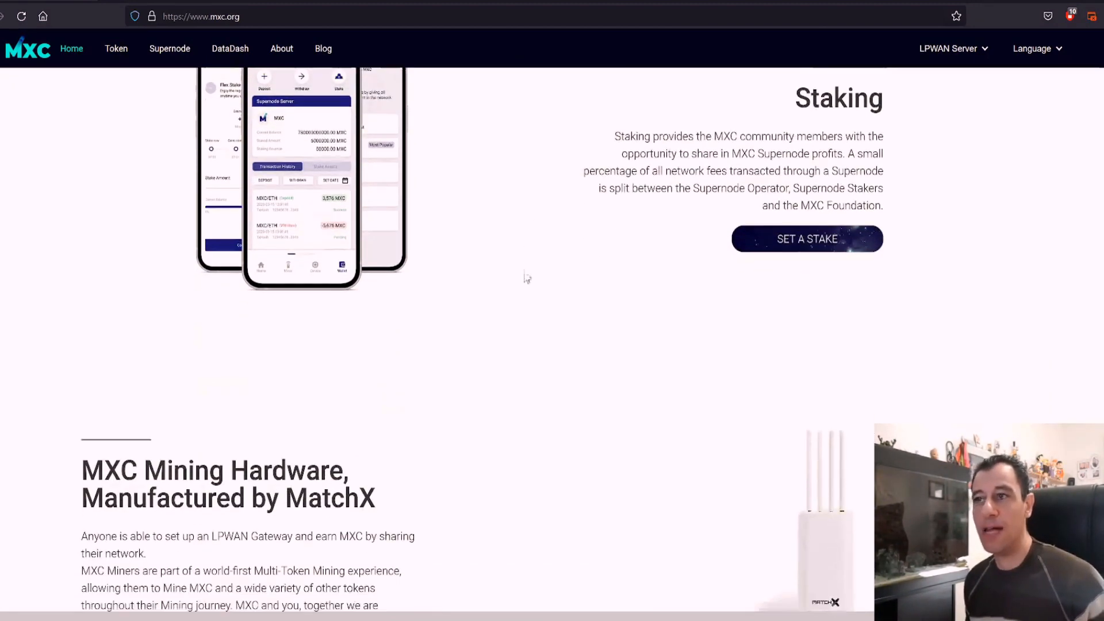
pyautogui.scroll(-3)
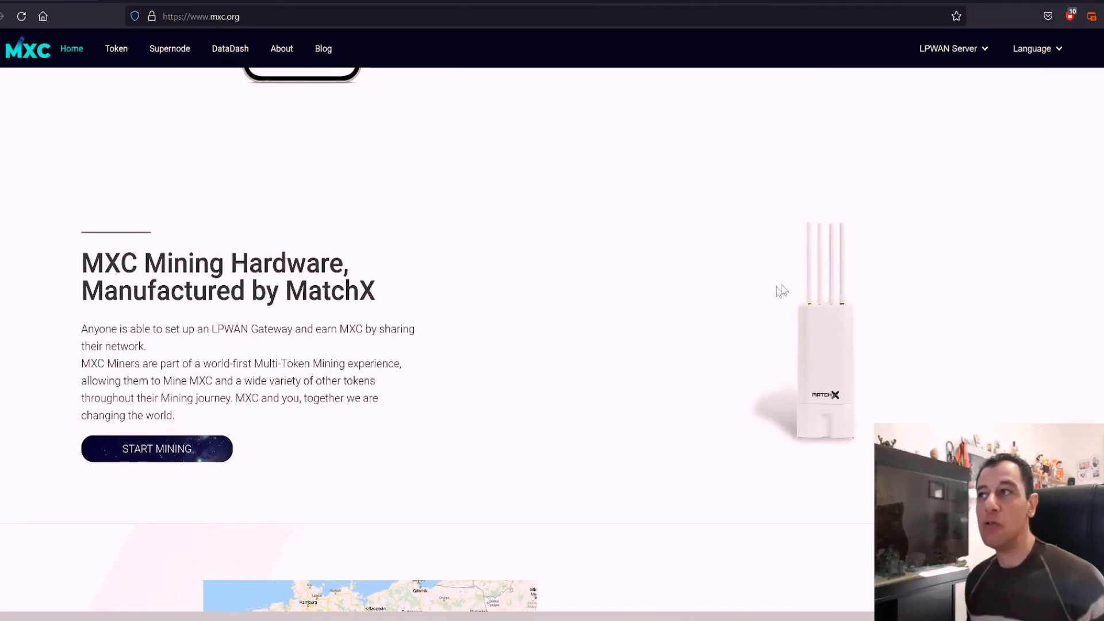
pyautogui.moveTo(809, 511)
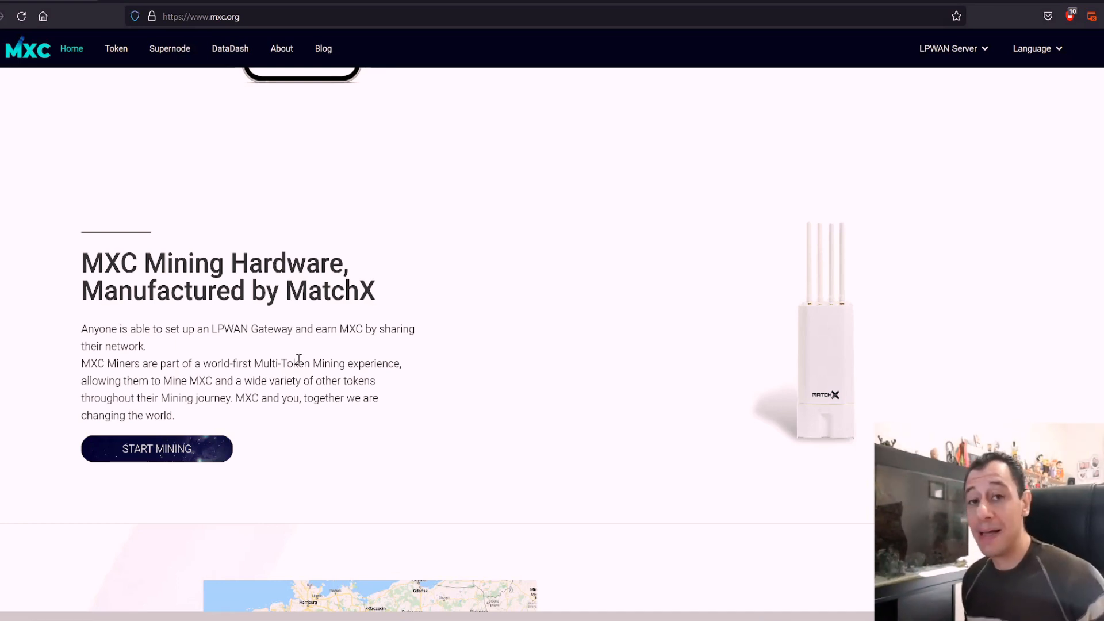
pyautogui.moveTo(590, 370)
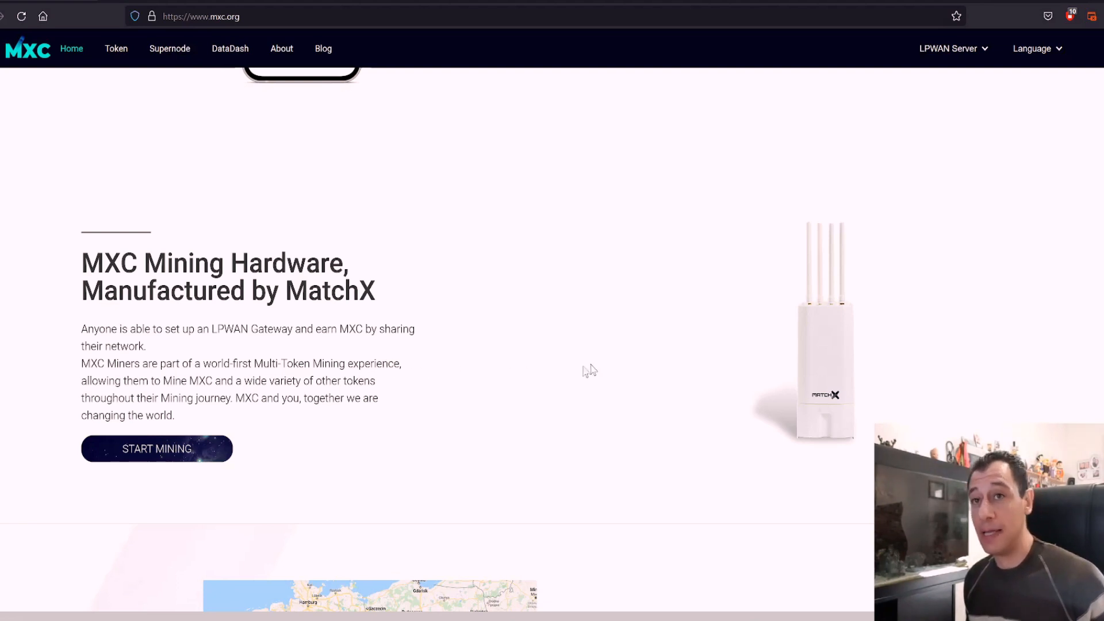
pyautogui.moveTo(130, 435)
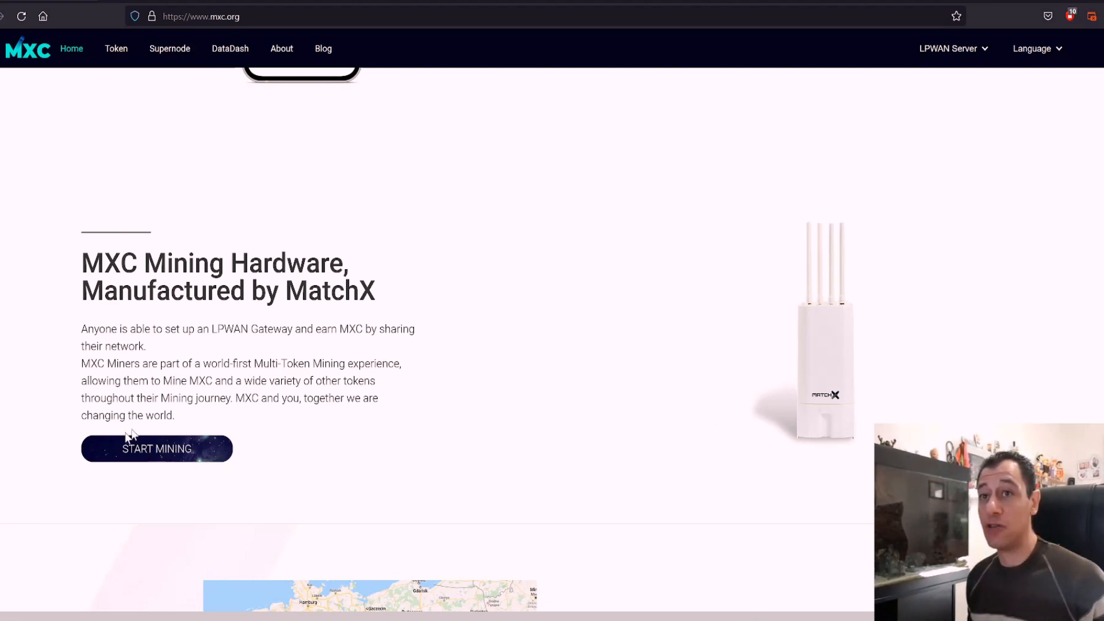
pyautogui.moveTo(646, 396)
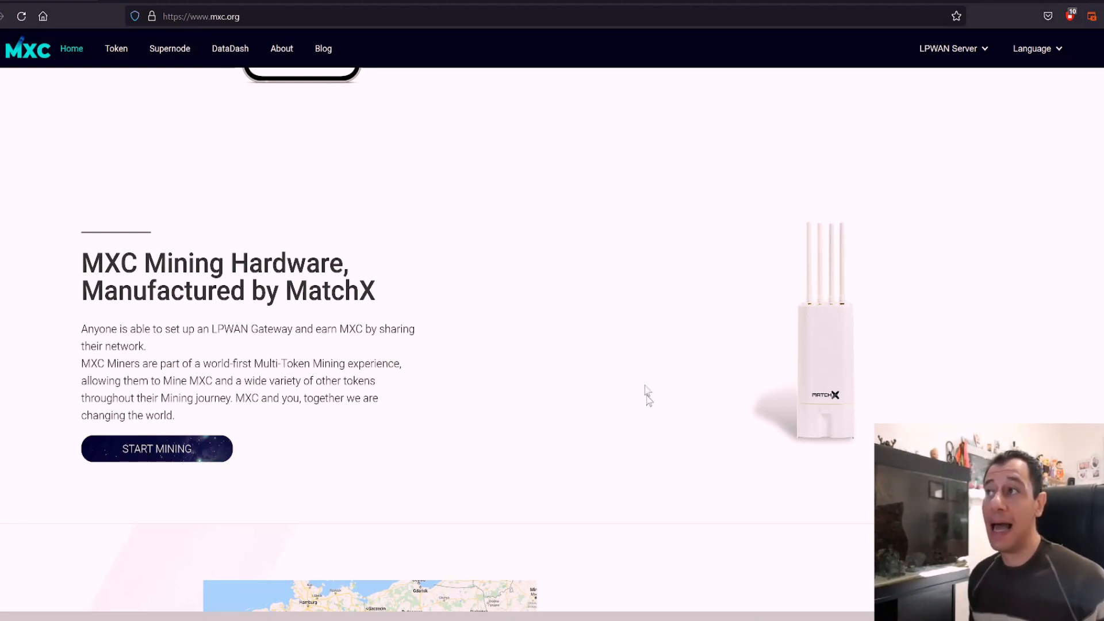
pyautogui.moveTo(806, 201)
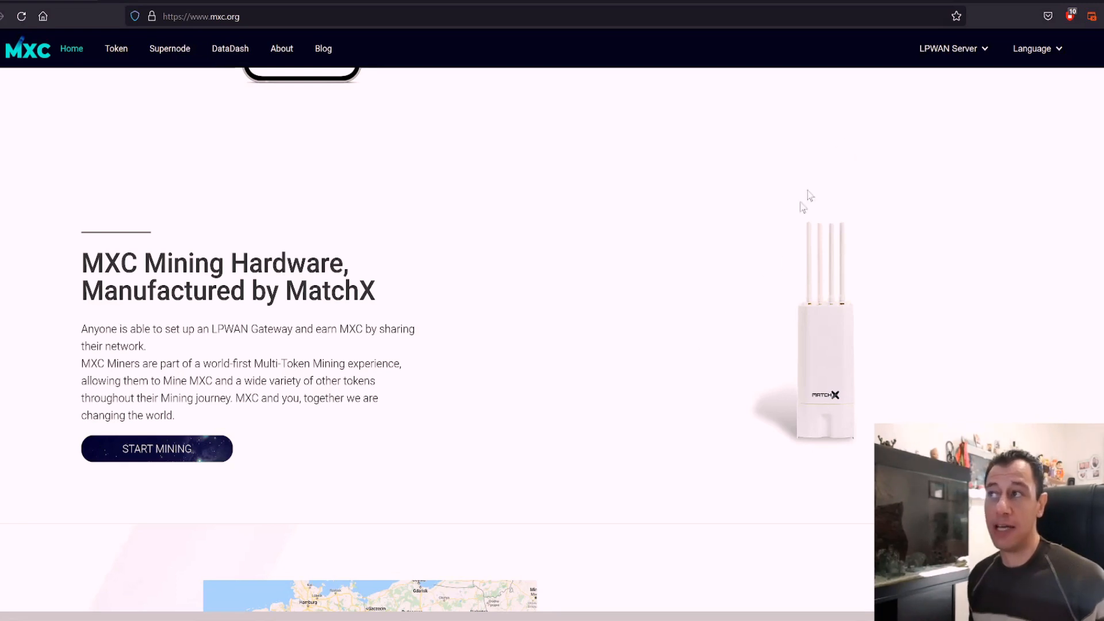
pyautogui.moveTo(838, 316)
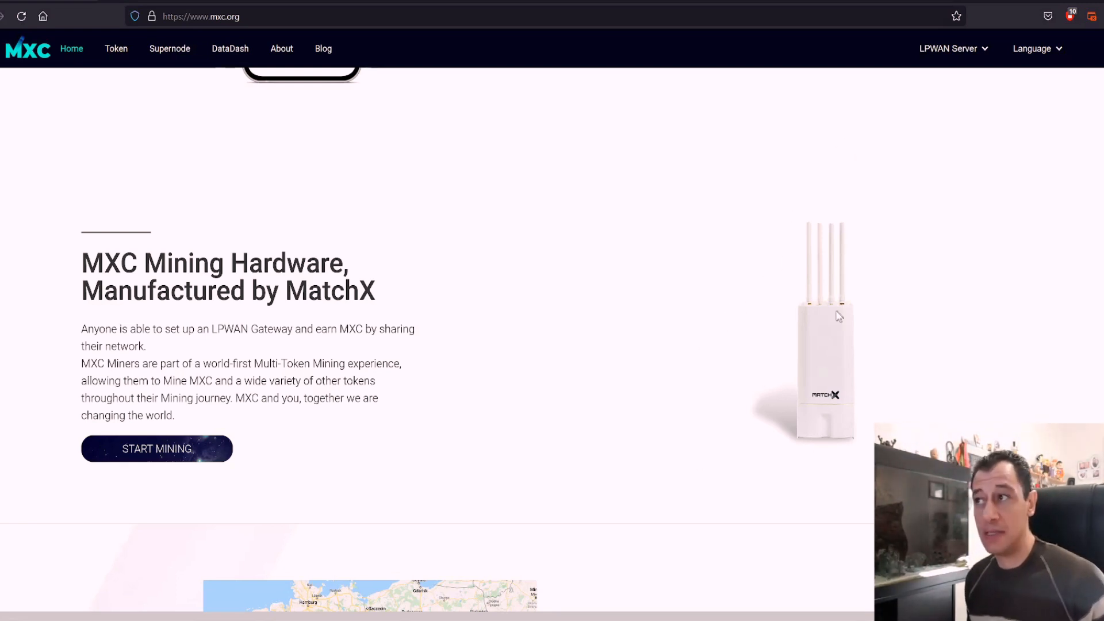
# Scroll past Public Network Coverage and Recent Update down to the MXC Supporters section.
pyautogui.scroll(-3)
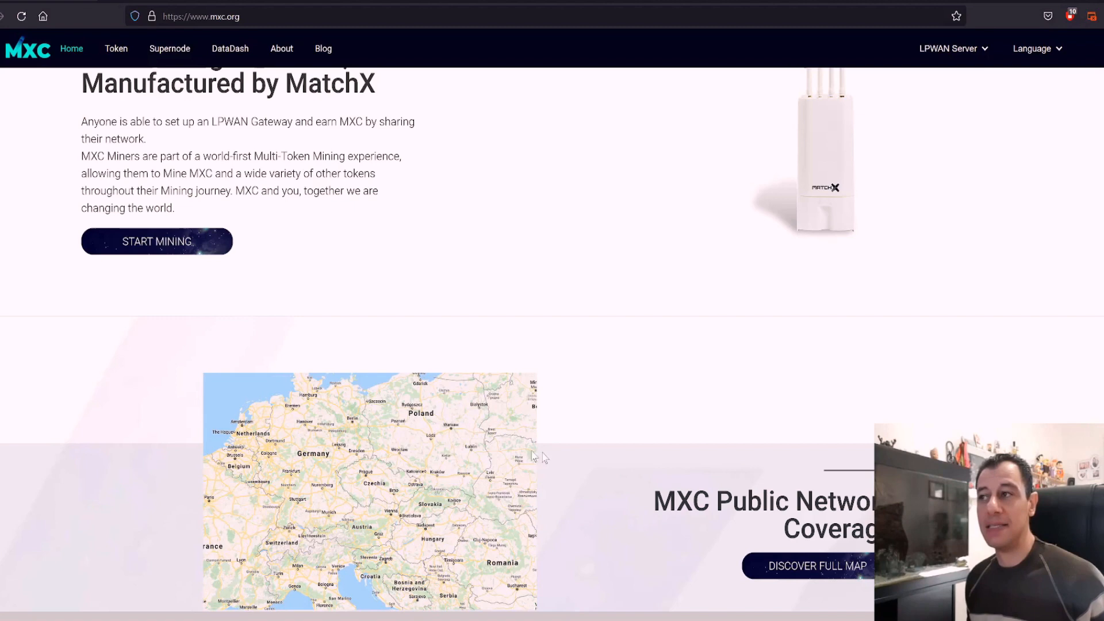
pyautogui.scroll(-3)
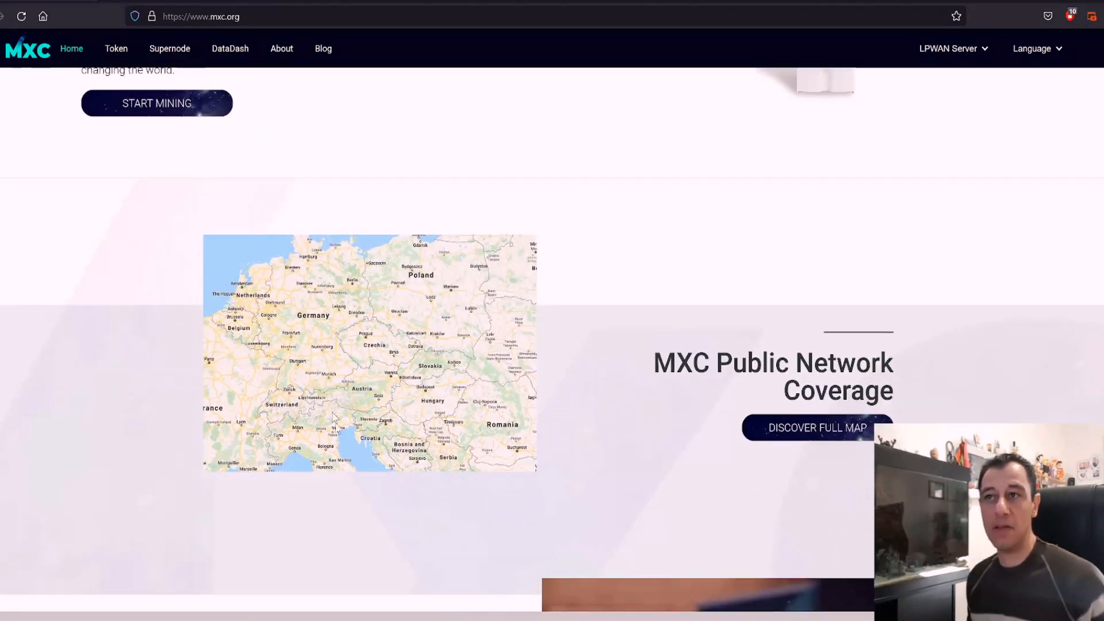
pyautogui.moveTo(324, 324)
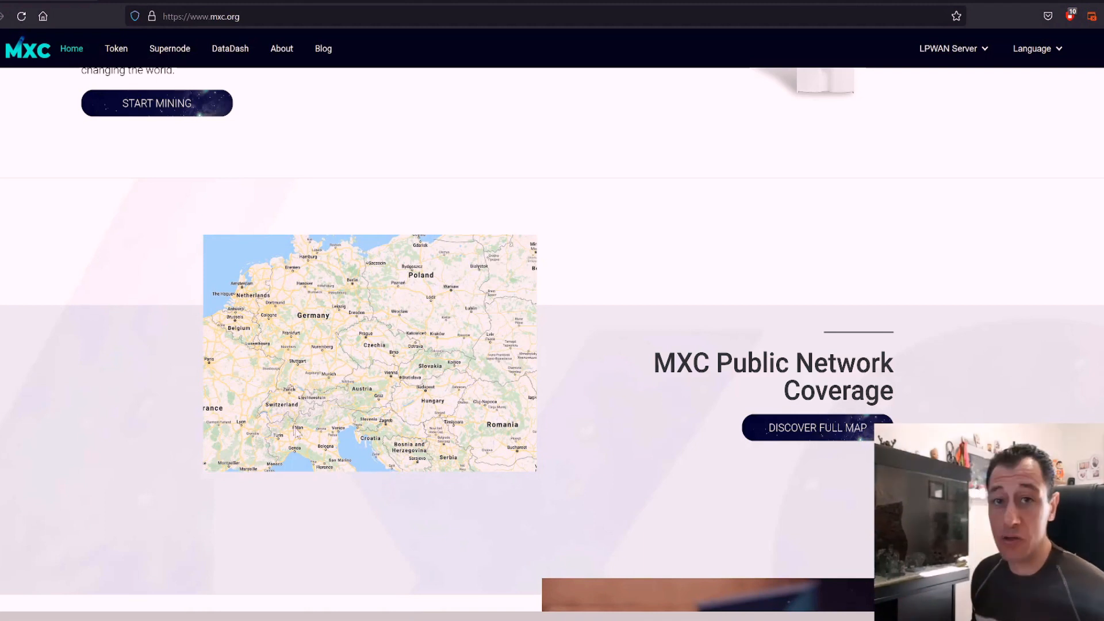
pyautogui.moveTo(577, 348)
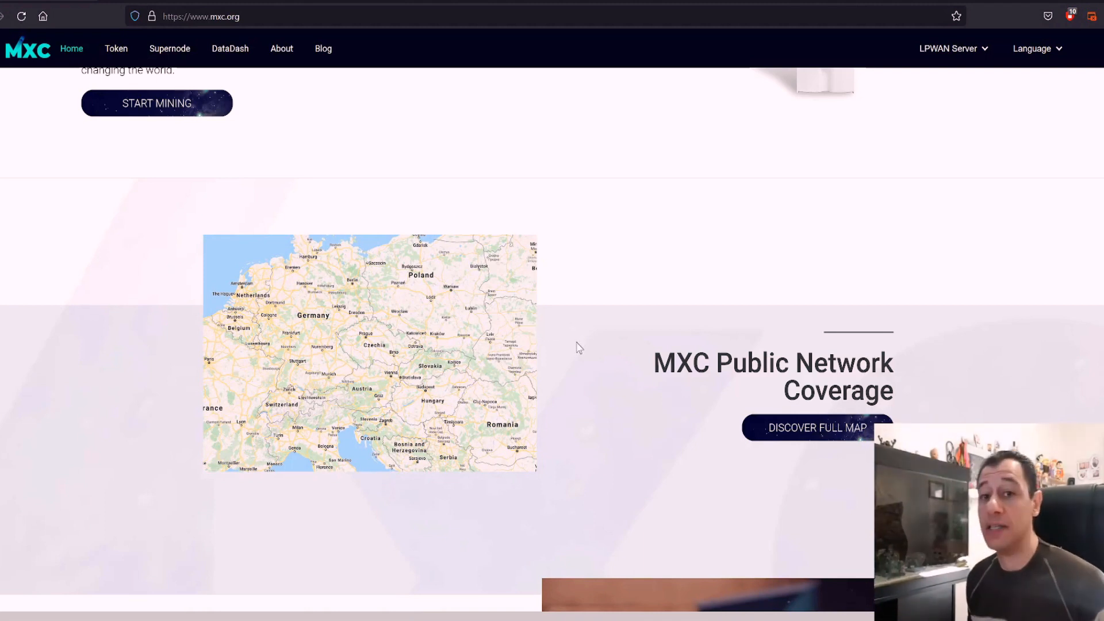
pyautogui.moveTo(586, 353)
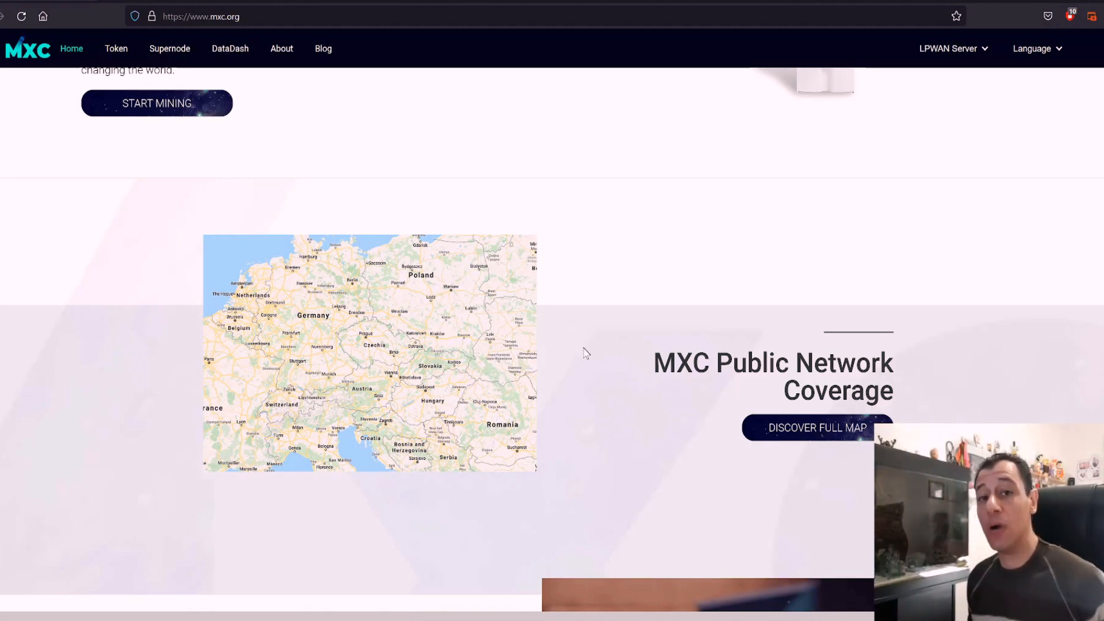
pyautogui.moveTo(633, 387)
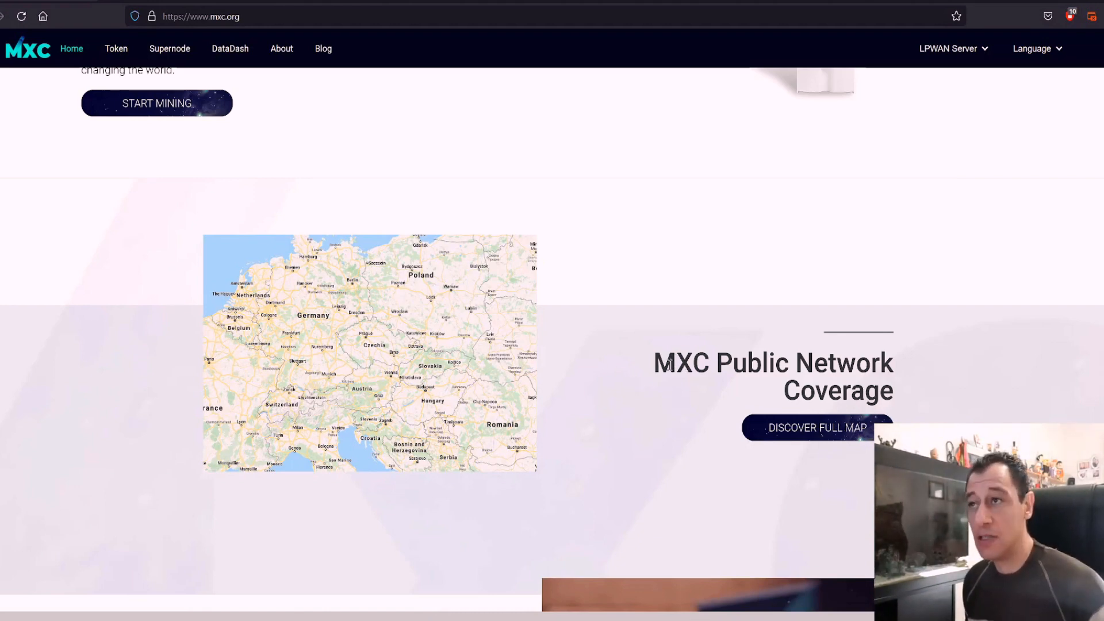
pyautogui.scroll(-3)
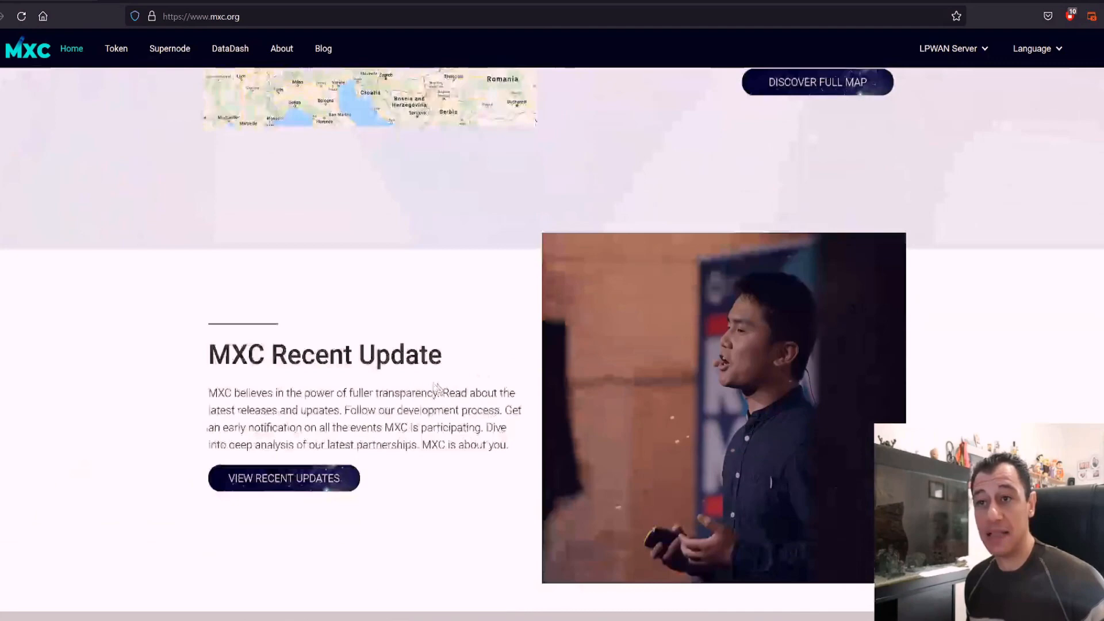
pyautogui.scroll(-3)
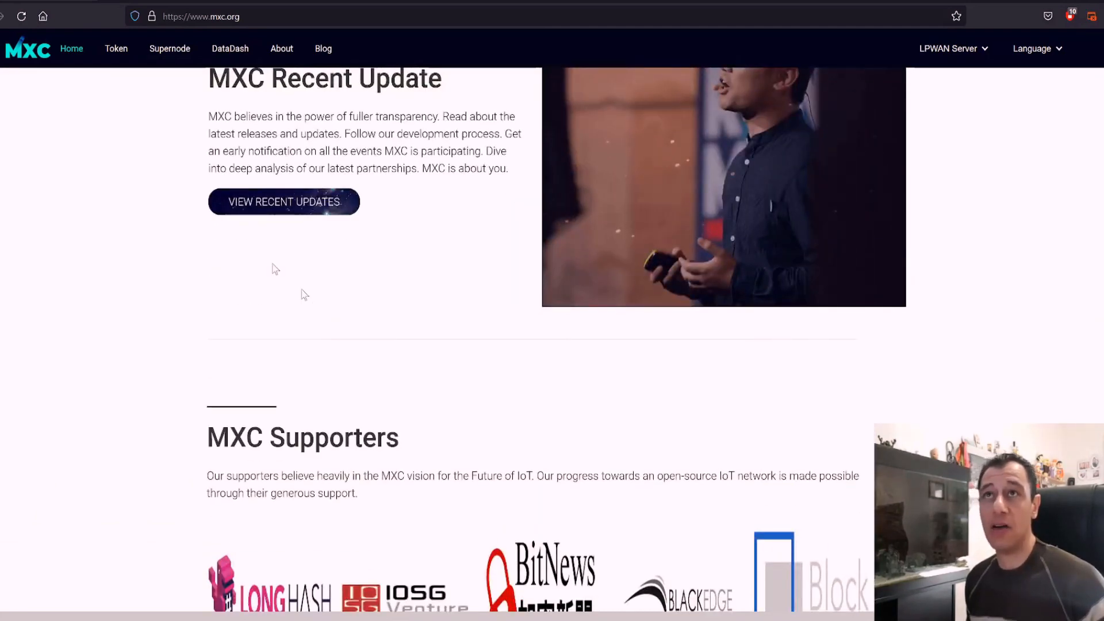
pyautogui.moveTo(128, 12)
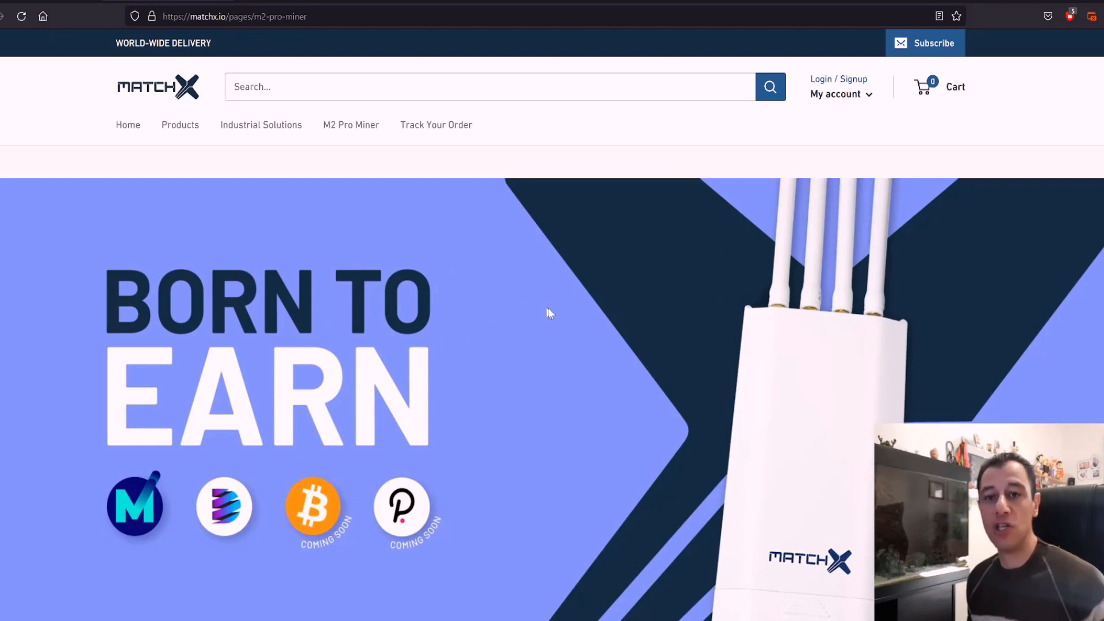
pyautogui.moveTo(885, 358)
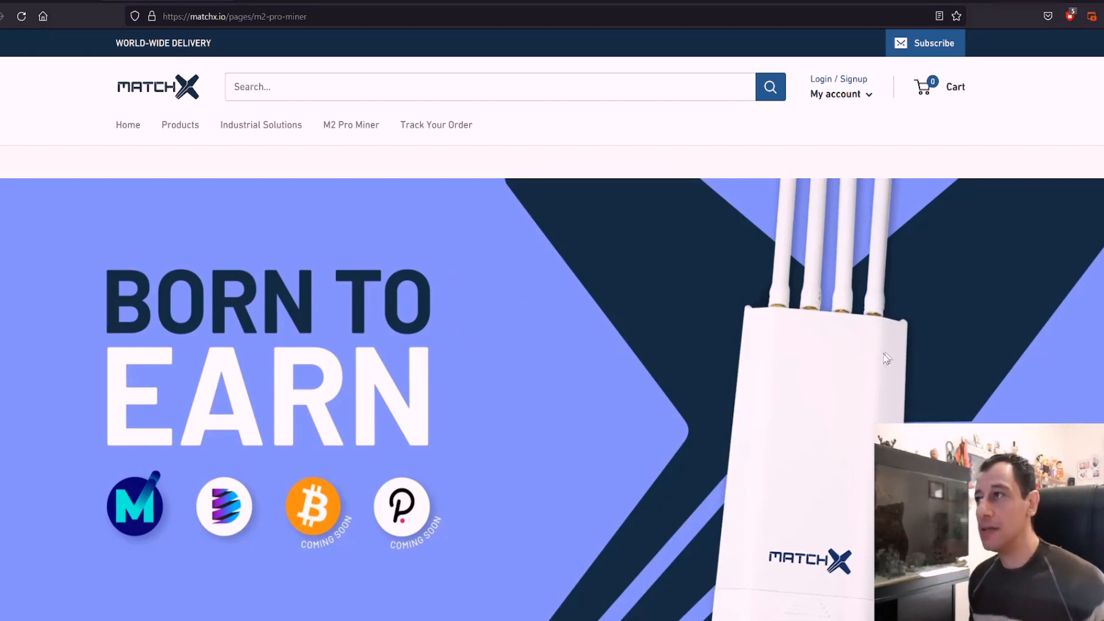
pyautogui.moveTo(861, 297)
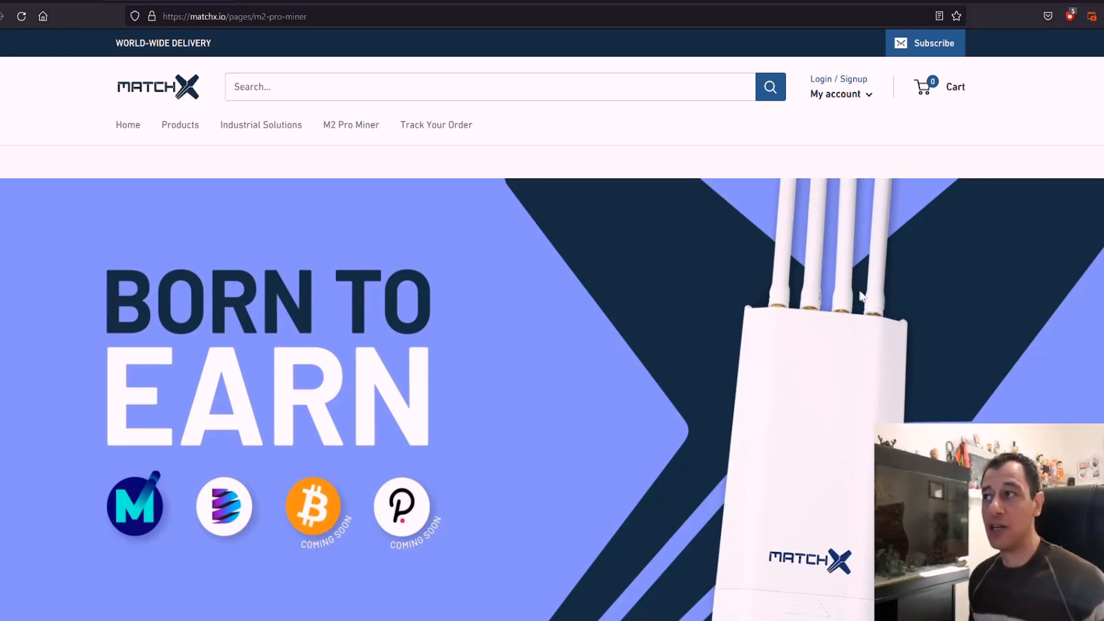
pyautogui.moveTo(853, 266)
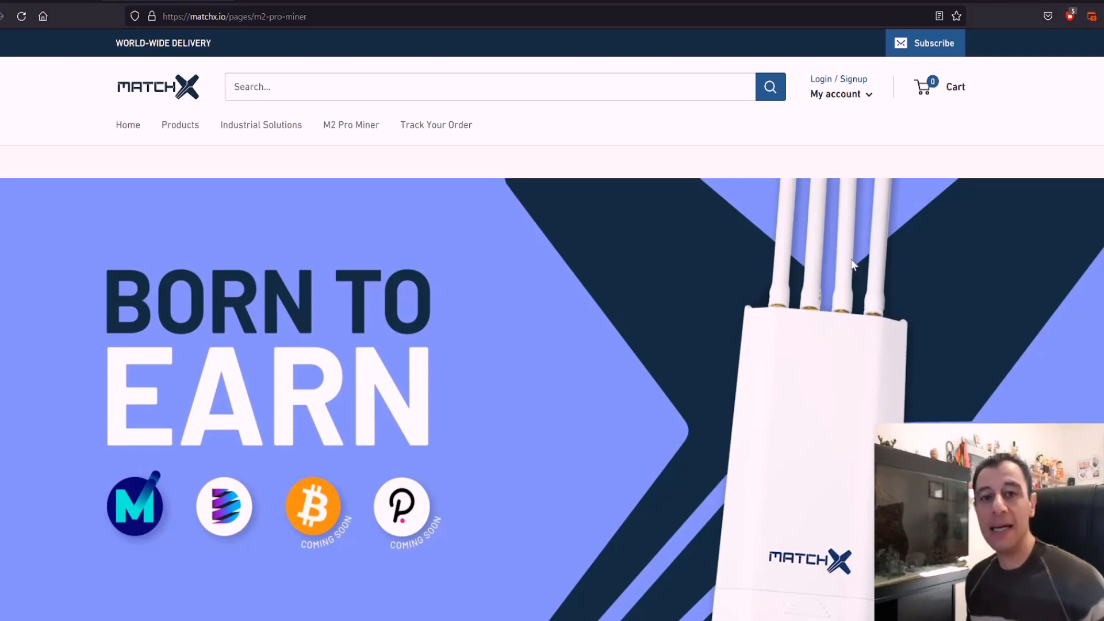
# Scroll through the M2 Pro Miner 'Born to Earn' hero banner on matchx.io.
pyautogui.scroll(-3)
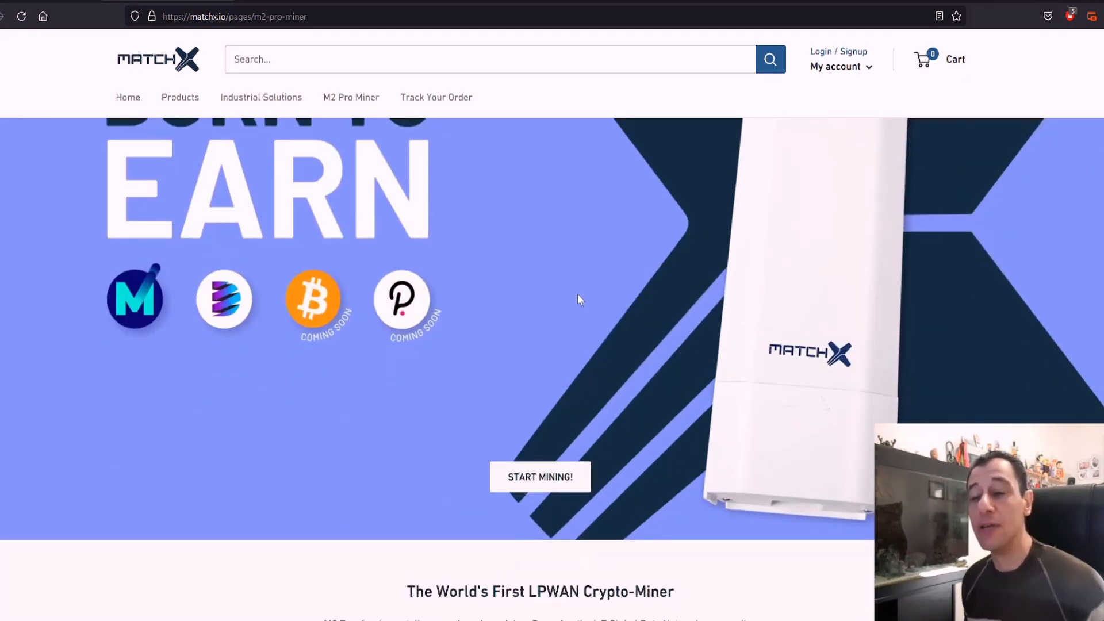
pyautogui.scroll(-3)
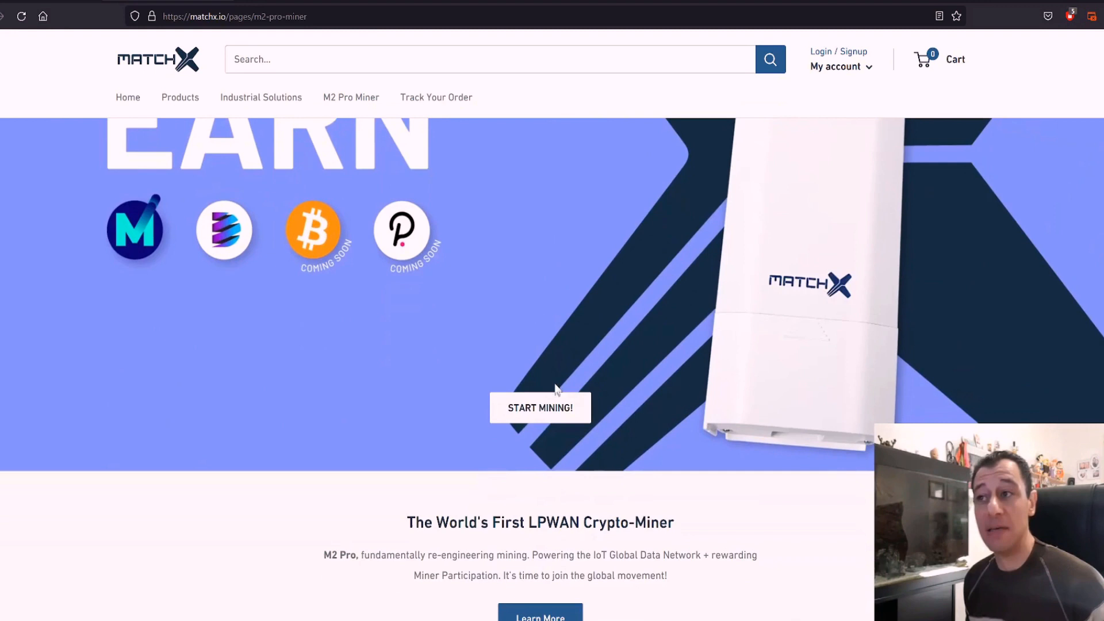
pyautogui.scroll(3)
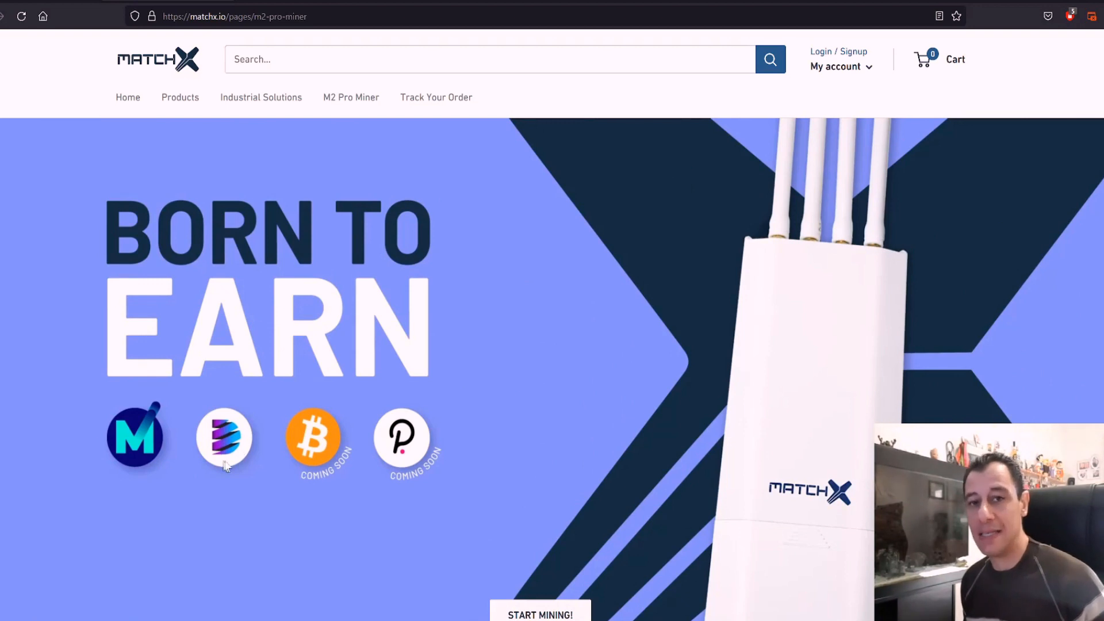
pyautogui.moveTo(226, 456)
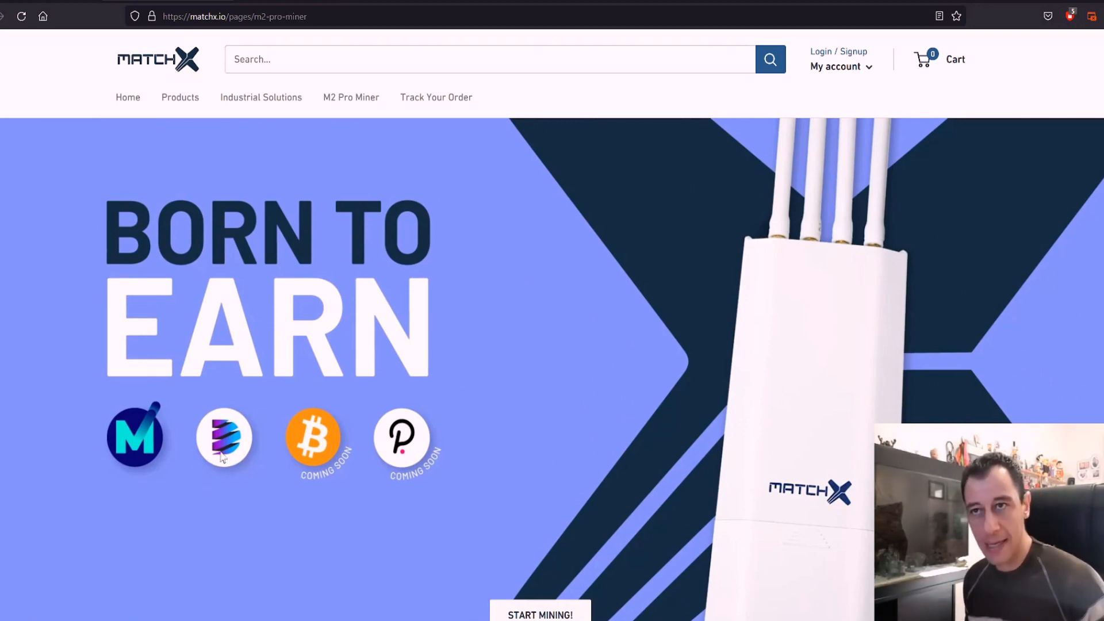
pyautogui.moveTo(161, 459)
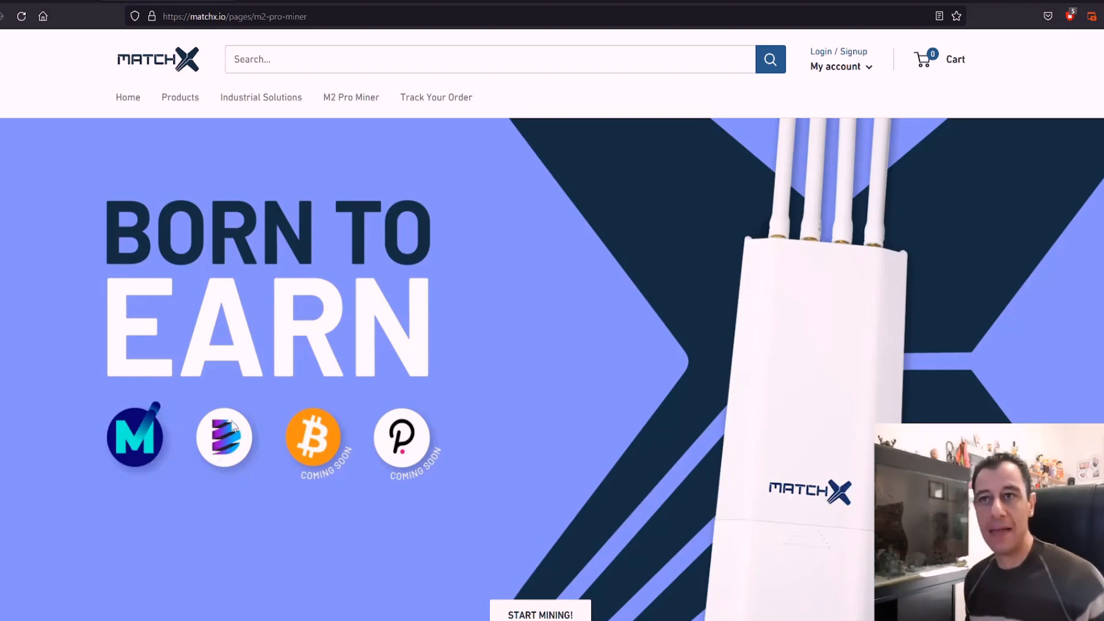
pyautogui.moveTo(803, 442)
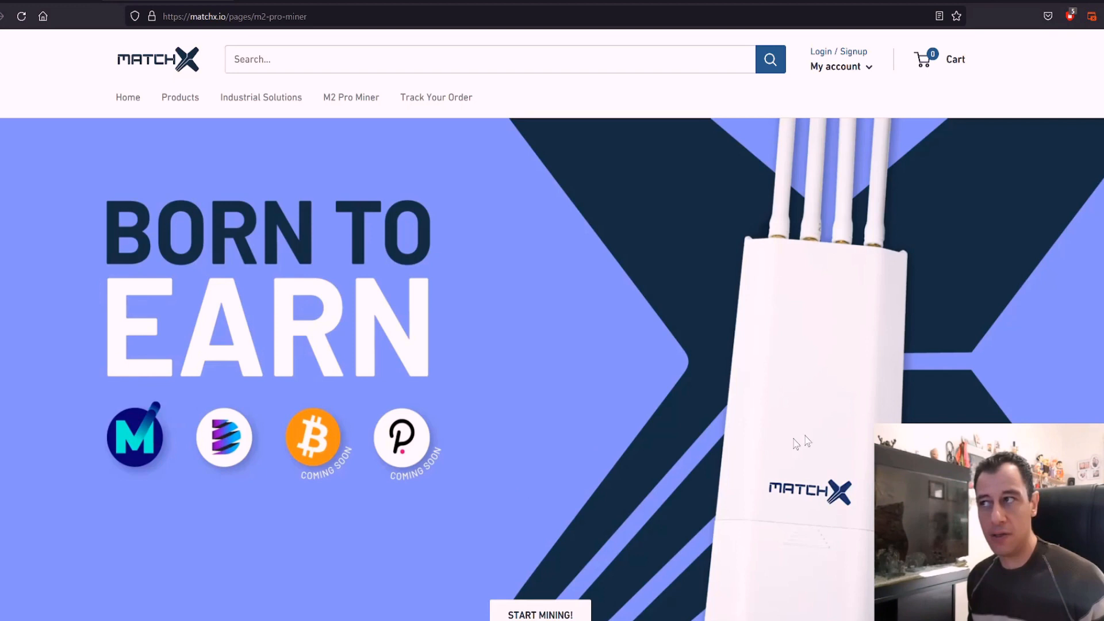
pyautogui.moveTo(326, 484)
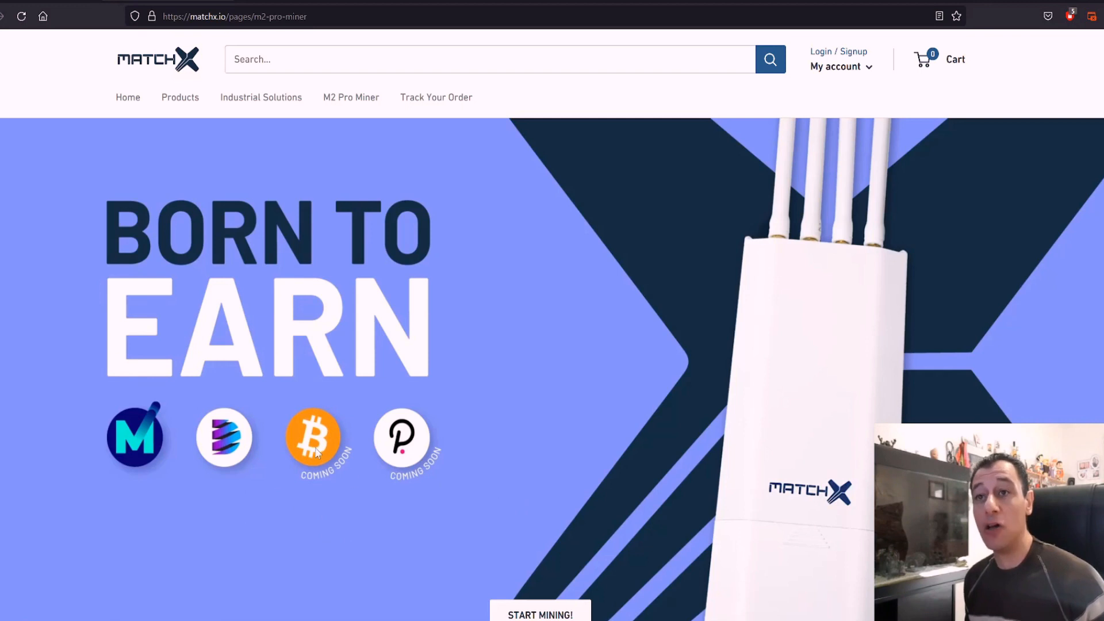
pyautogui.moveTo(127, 407)
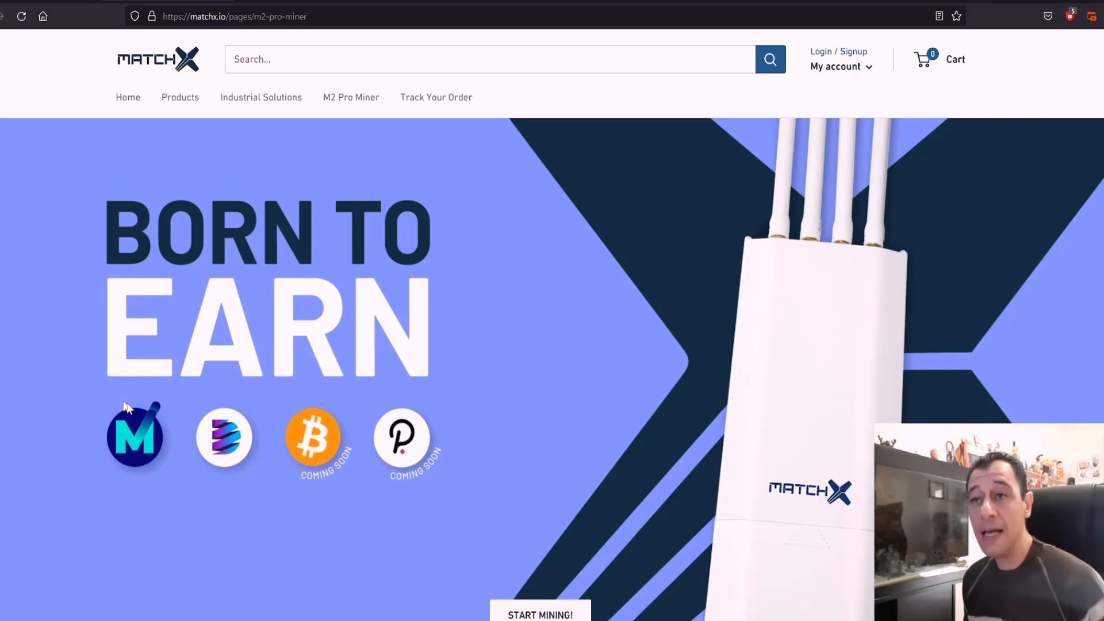
pyautogui.moveTo(749, 386)
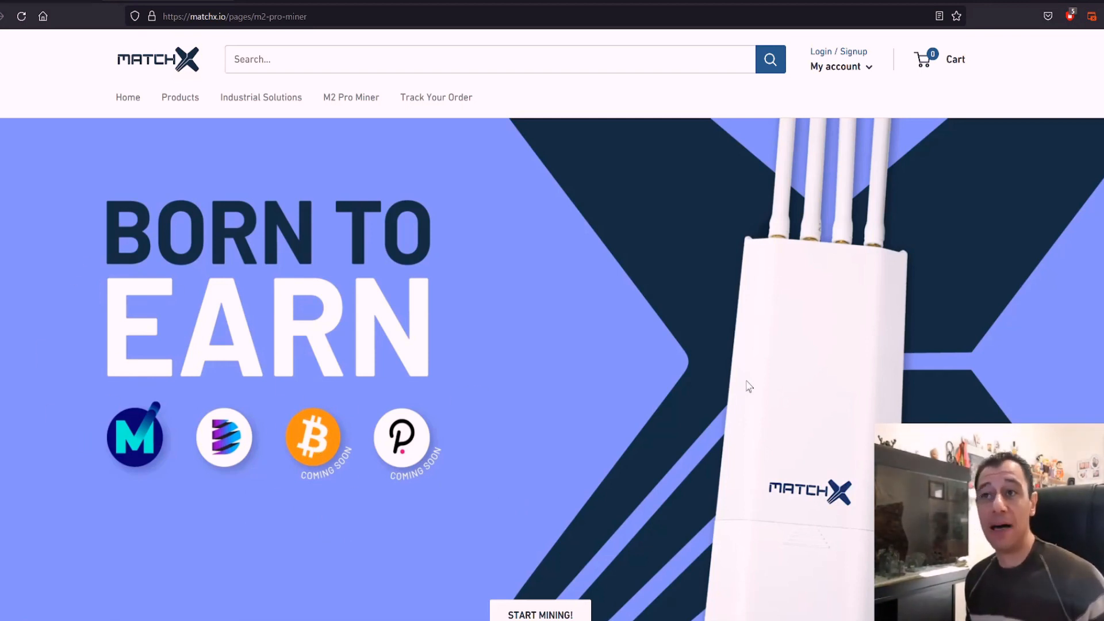
pyautogui.moveTo(733, 392)
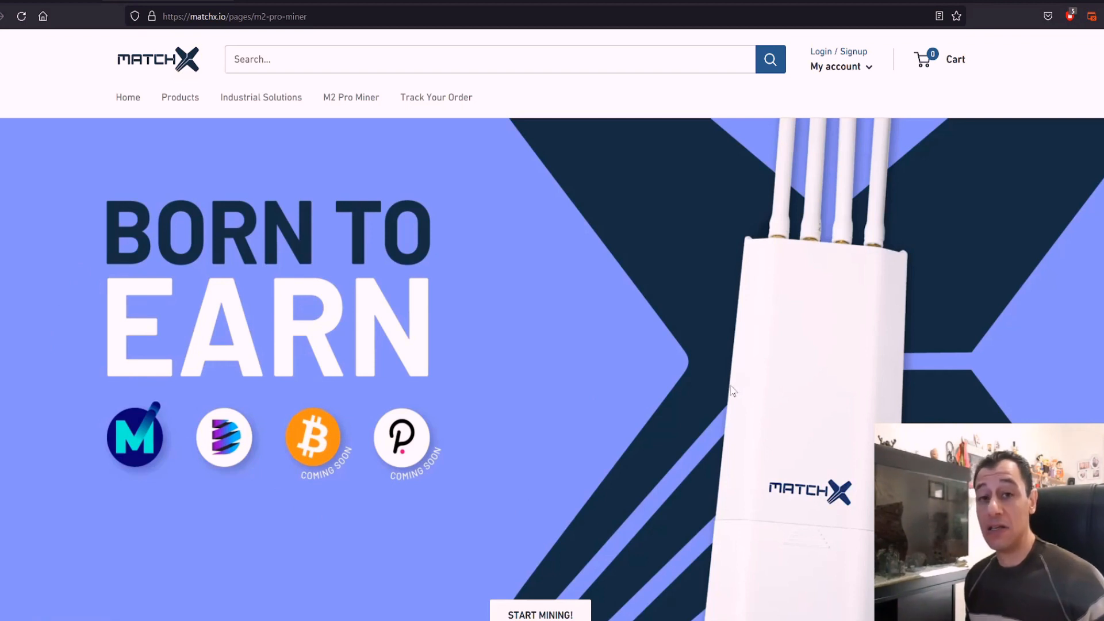
pyautogui.moveTo(650, 389)
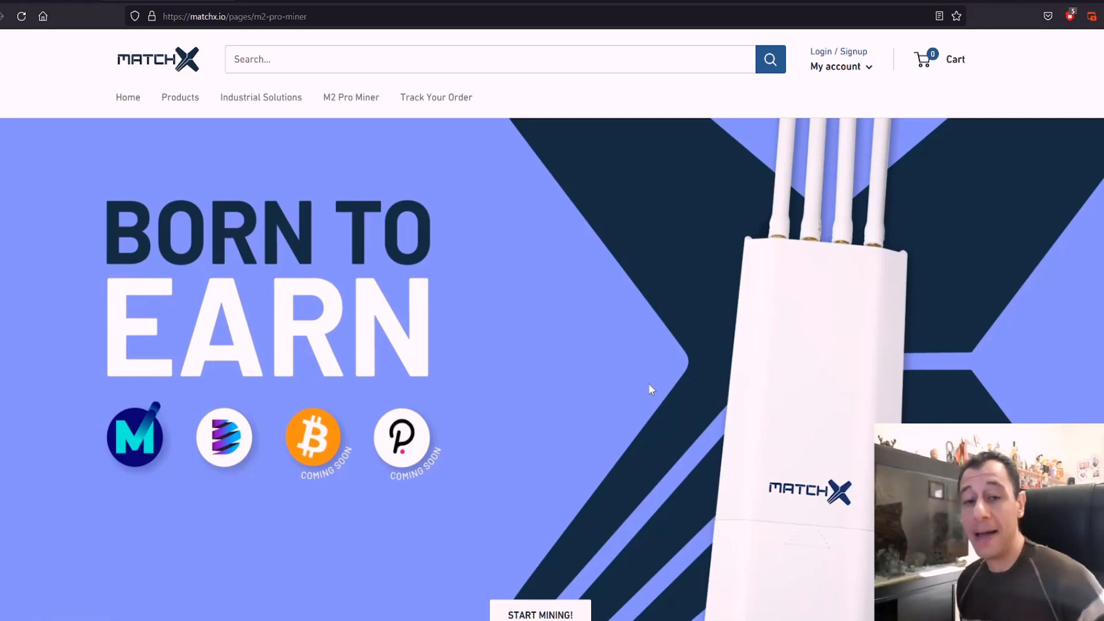
pyautogui.scroll(-3)
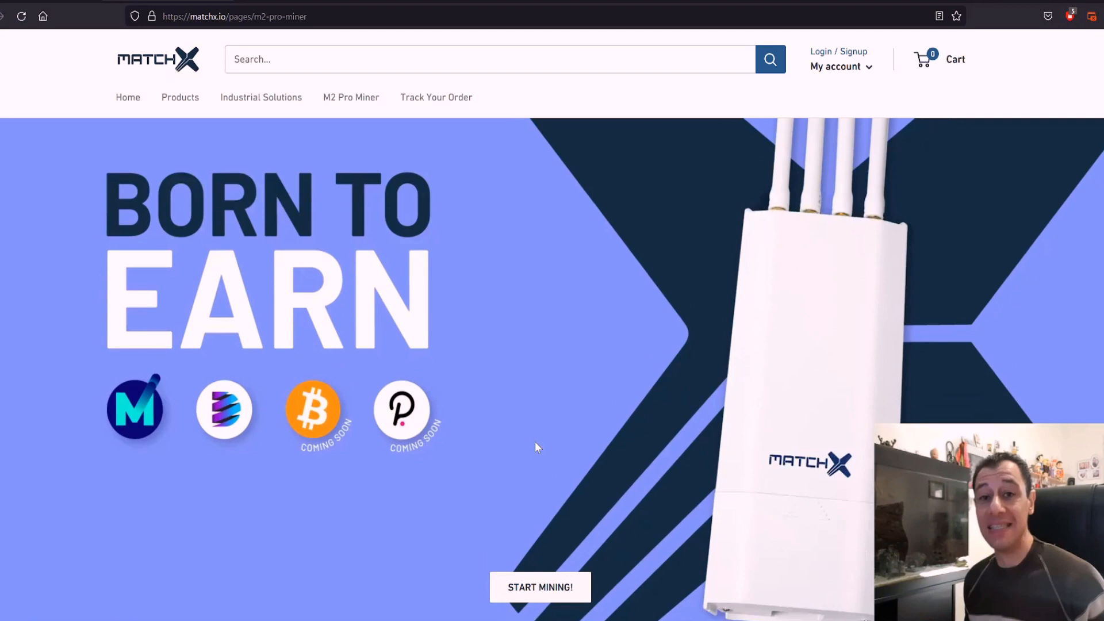
pyautogui.scroll(-3)
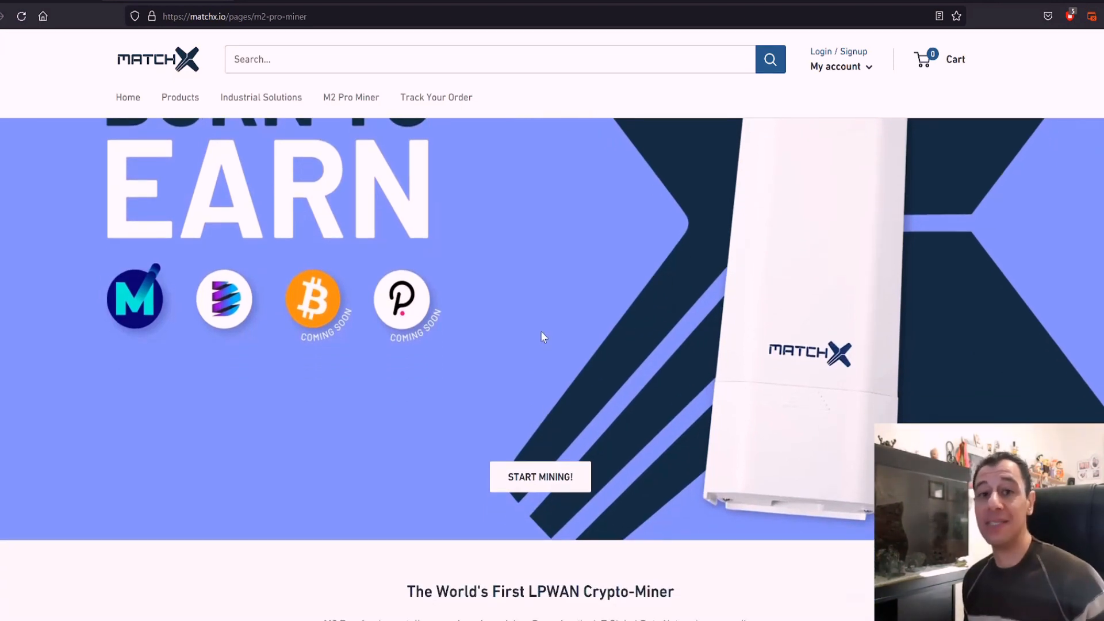
pyautogui.moveTo(552, 334)
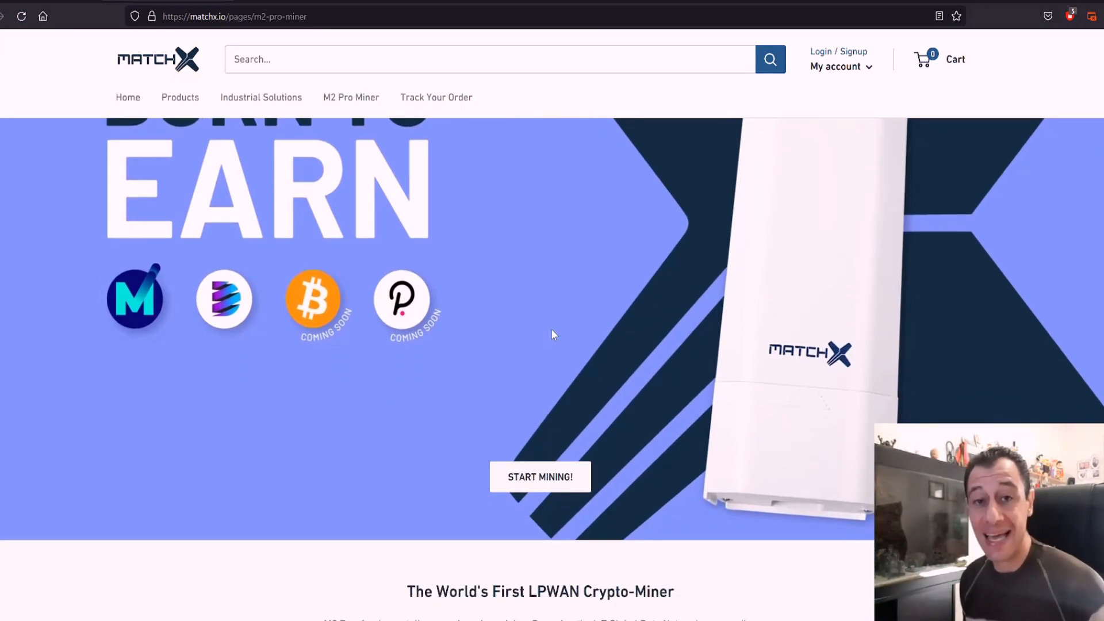
pyautogui.moveTo(525, 414)
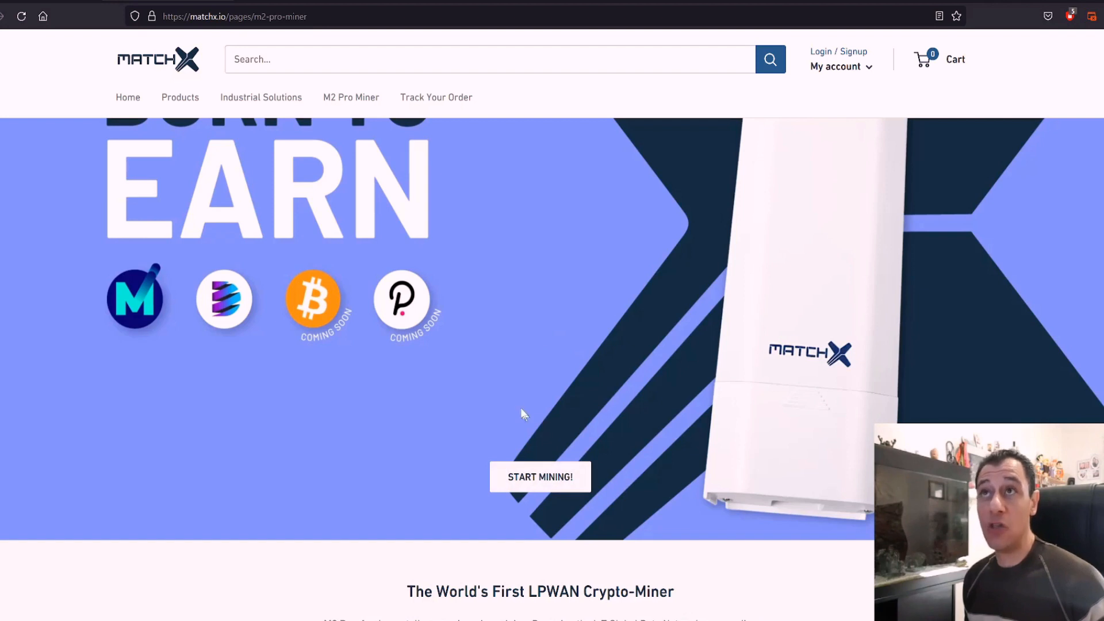
# Go to the M2 Pro LPWAN Crypto Miner product listing via START MINING!
pyautogui.scroll(-3)
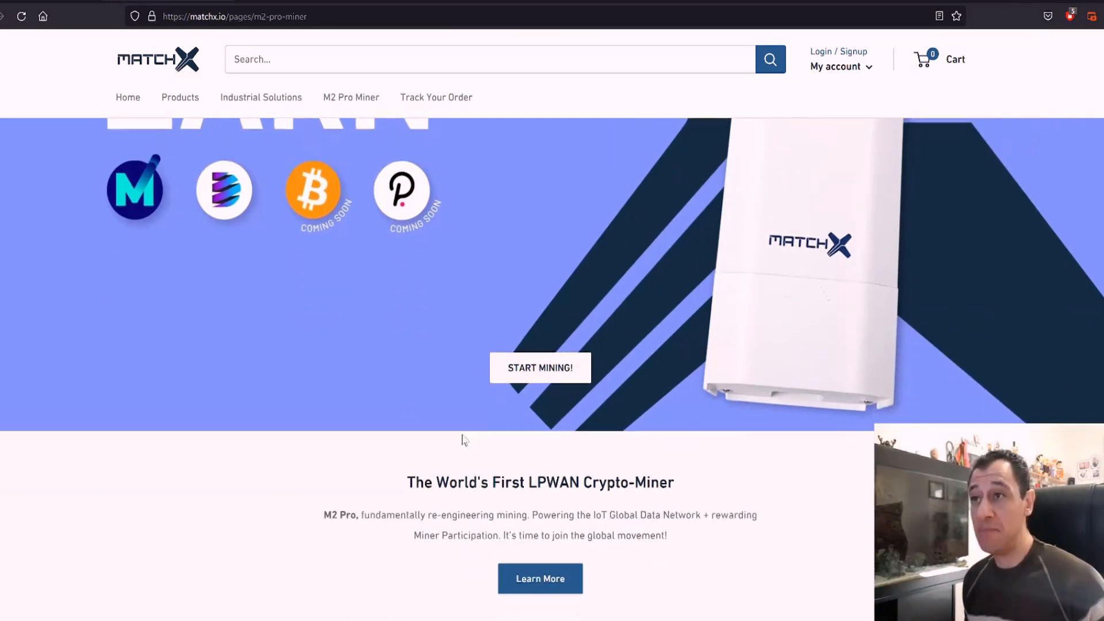
pyautogui.scroll(3)
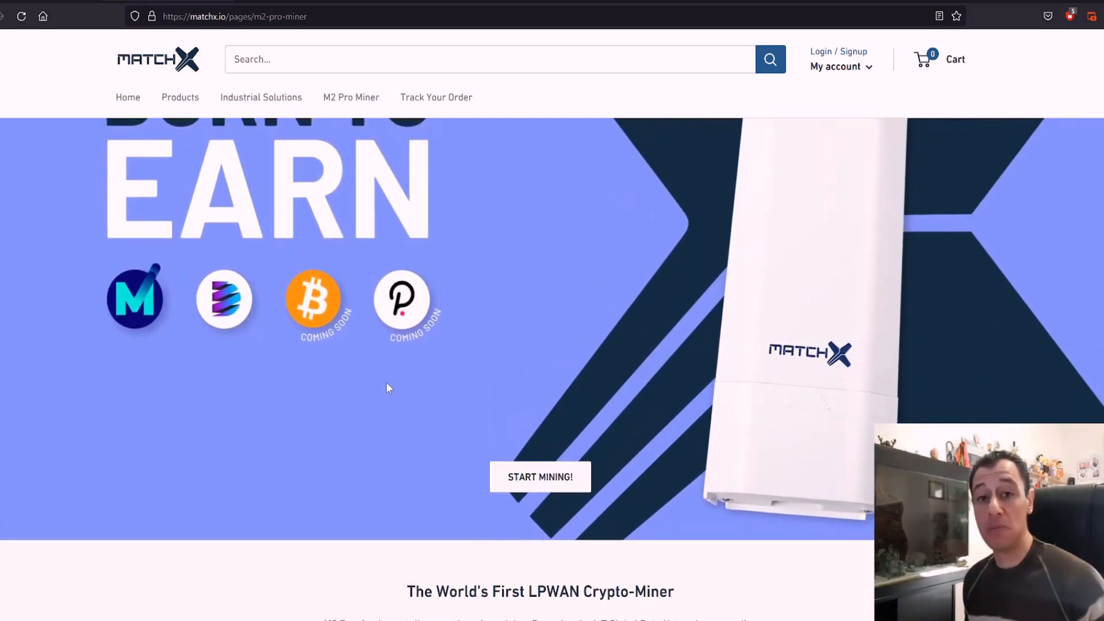
pyautogui.scroll(-3)
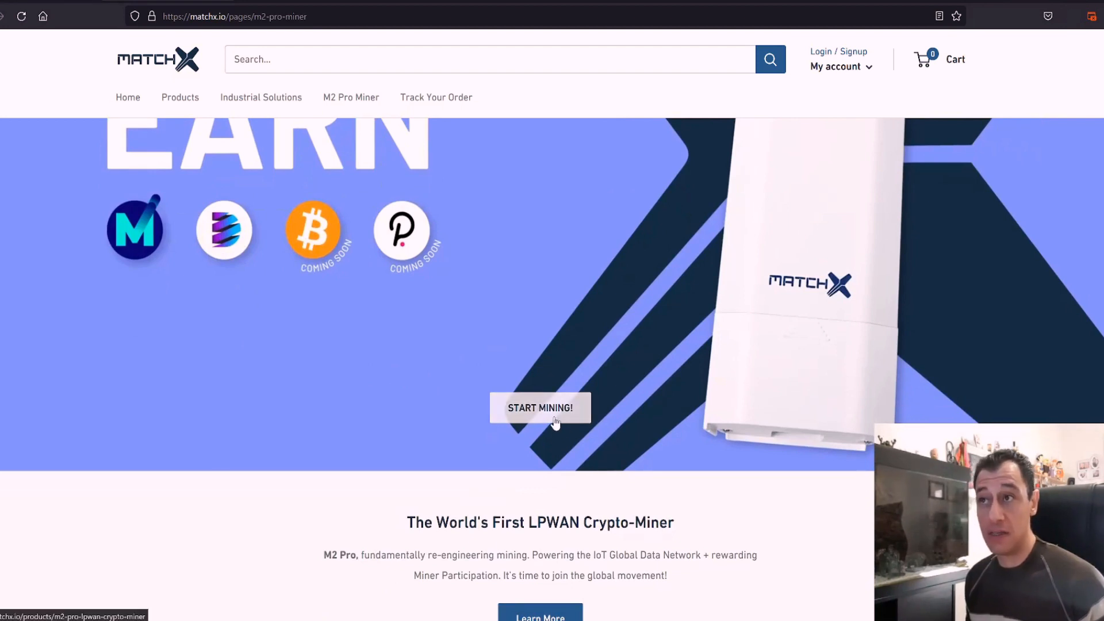
pyautogui.click(540, 408)
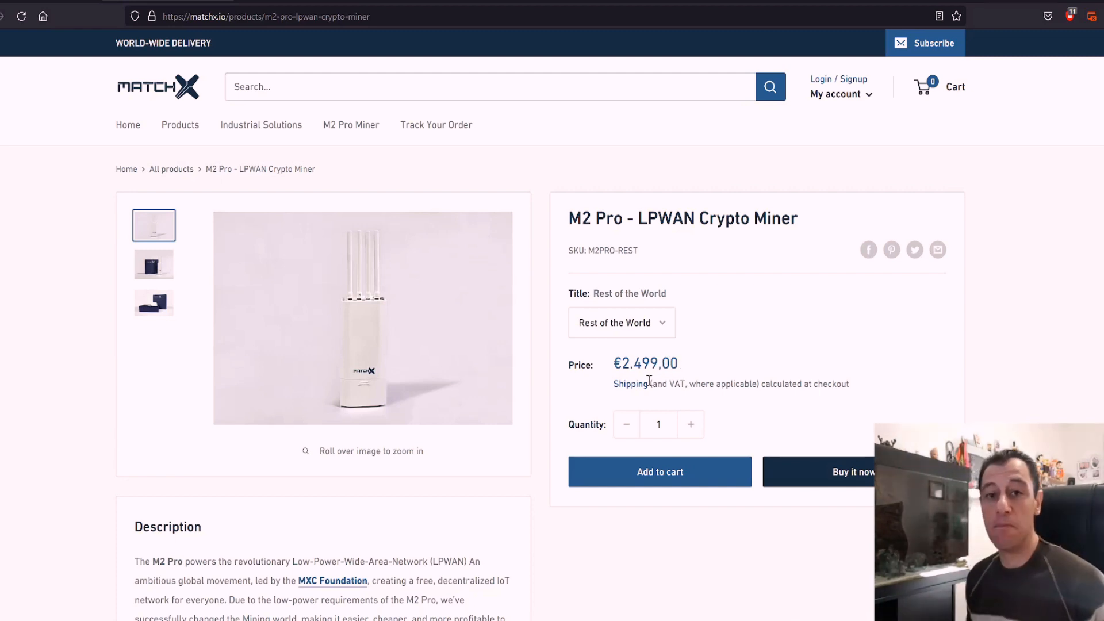
pyautogui.moveTo(624, 370)
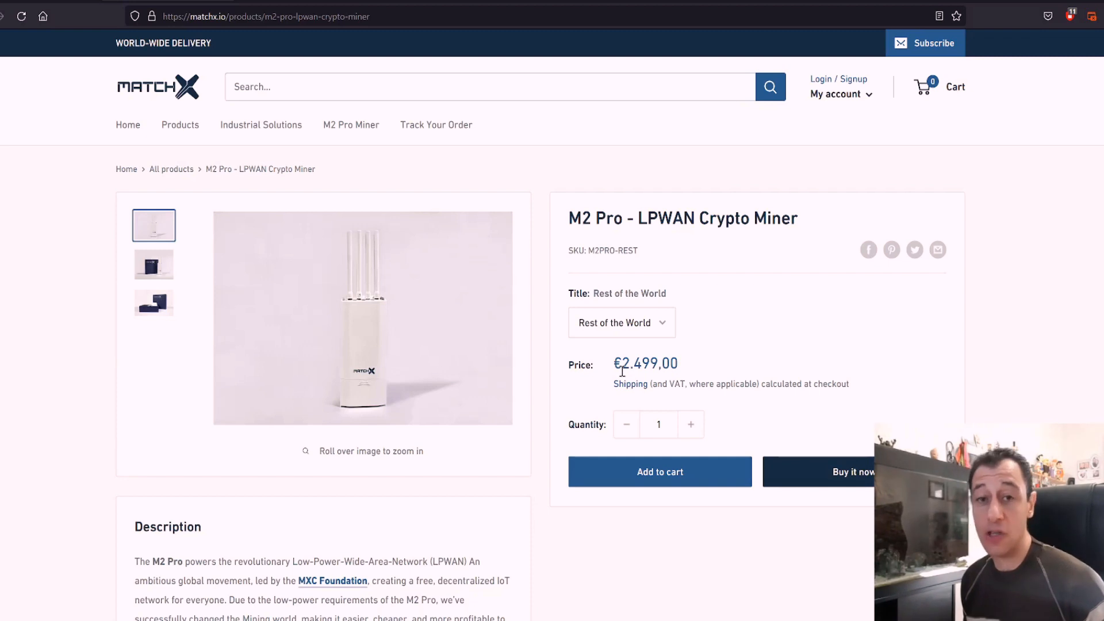
pyautogui.moveTo(507, 372)
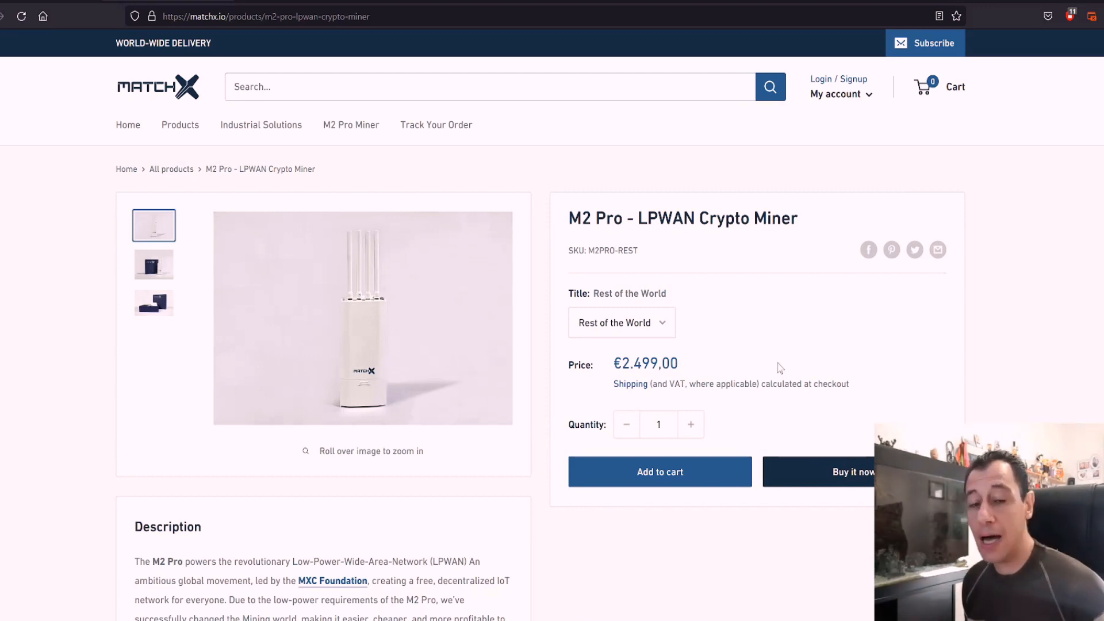
pyautogui.moveTo(765, 363)
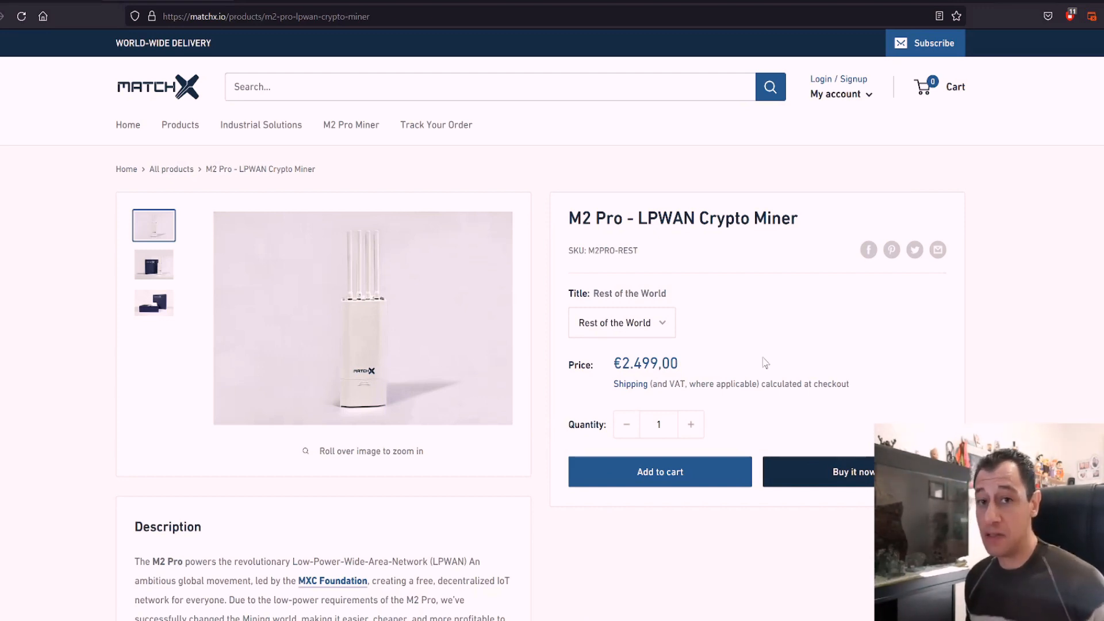
pyautogui.moveTo(770, 356)
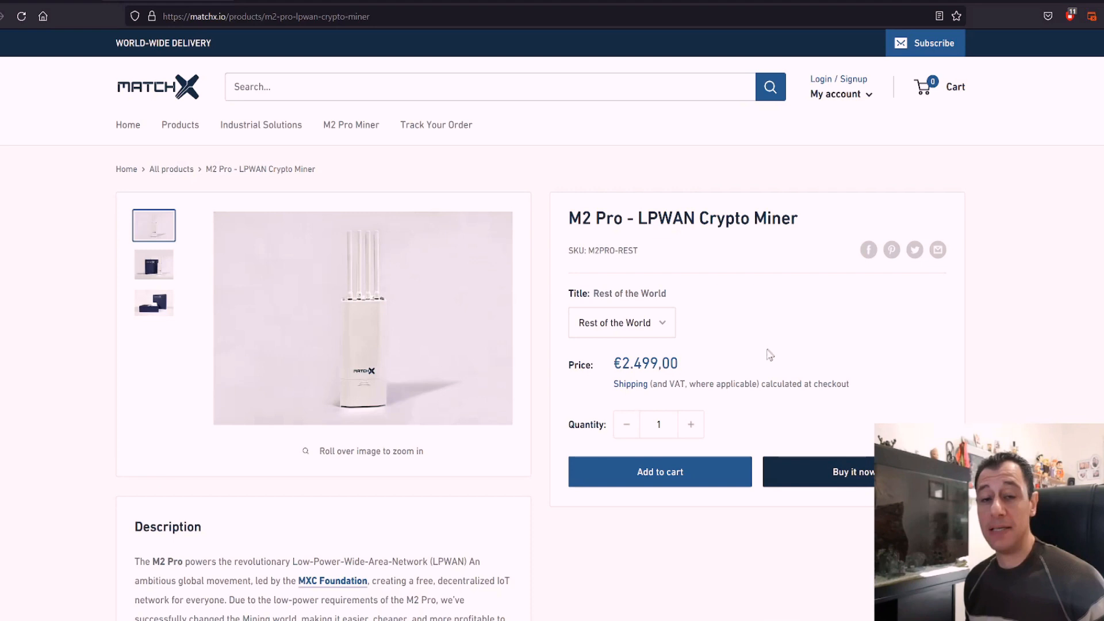
pyautogui.moveTo(763, 354)
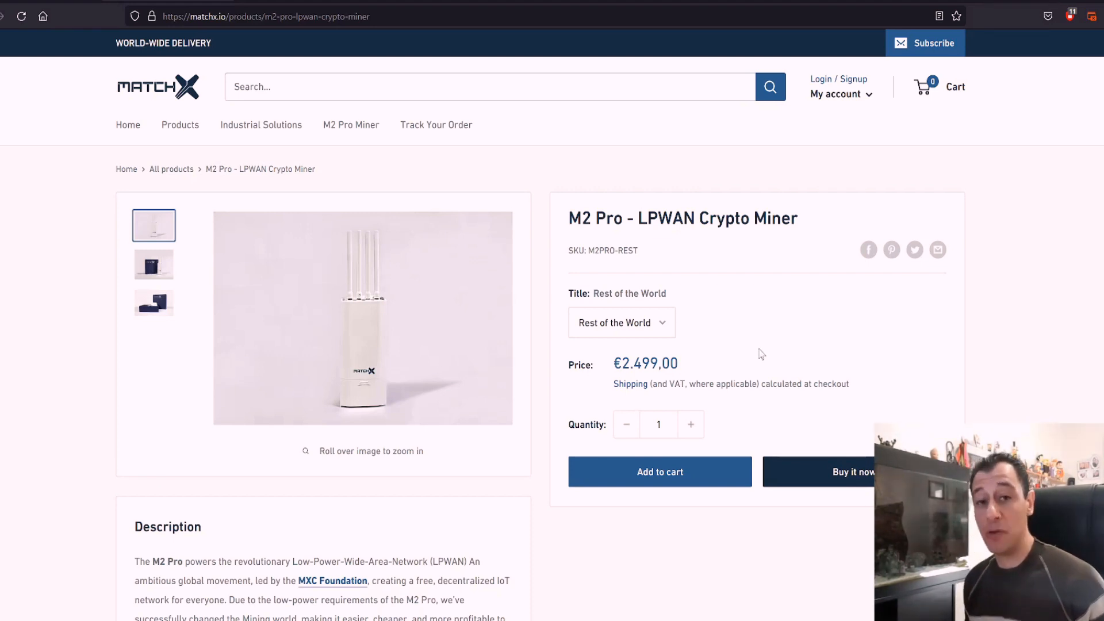
pyautogui.moveTo(724, 355)
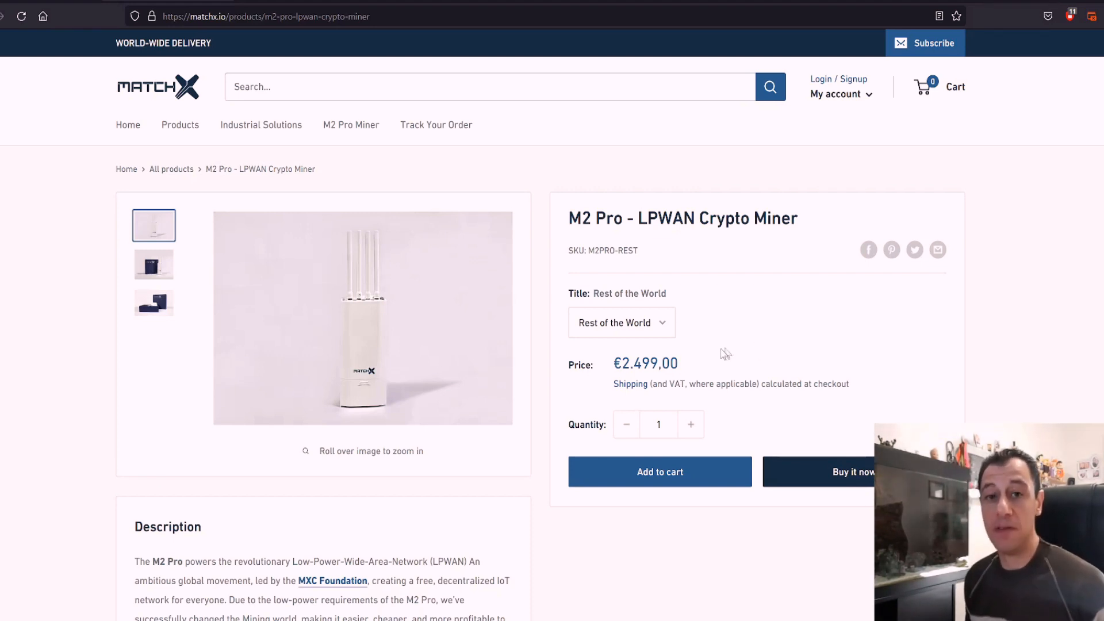
pyautogui.moveTo(741, 337)
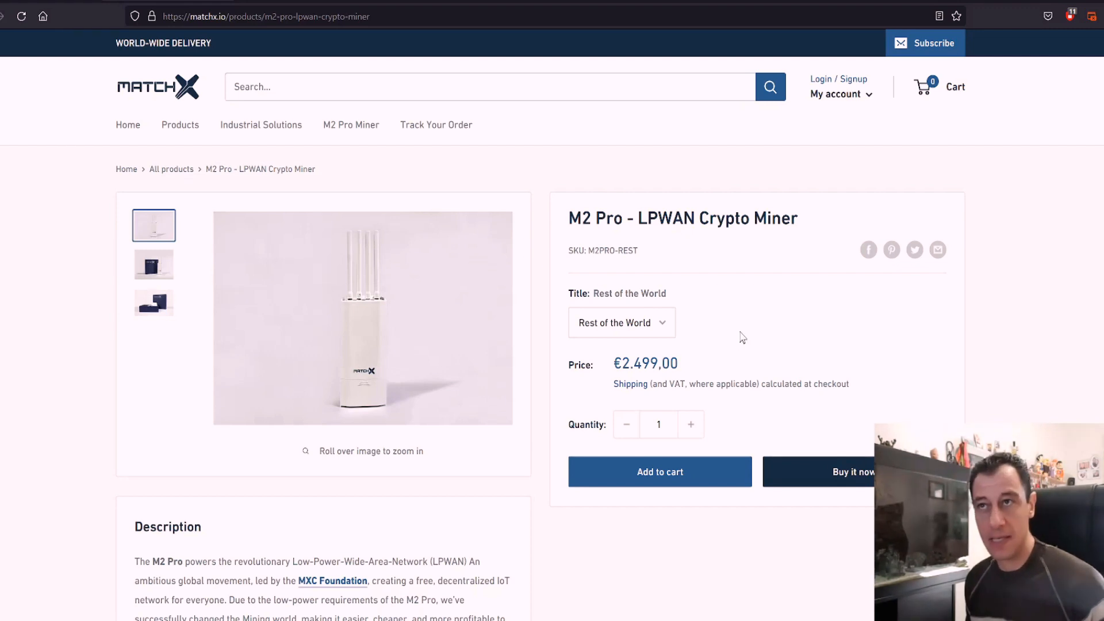
pyautogui.moveTo(733, 359)
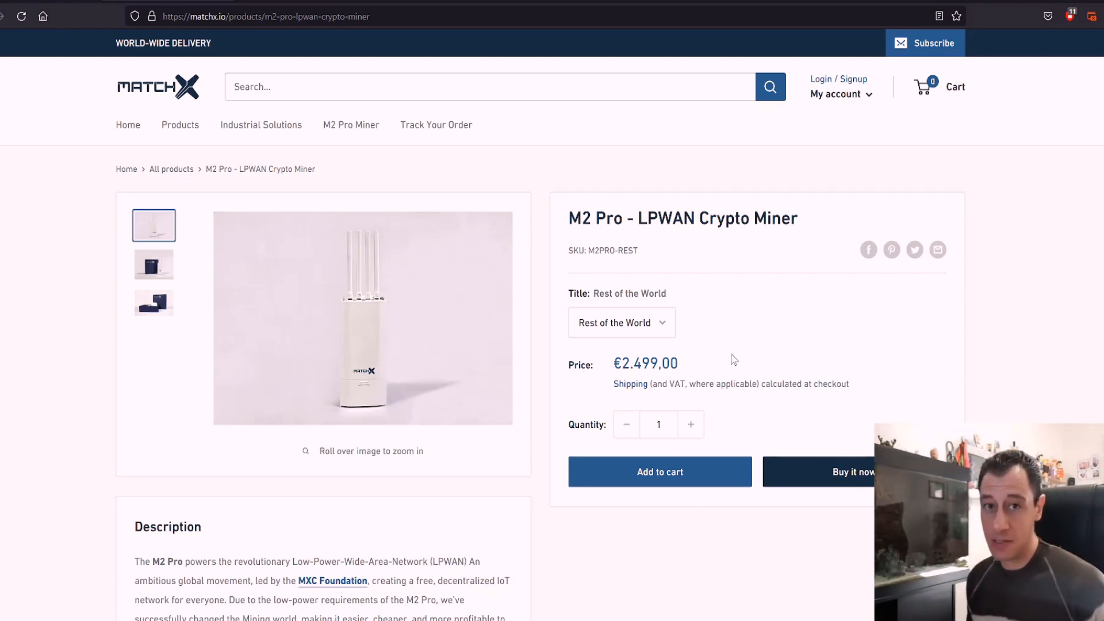
pyautogui.moveTo(395, 373)
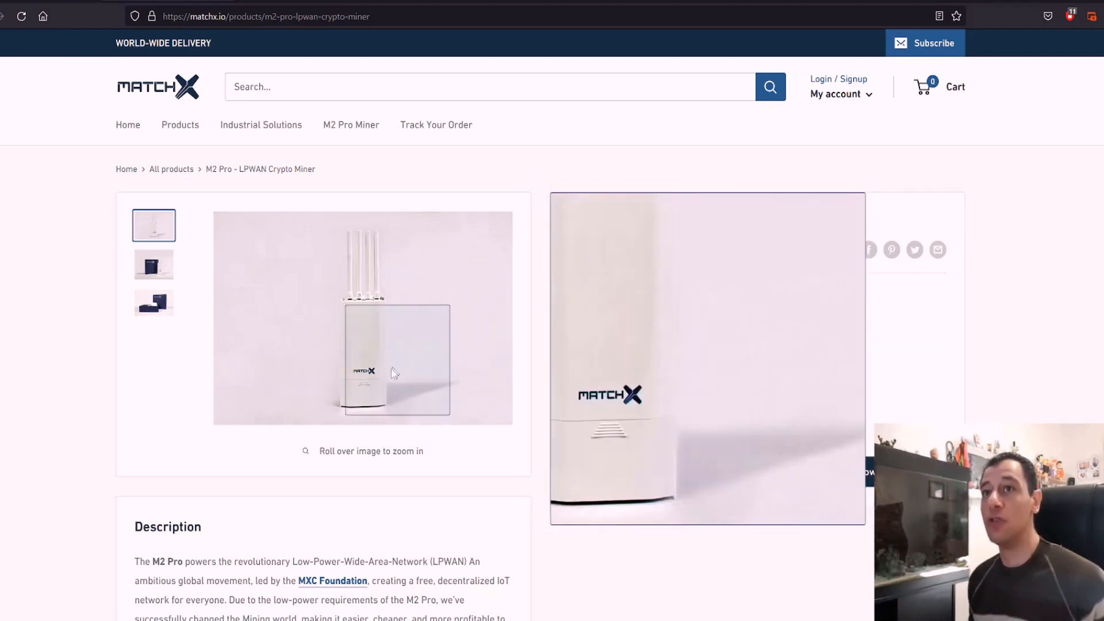
pyautogui.moveTo(476, 363)
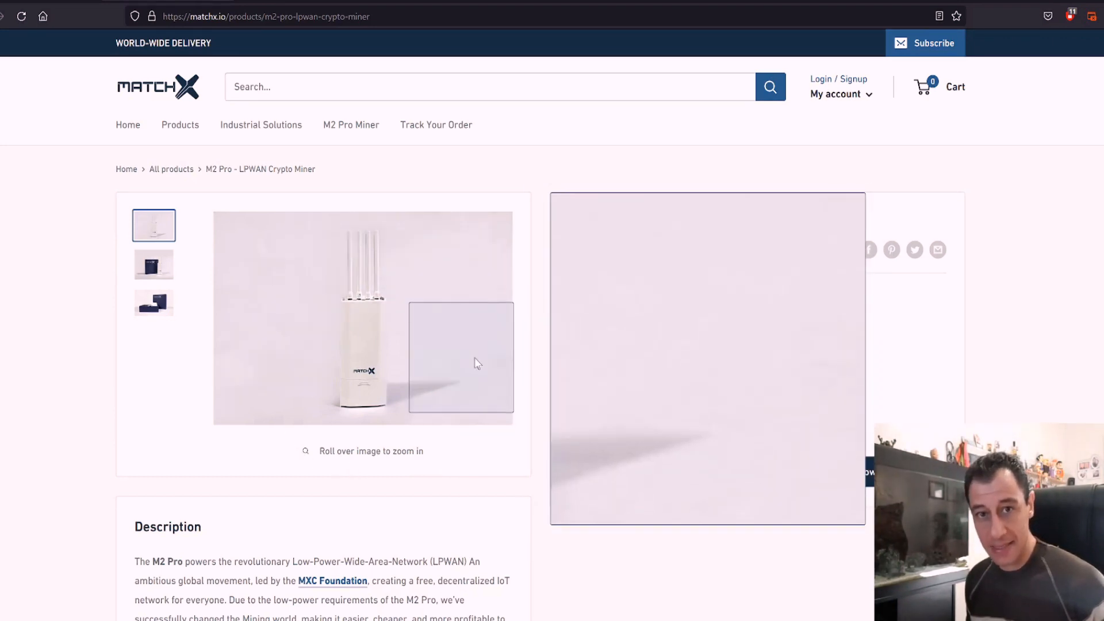
pyautogui.moveTo(764, 352)
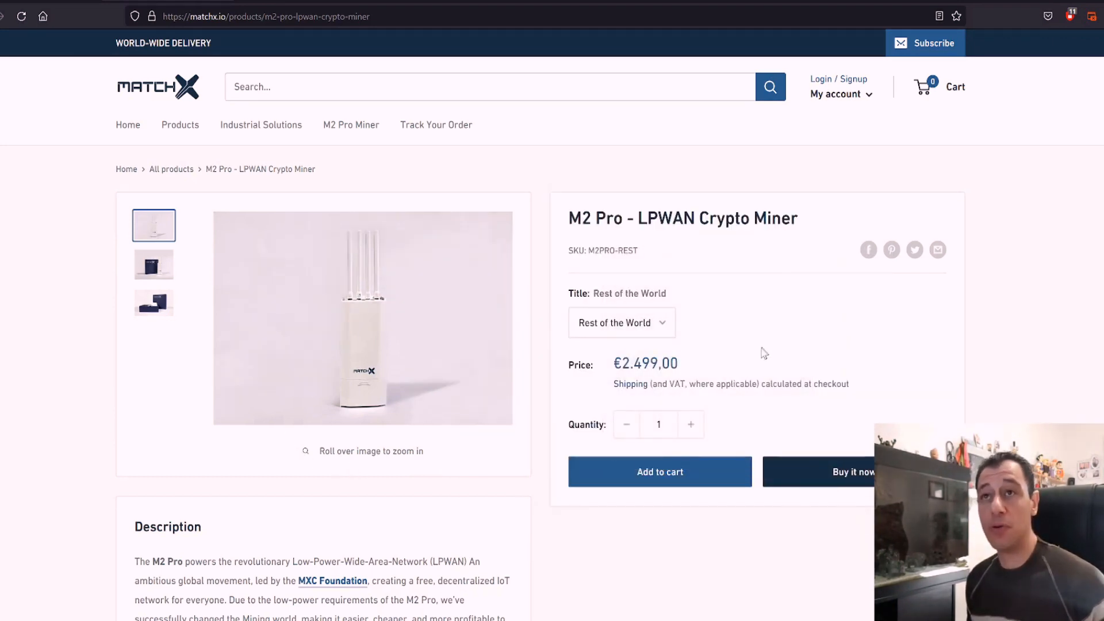
pyautogui.moveTo(731, 358)
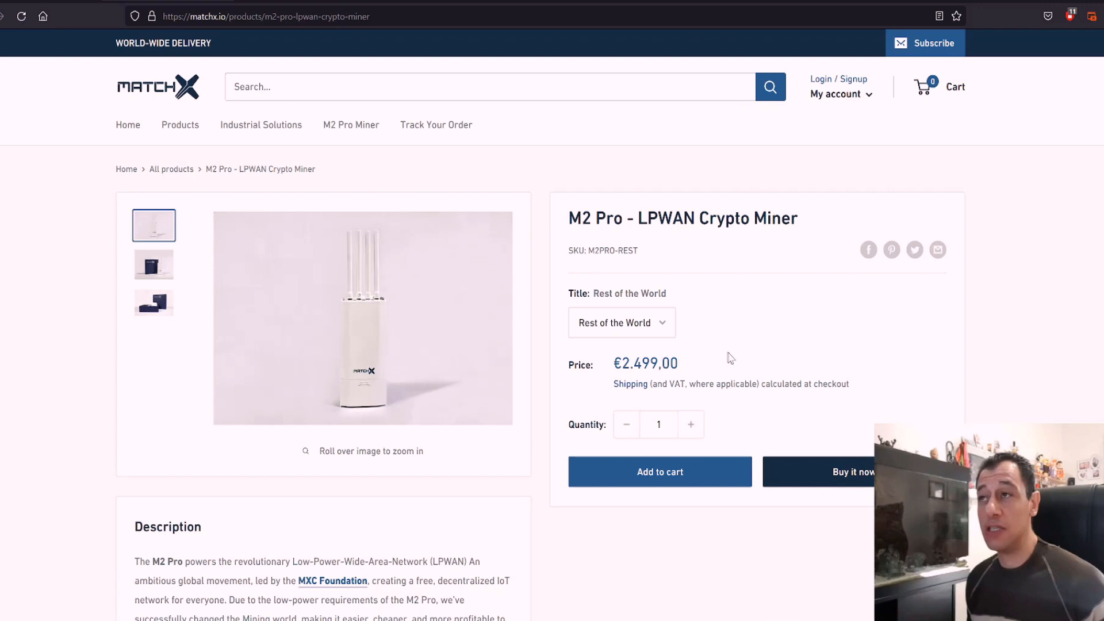
pyautogui.moveTo(766, 375)
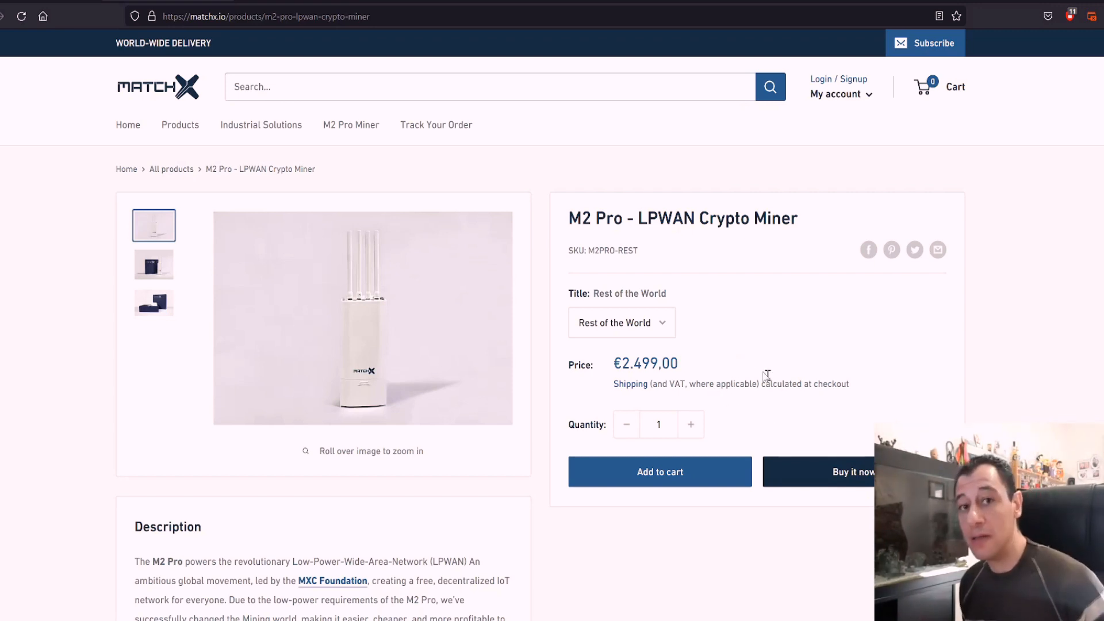
pyautogui.moveTo(711, 359)
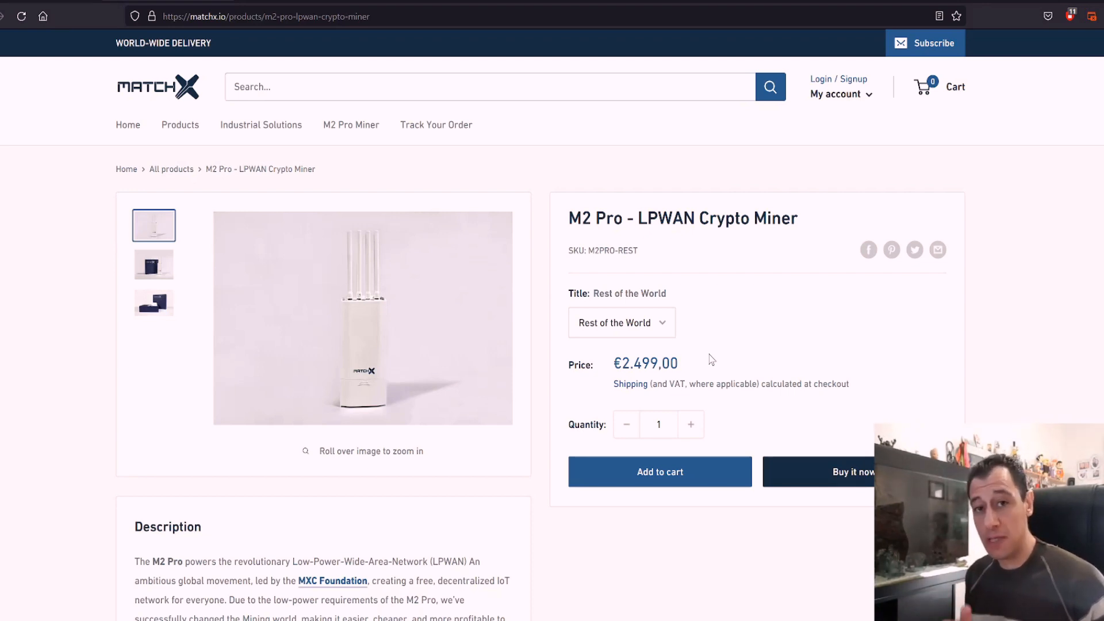
pyautogui.moveTo(730, 318)
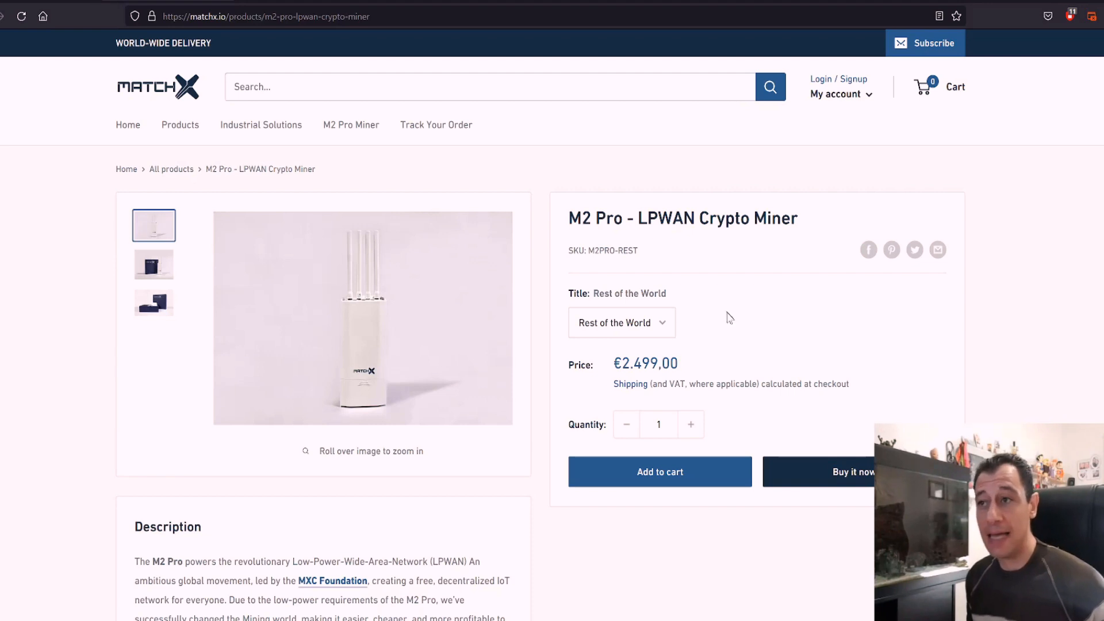
pyautogui.moveTo(732, 326)
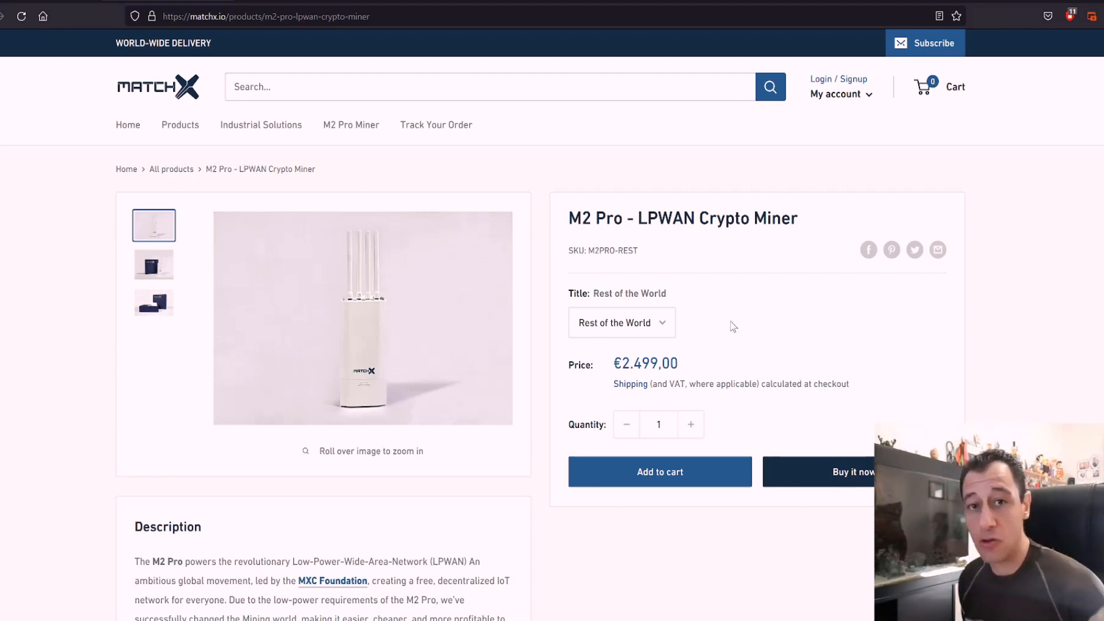
# Review the M2 Pro product details, VAT note and specs, then return to the photo.
pyautogui.scroll(-3)
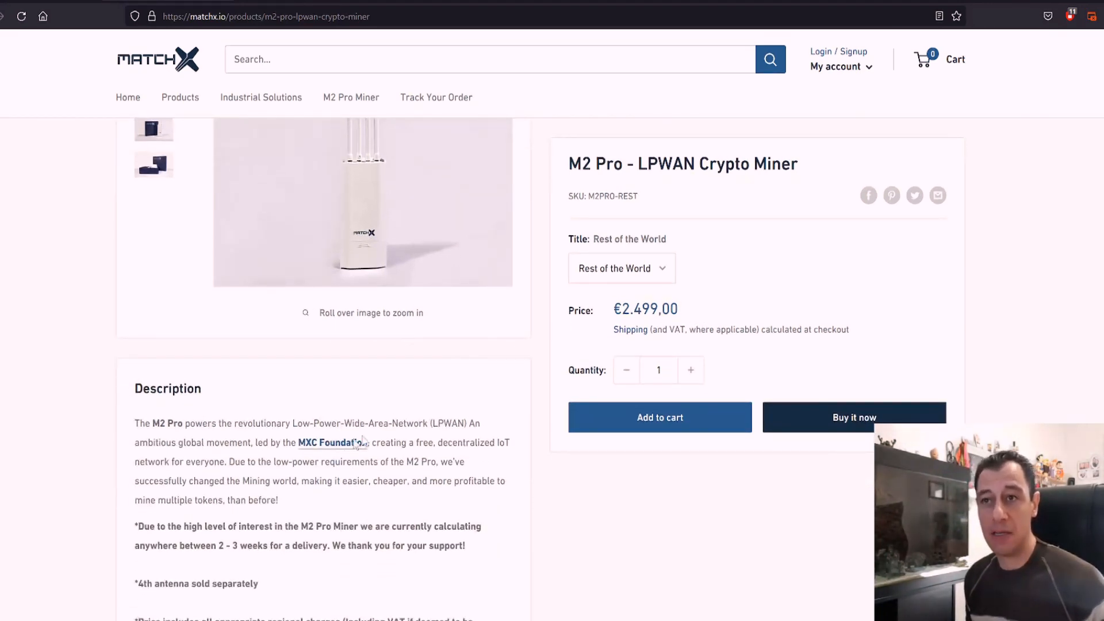
pyautogui.moveTo(421, 435)
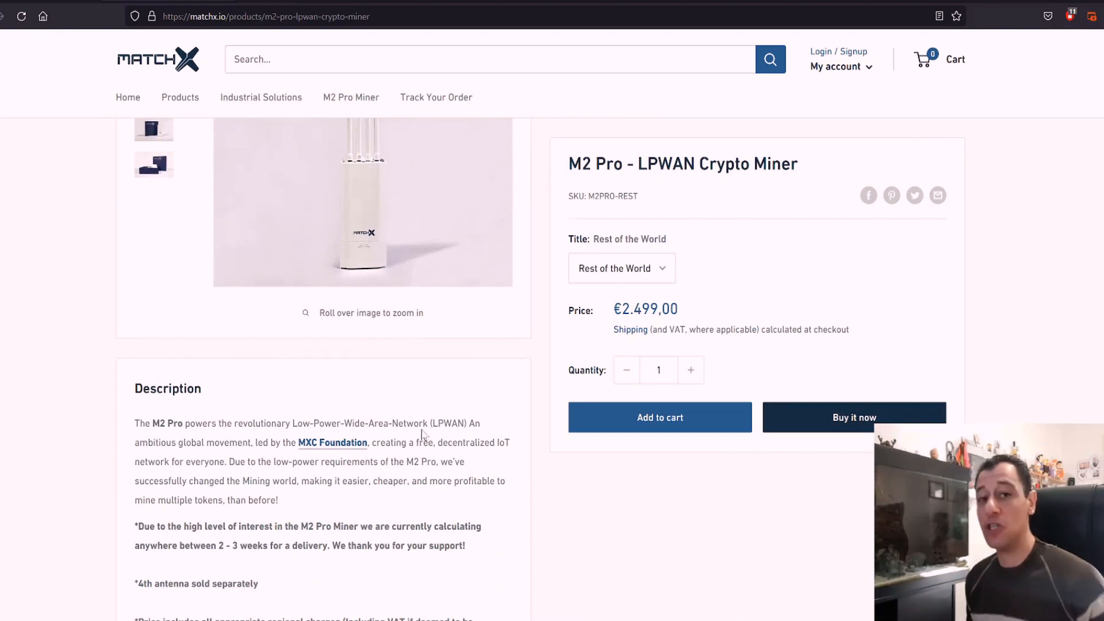
pyautogui.moveTo(244, 548)
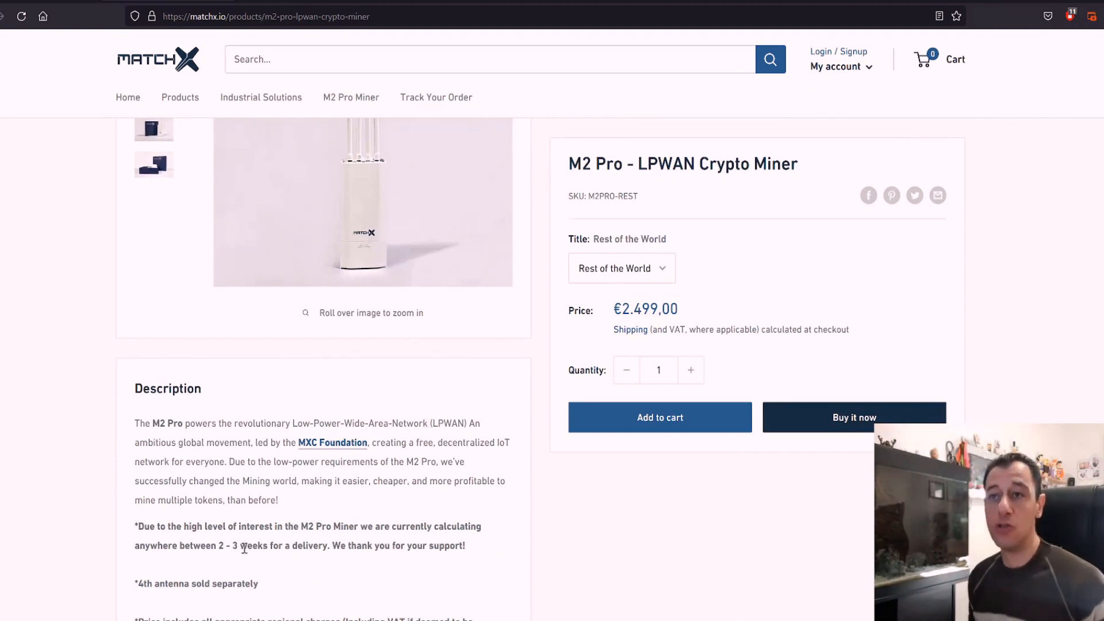
pyautogui.scroll(-3)
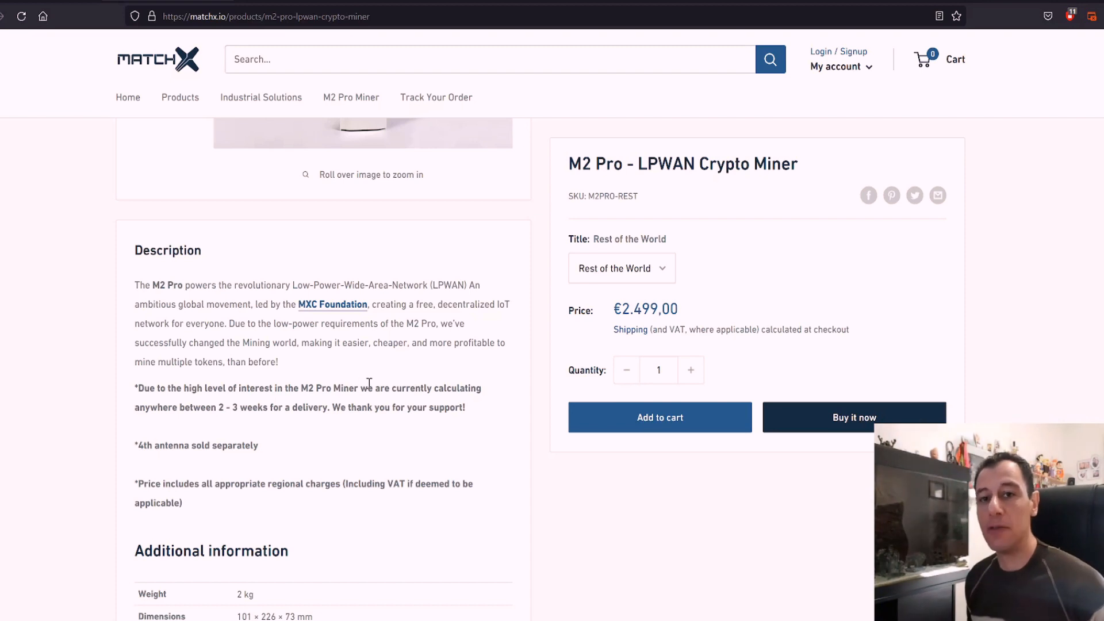
pyautogui.moveTo(116, 464)
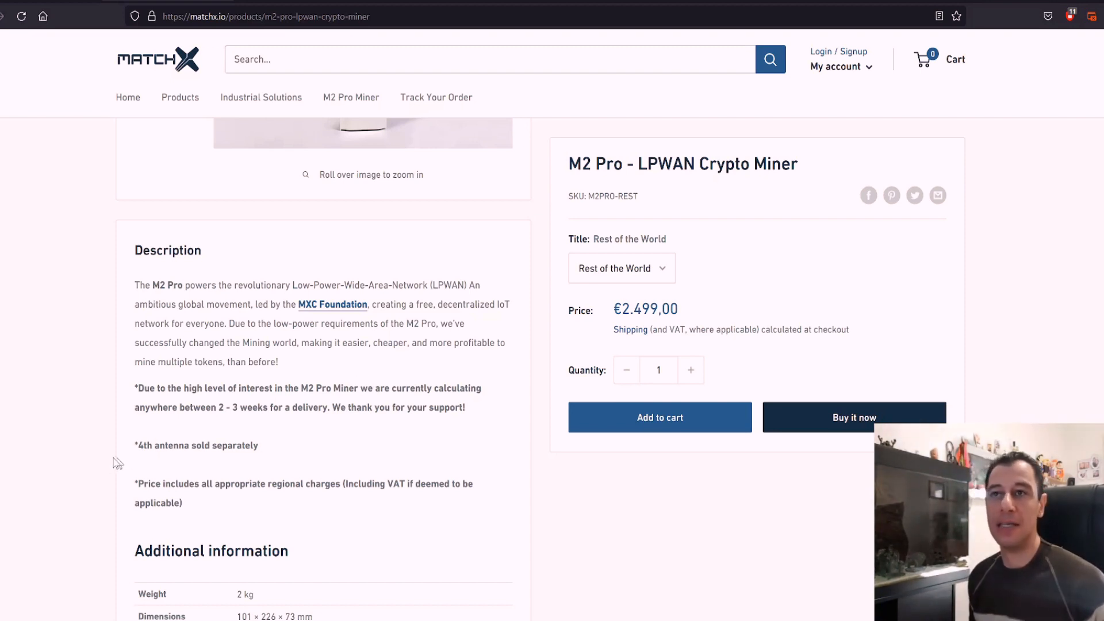
pyautogui.moveTo(329, 403)
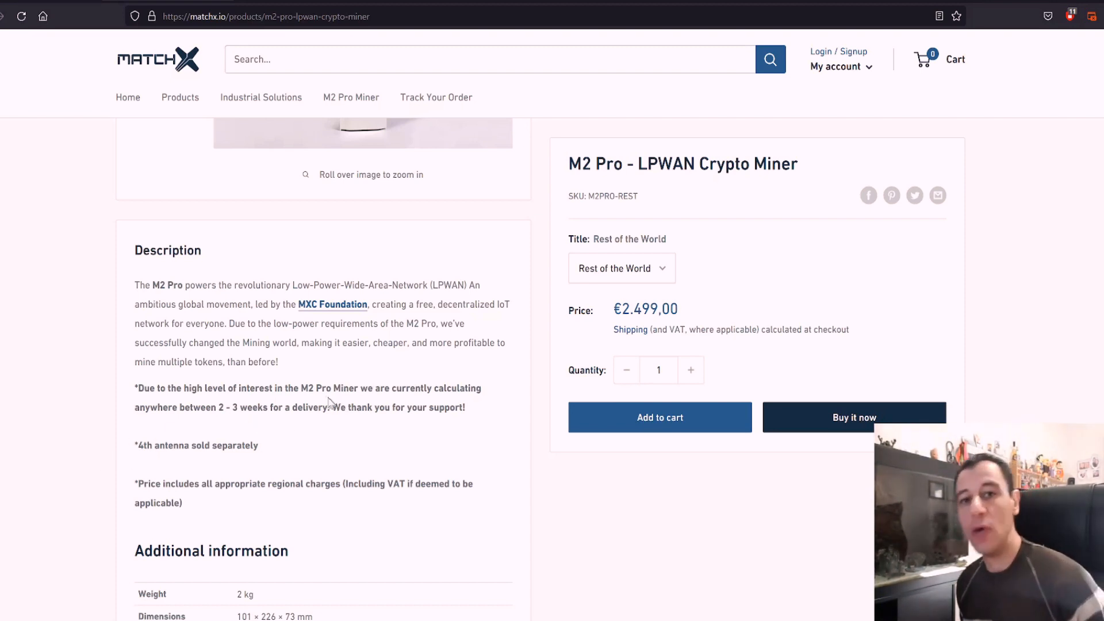
pyautogui.scroll(-3)
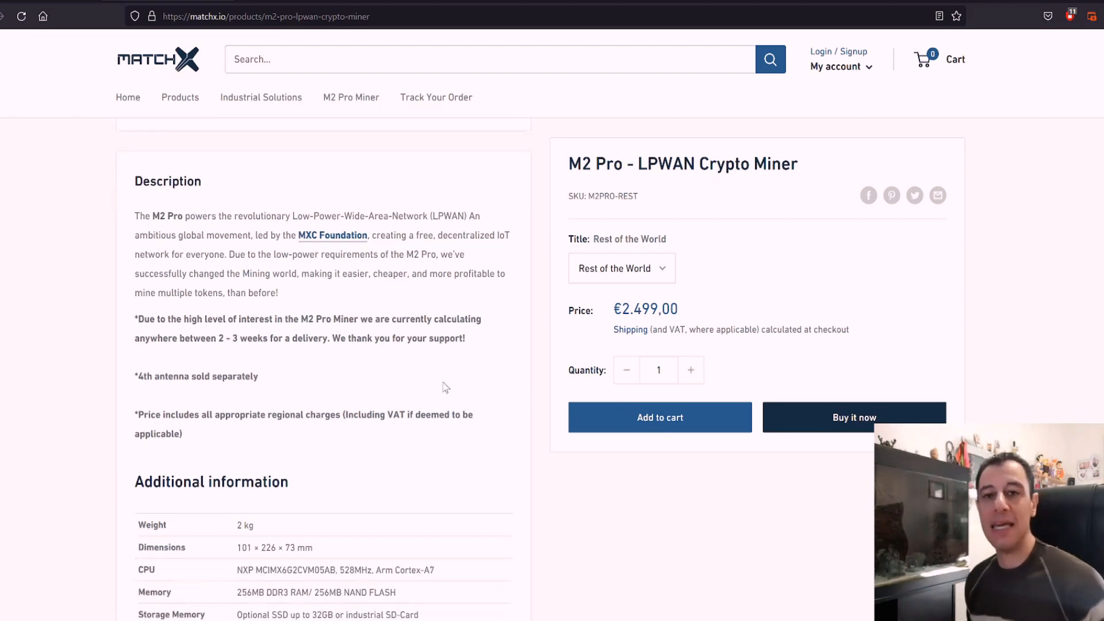
pyautogui.moveTo(408, 382)
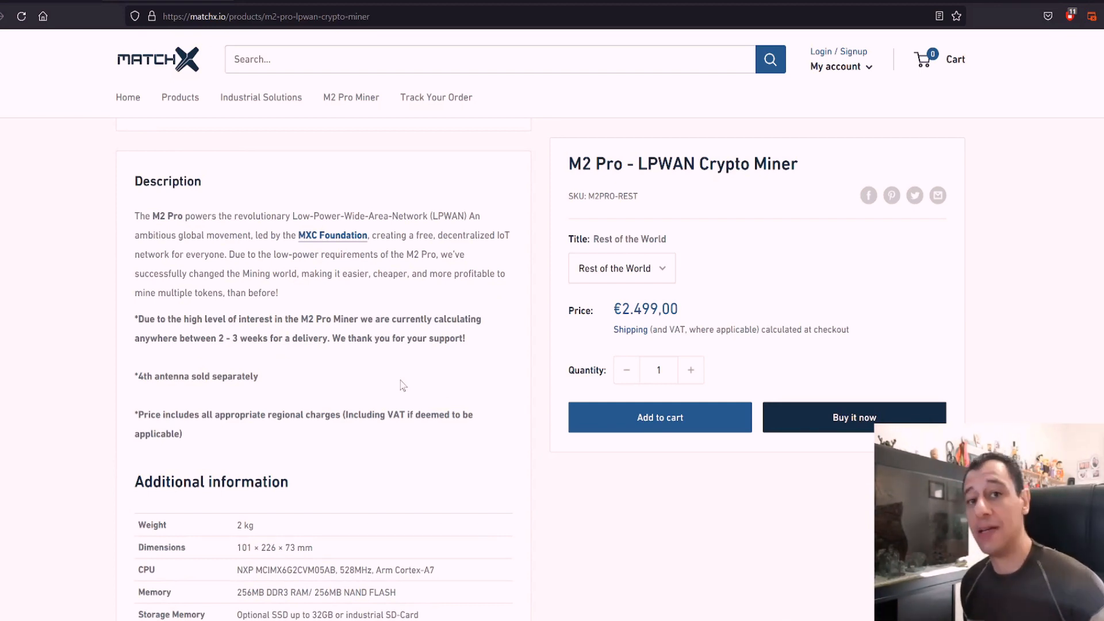
pyautogui.scroll(3)
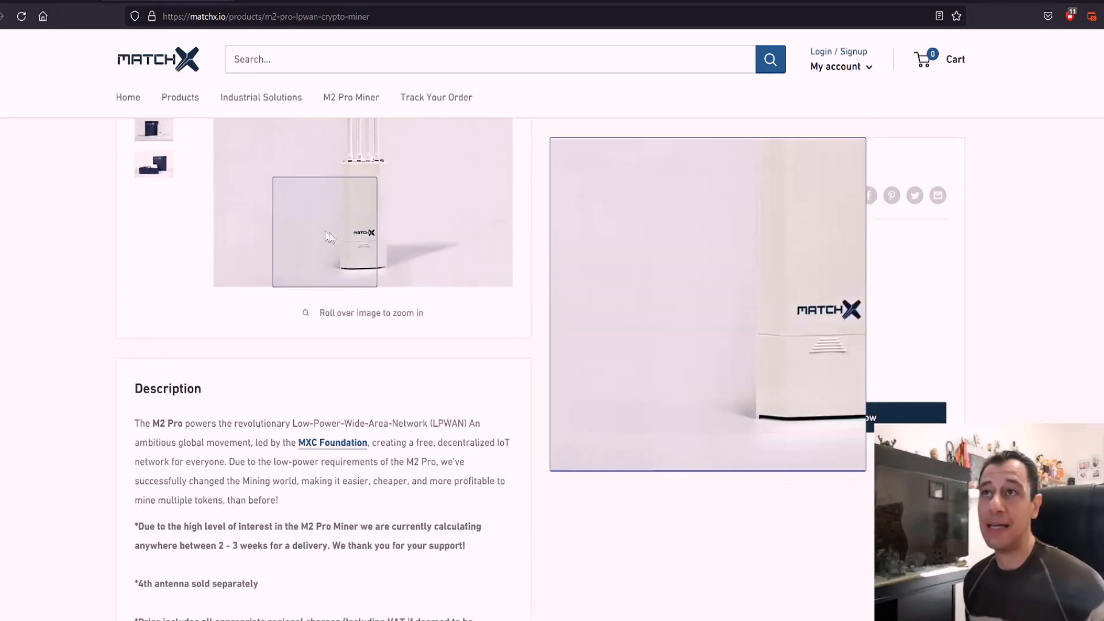
pyautogui.moveTo(376, 207)
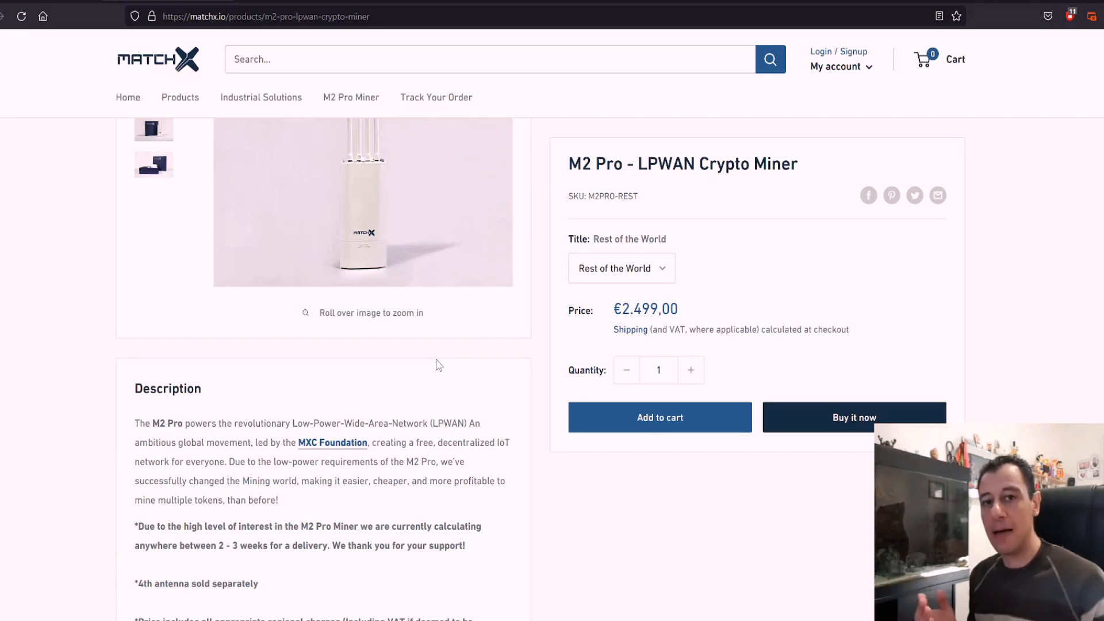
pyautogui.moveTo(433, 355)
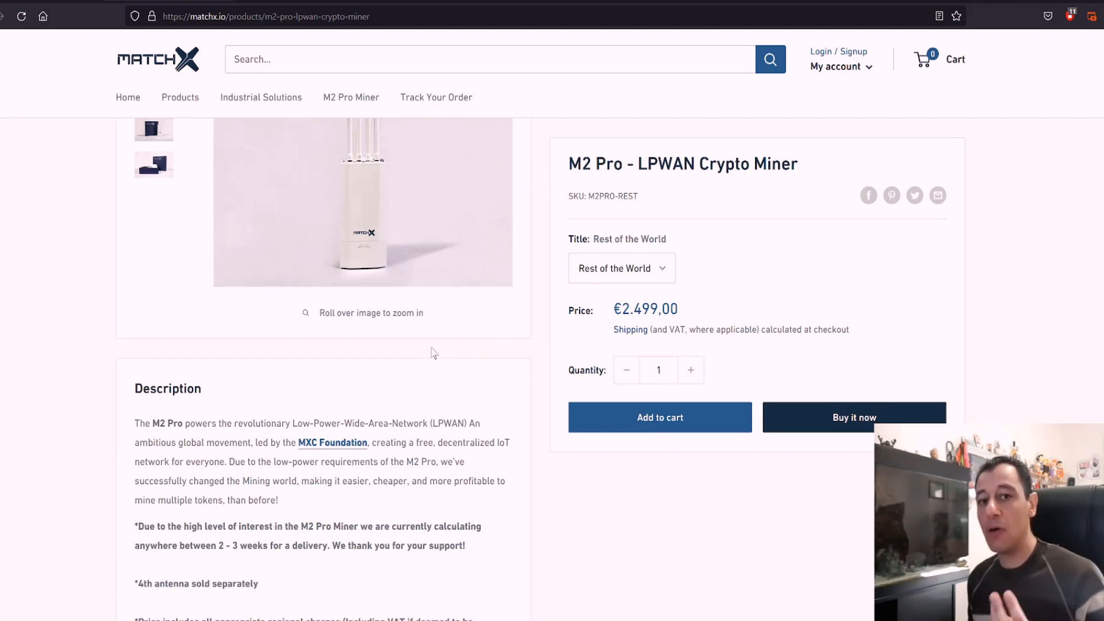
pyautogui.moveTo(425, 364)
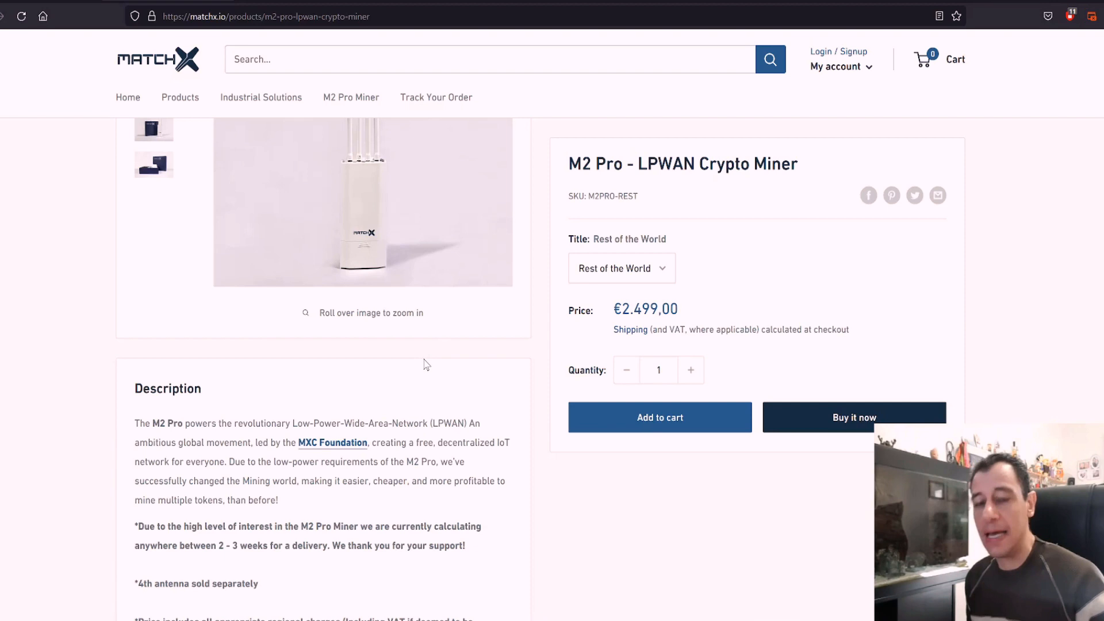
pyautogui.moveTo(429, 371)
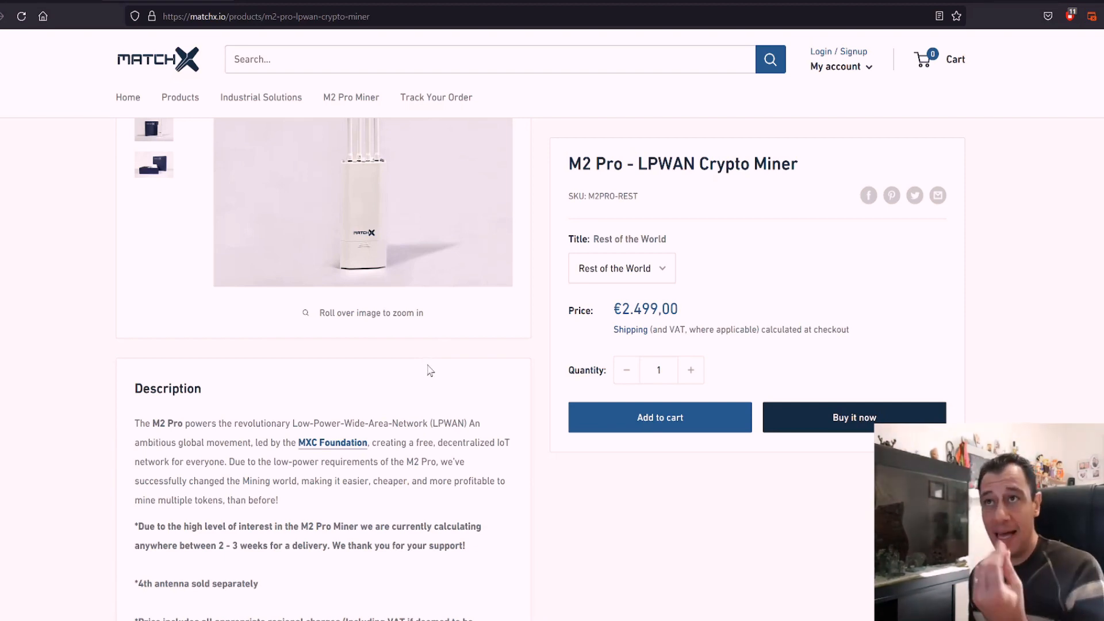
pyautogui.moveTo(431, 380)
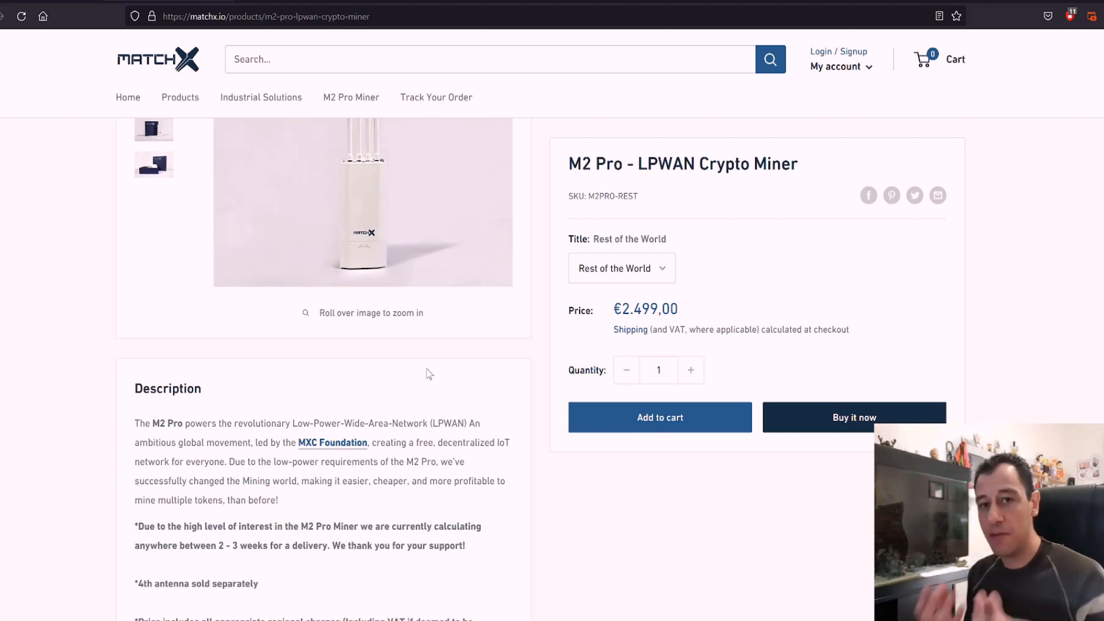
pyautogui.moveTo(437, 351)
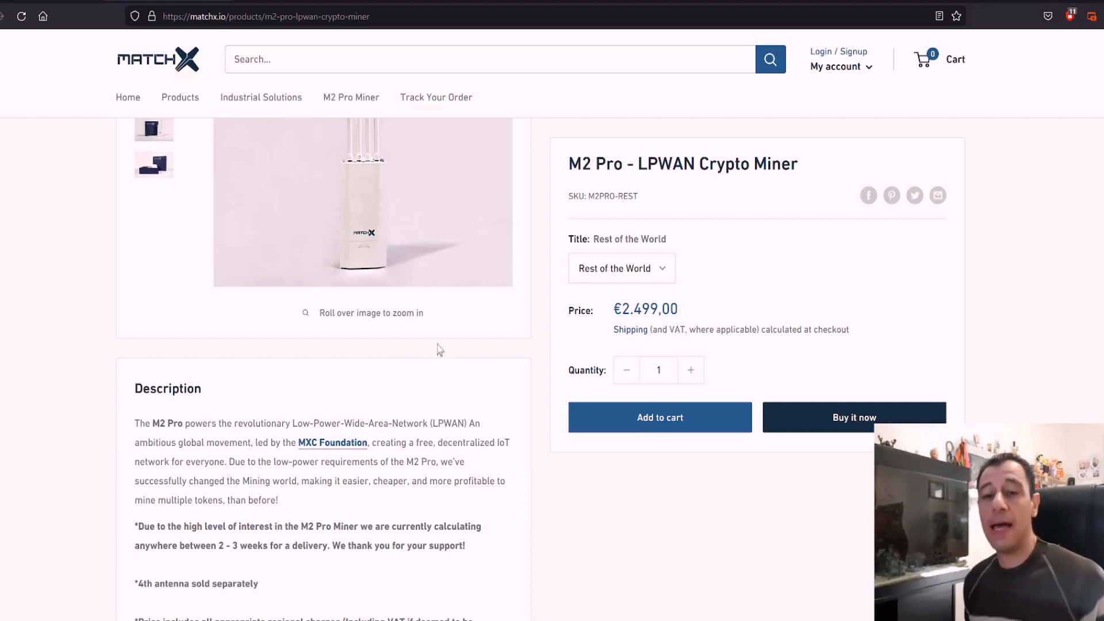
pyautogui.moveTo(355, 315)
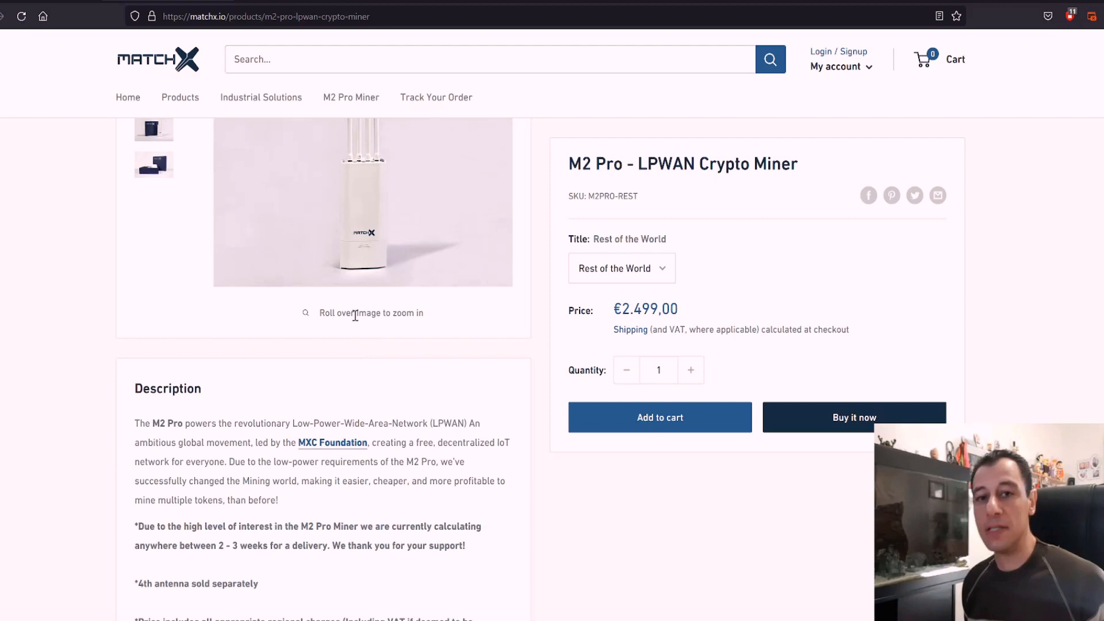
pyautogui.moveTo(367, 292)
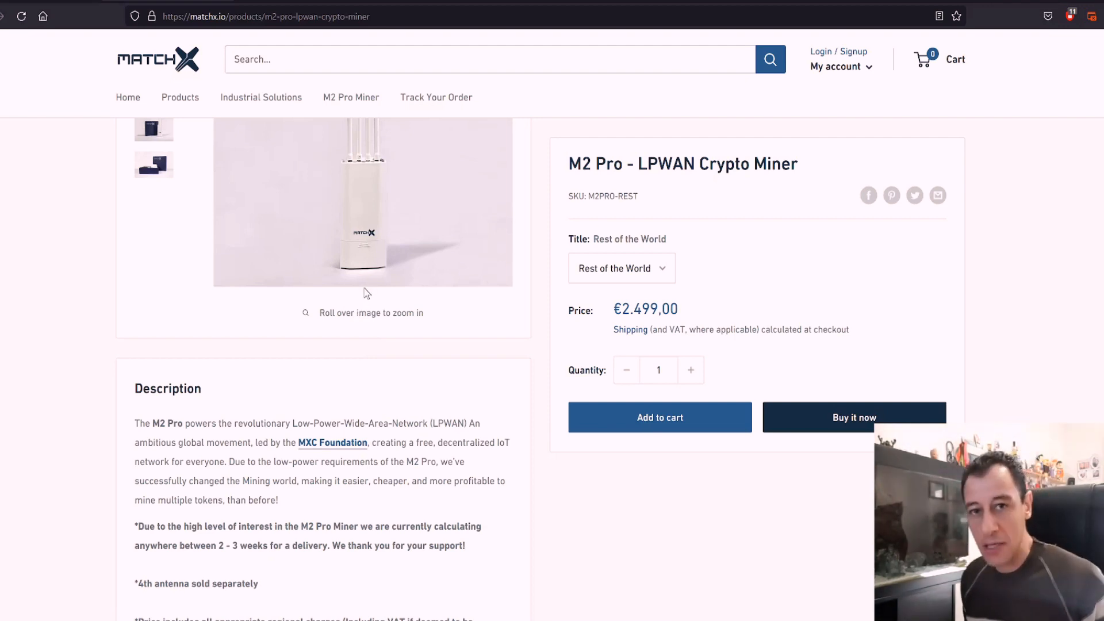
pyautogui.moveTo(149, 336)
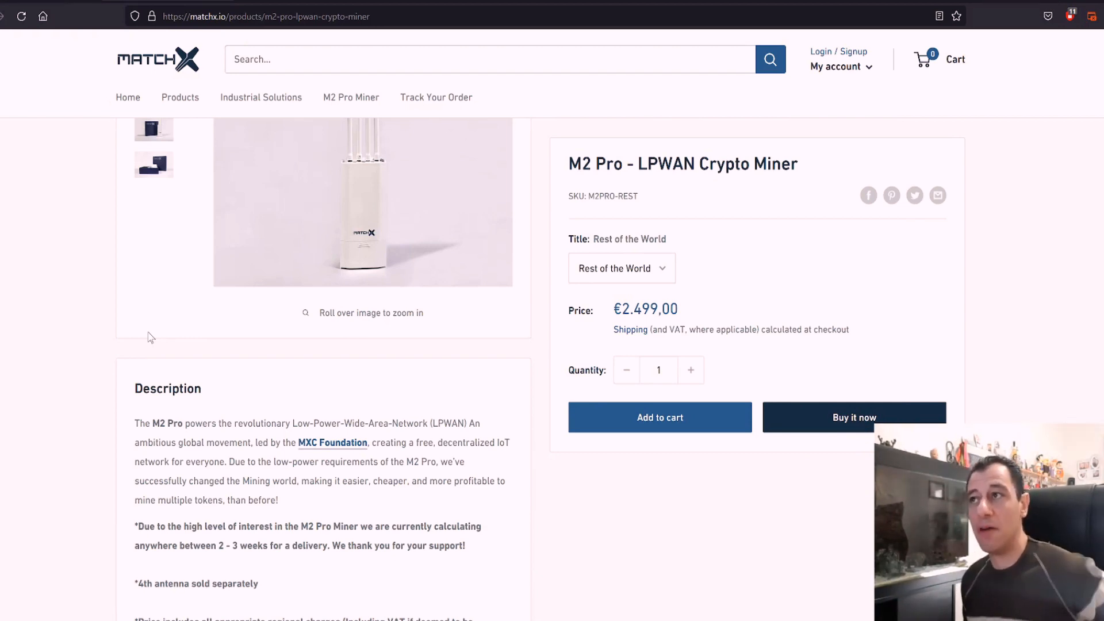
pyautogui.moveTo(630, 329)
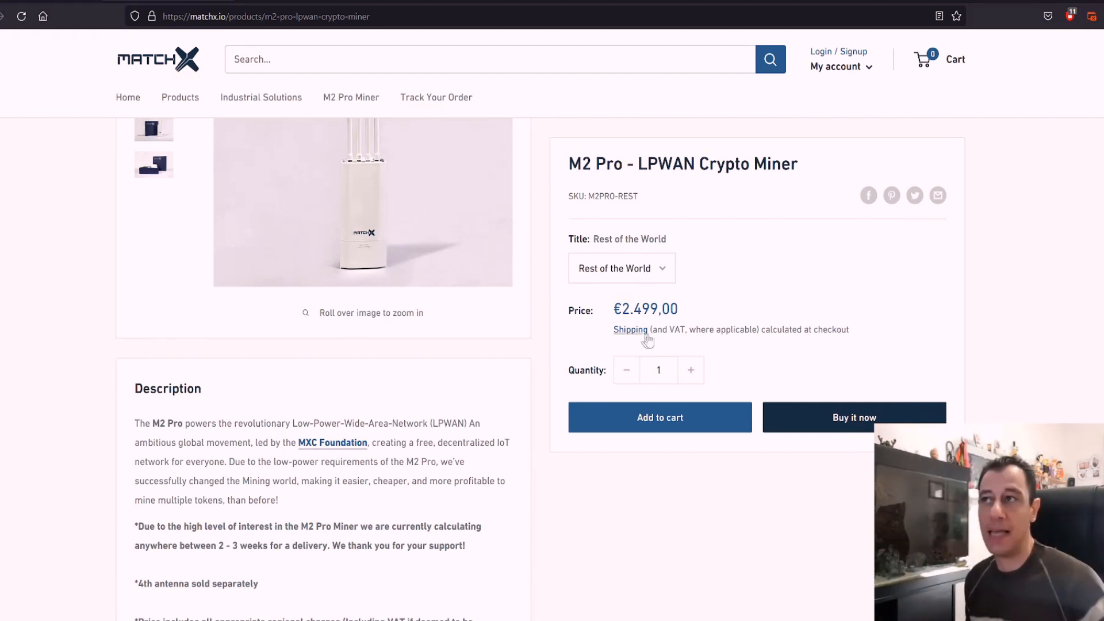
pyautogui.moveTo(696, 323)
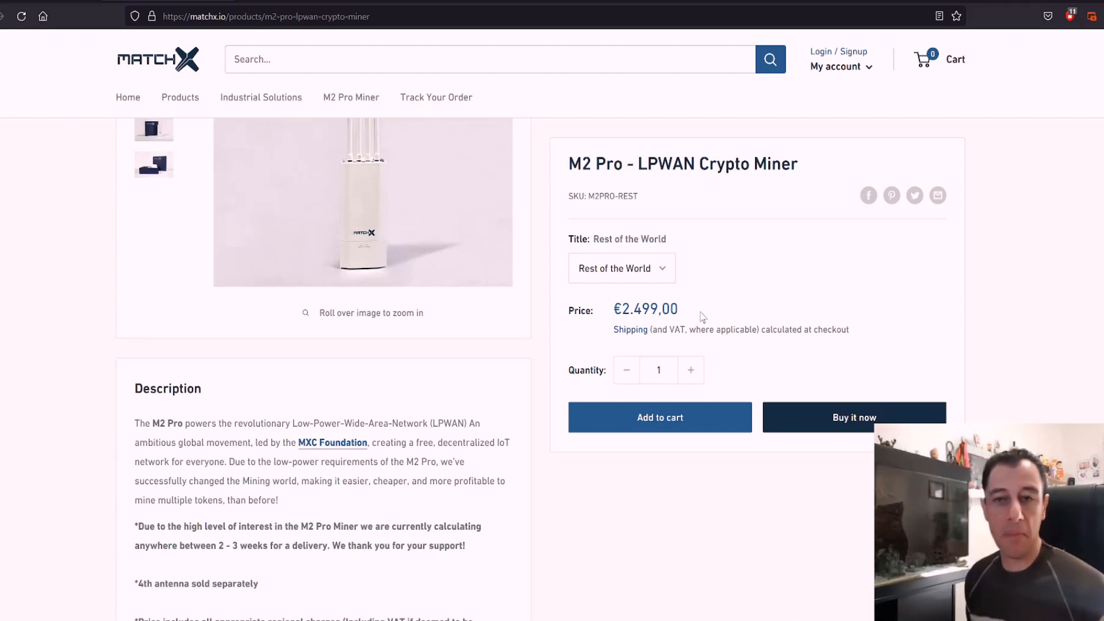
pyautogui.moveTo(668, 315)
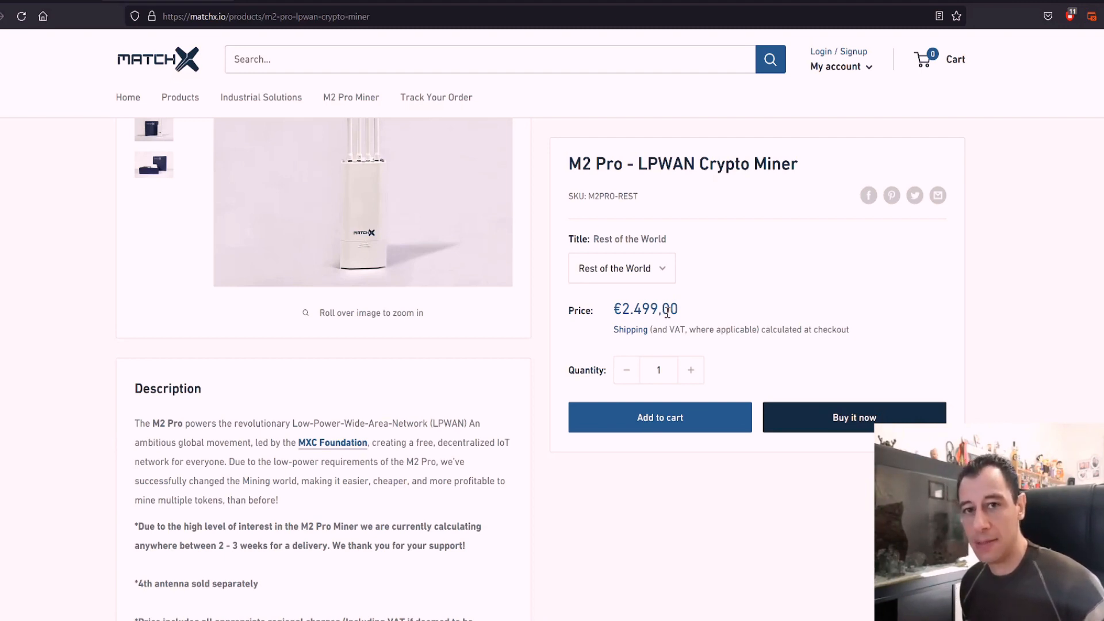
pyautogui.moveTo(709, 280)
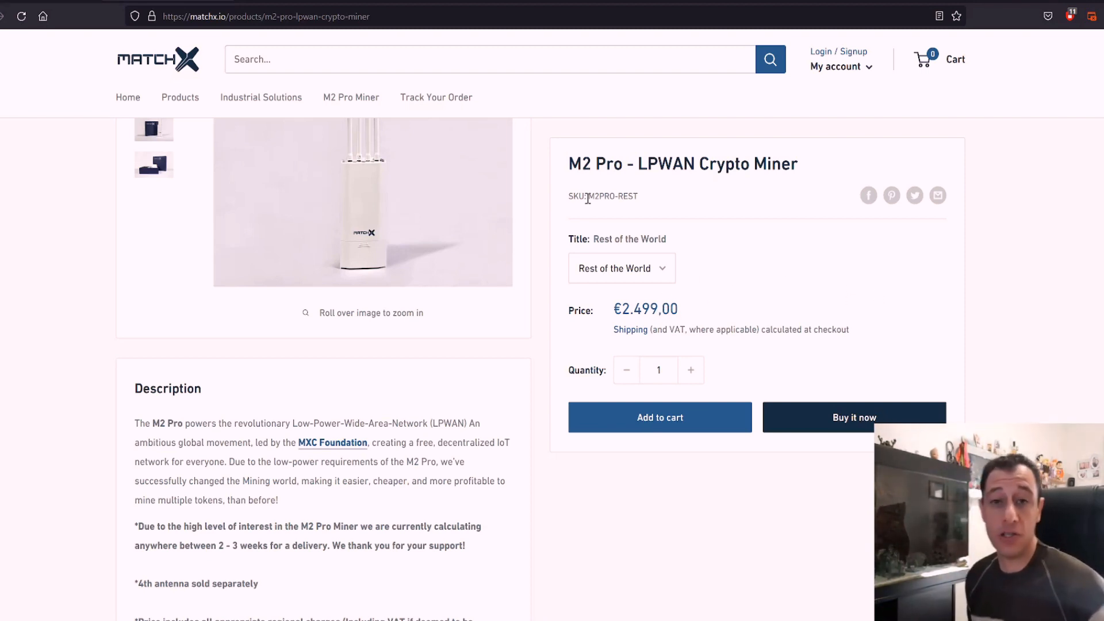
pyautogui.moveTo(684, 244)
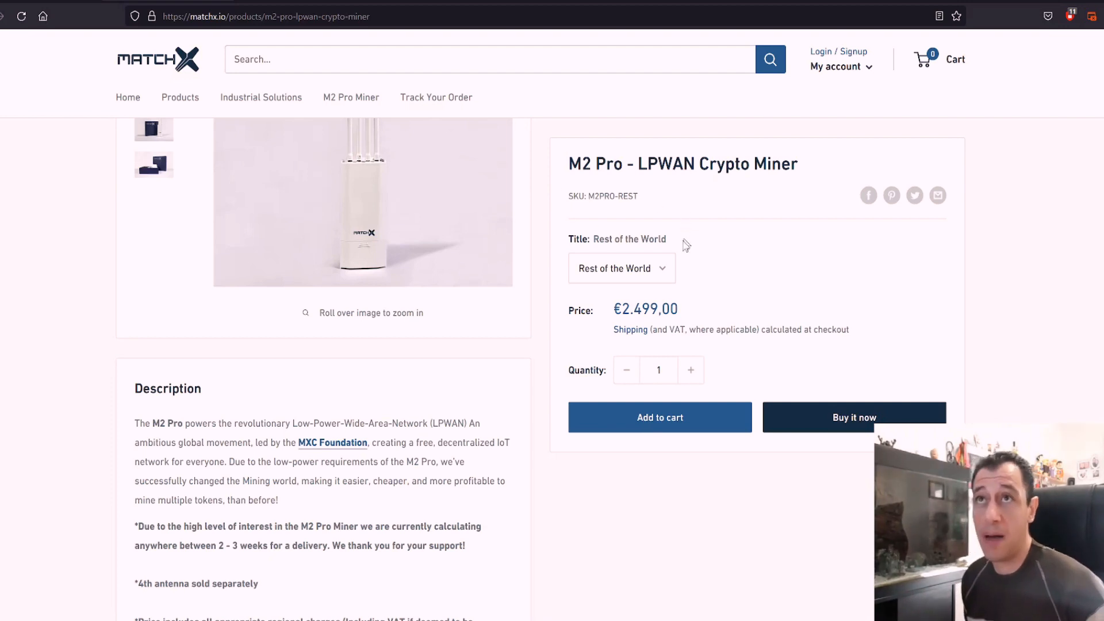
pyautogui.moveTo(668, 255)
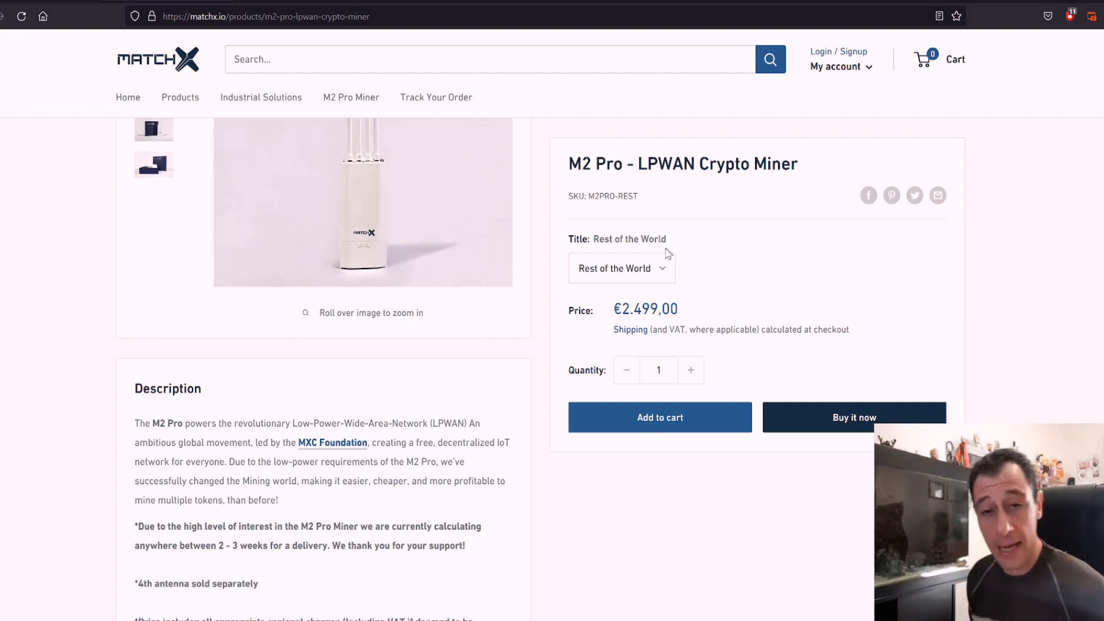
pyautogui.moveTo(648, 255)
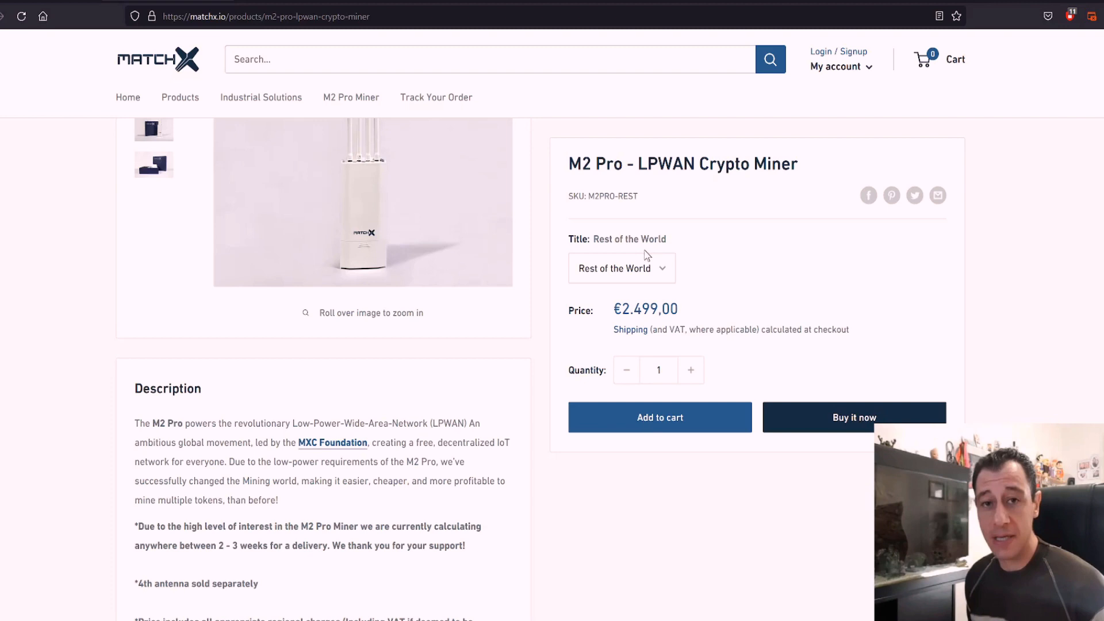
pyautogui.moveTo(371, 347)
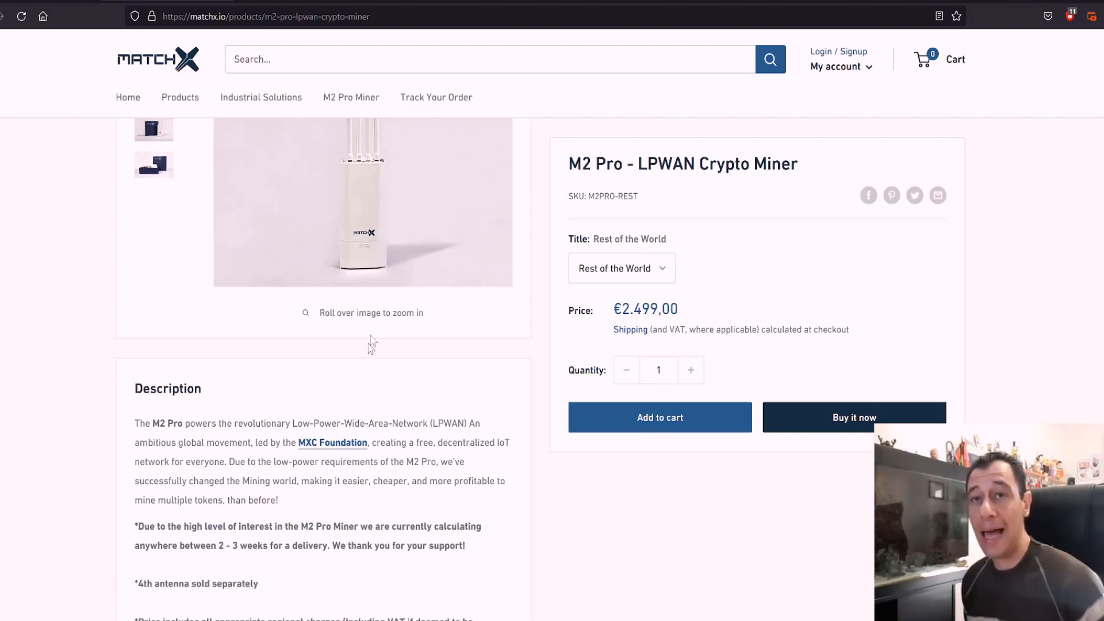
pyautogui.moveTo(444, 326)
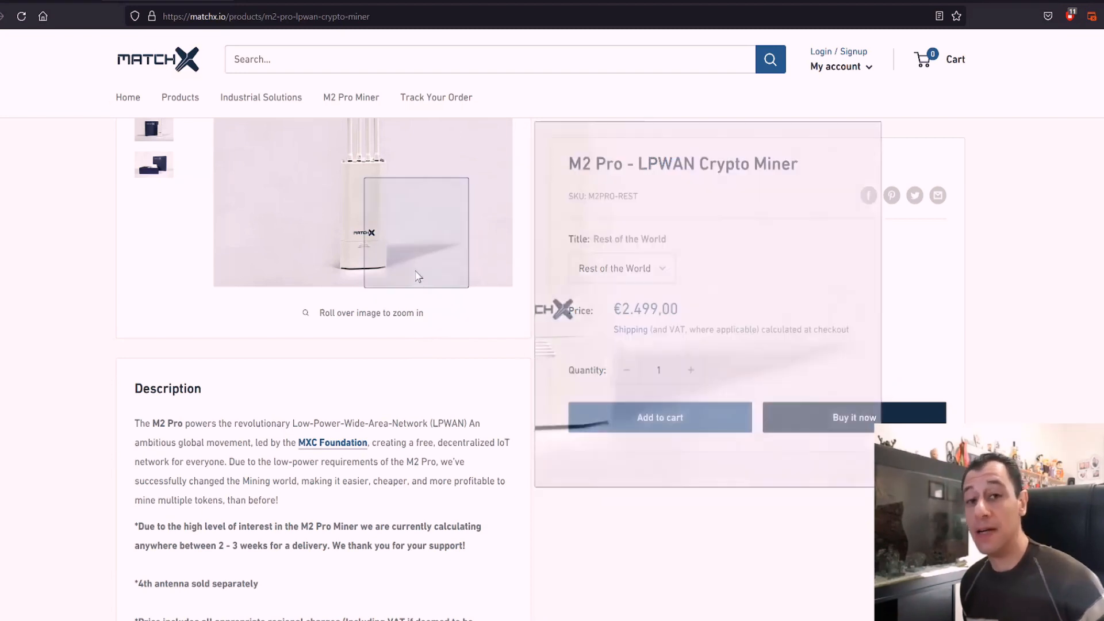
pyautogui.moveTo(366, 171)
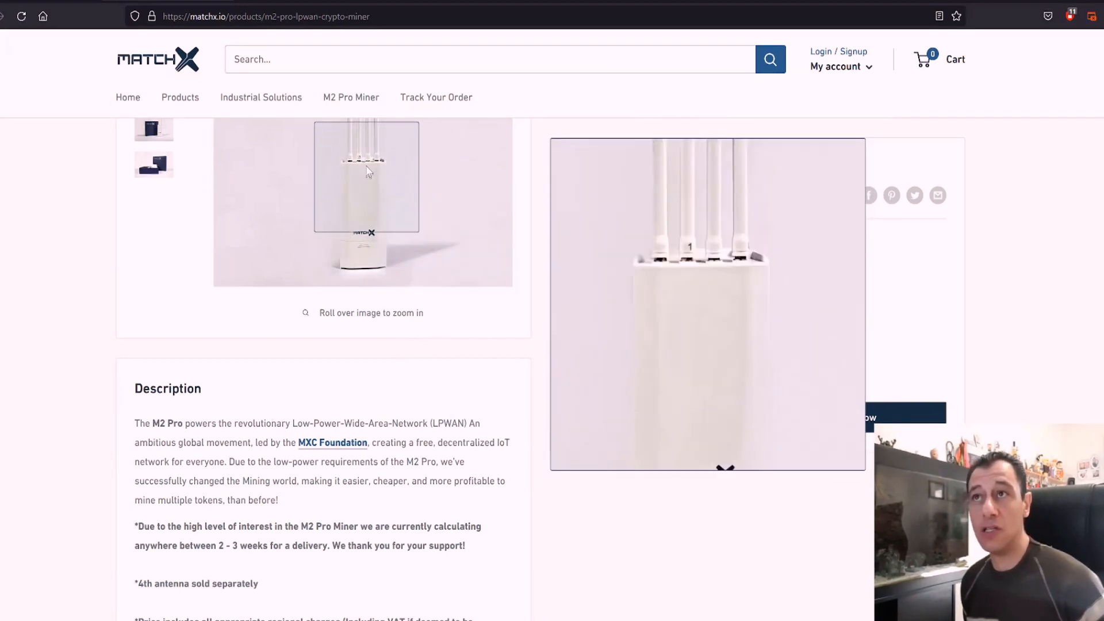
pyautogui.moveTo(366, 164)
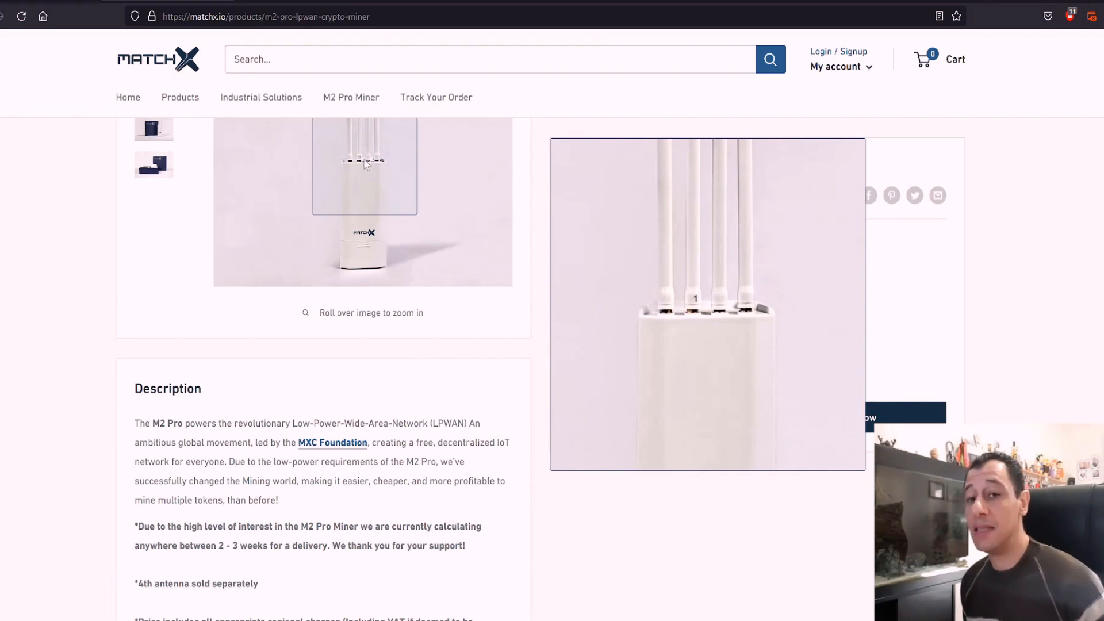
pyautogui.moveTo(354, 174)
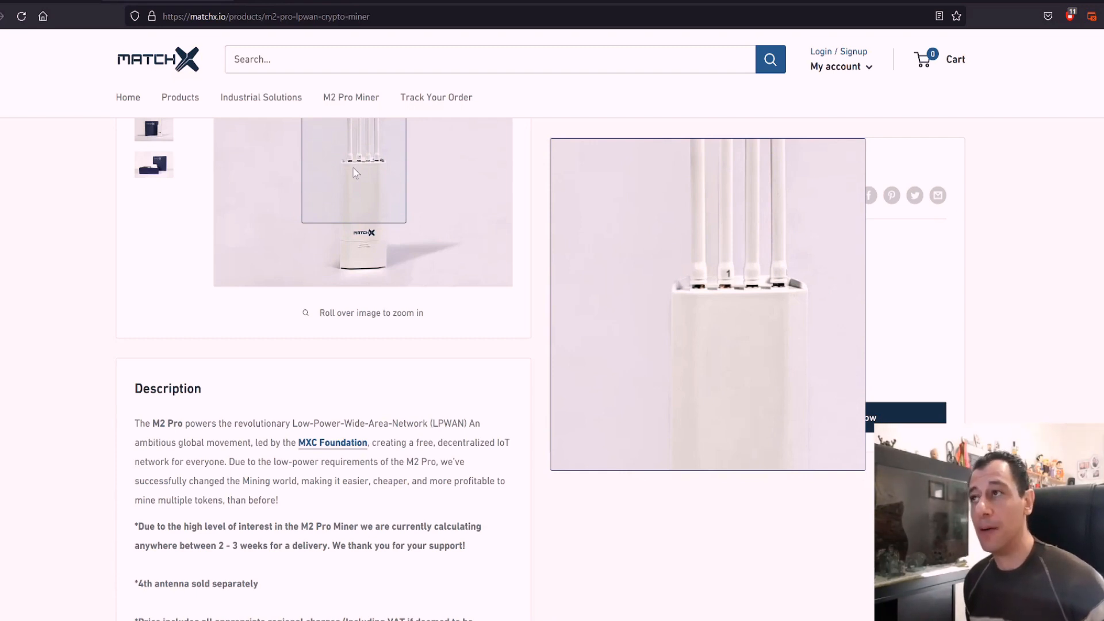
pyautogui.moveTo(166, 367)
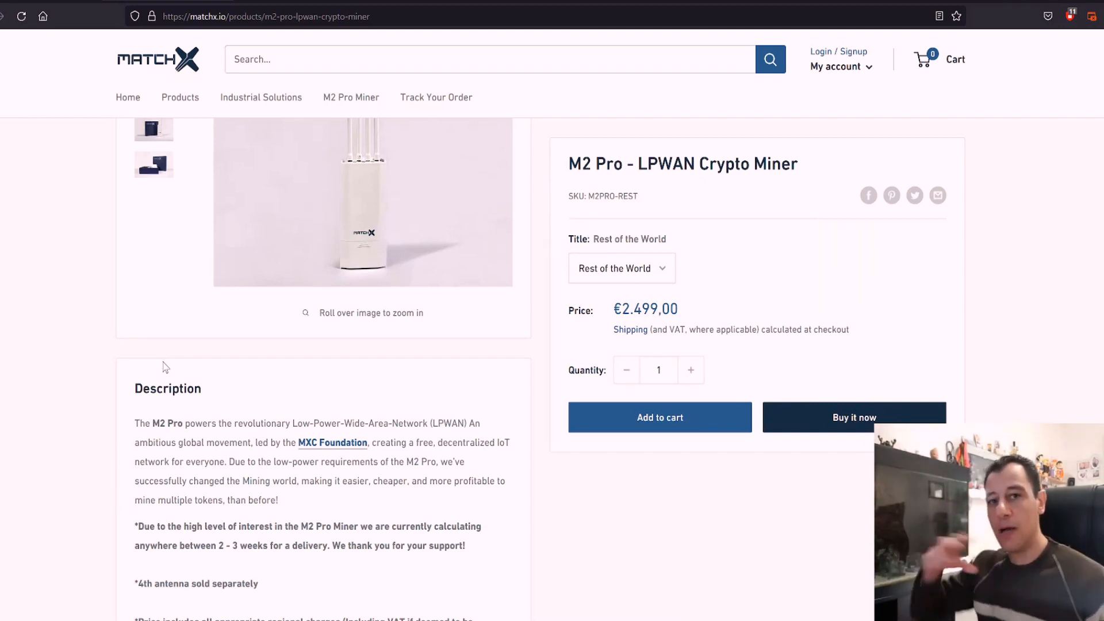
pyautogui.moveTo(369, 316)
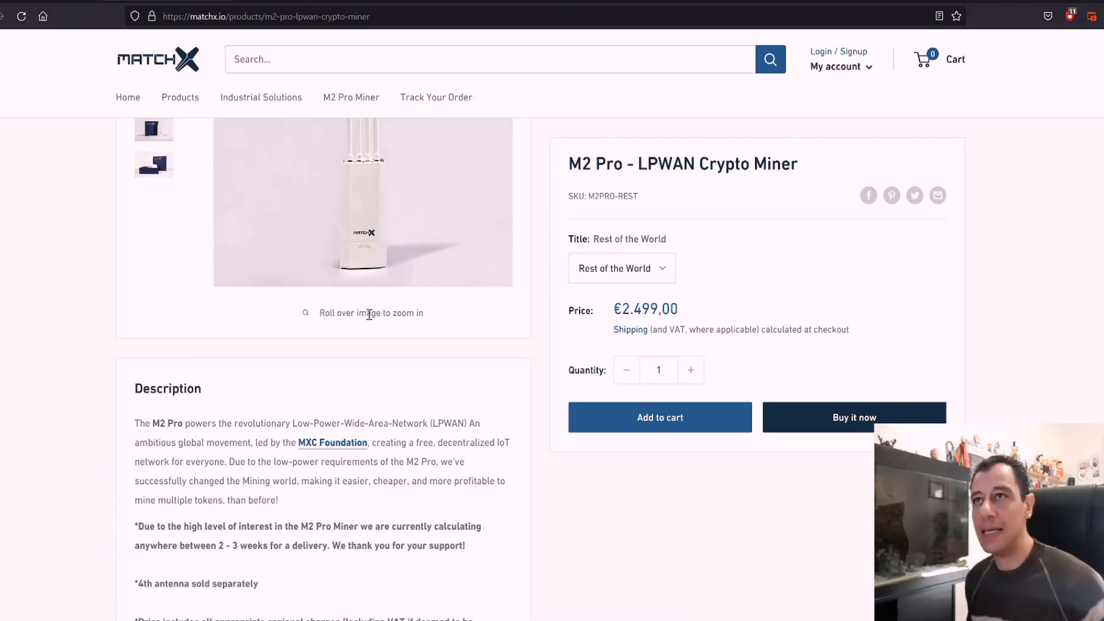
# Switch to the mxc.org tab and scroll up to Mining Hardware and Staking.
pyautogui.click(333, 442)
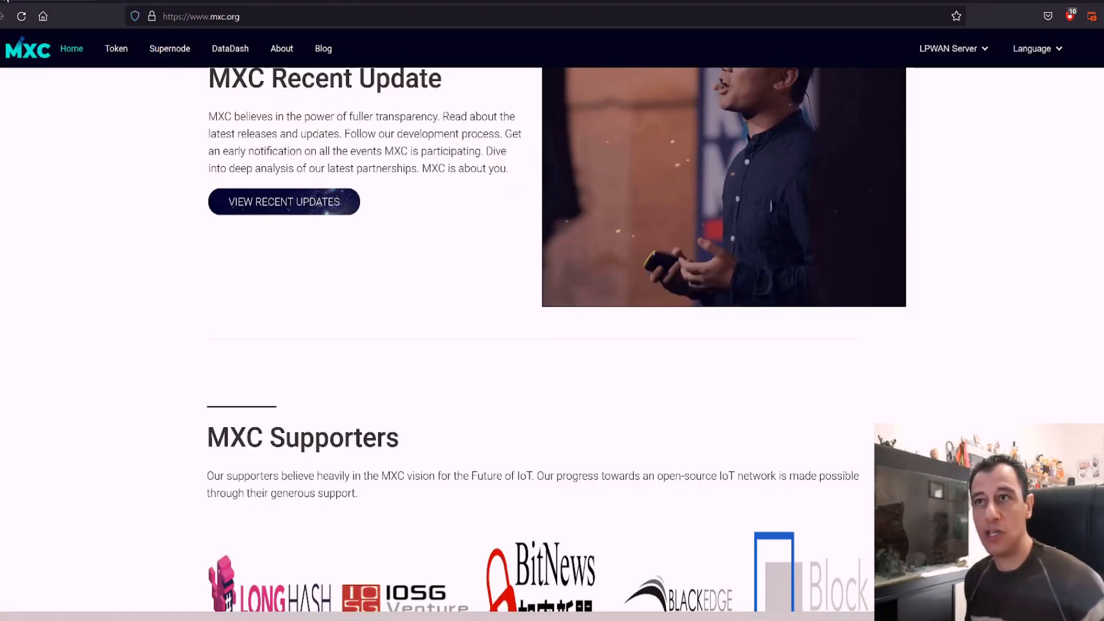
pyautogui.scroll(3)
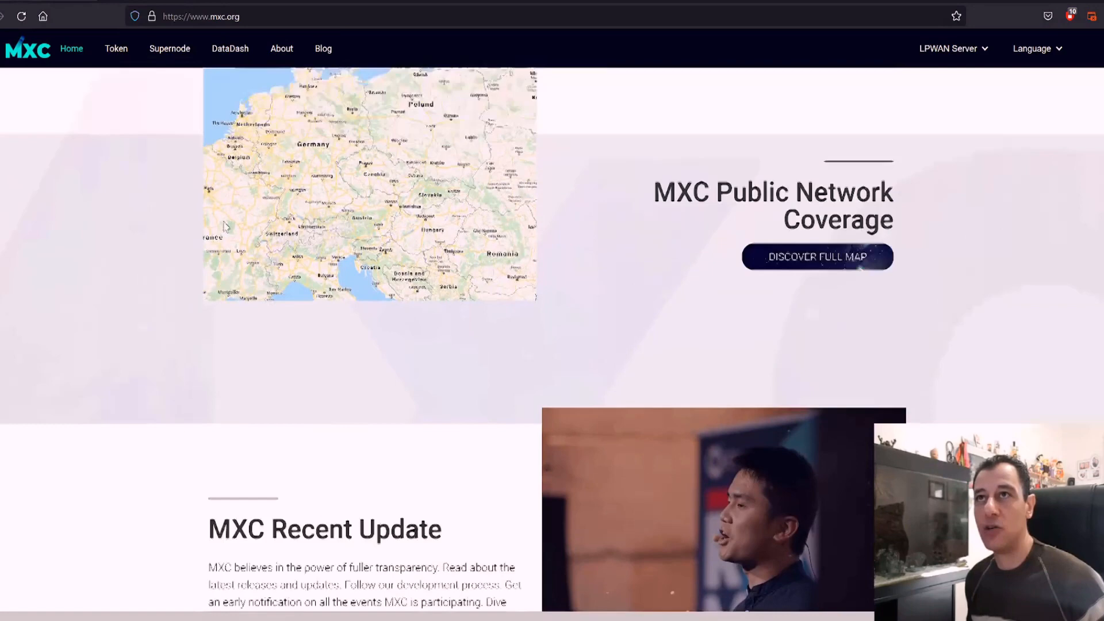
pyautogui.scroll(3)
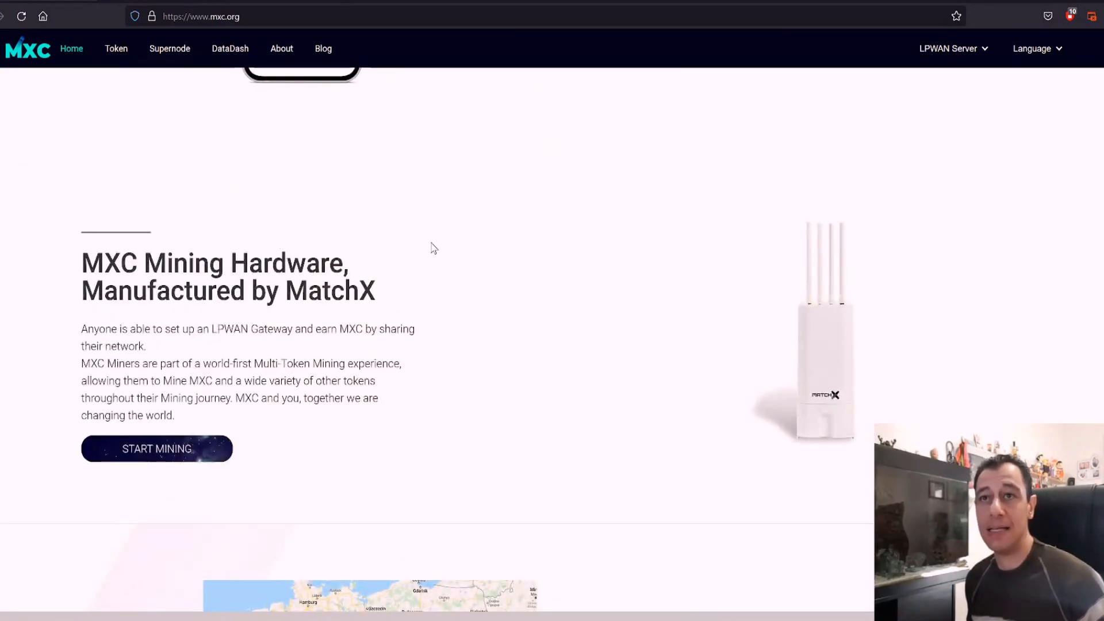
pyautogui.scroll(3)
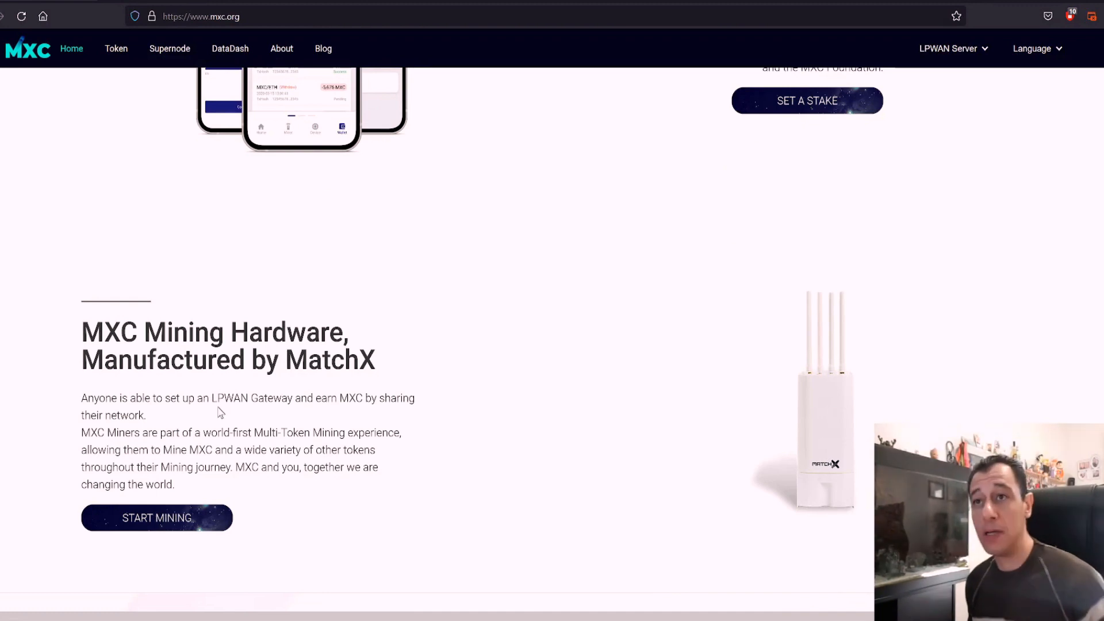
pyautogui.moveTo(292, 414)
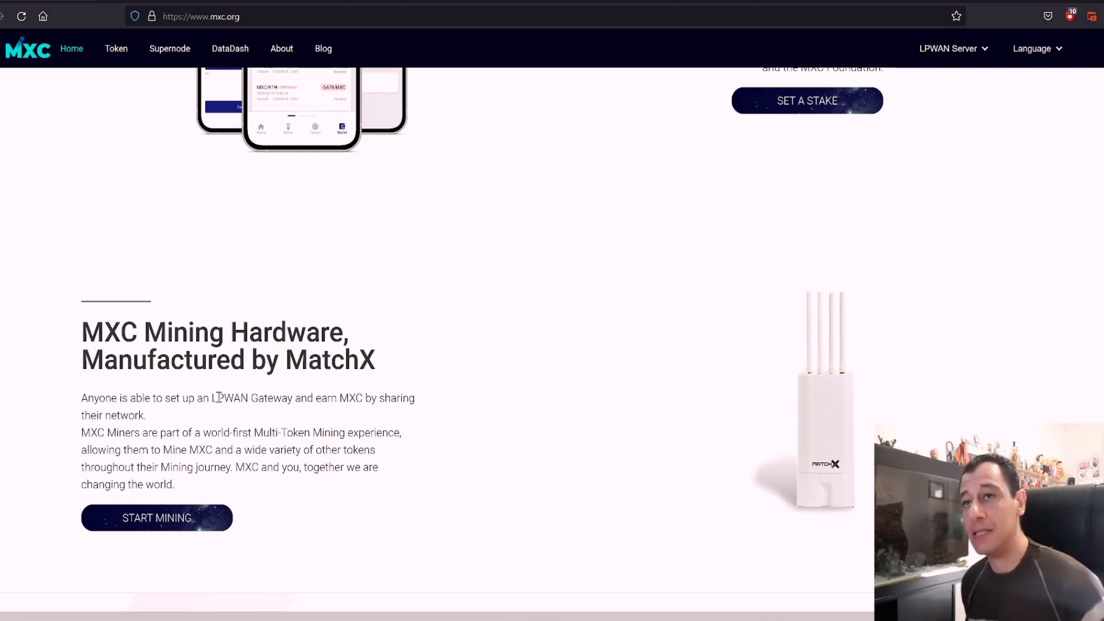
pyautogui.moveTo(301, 427)
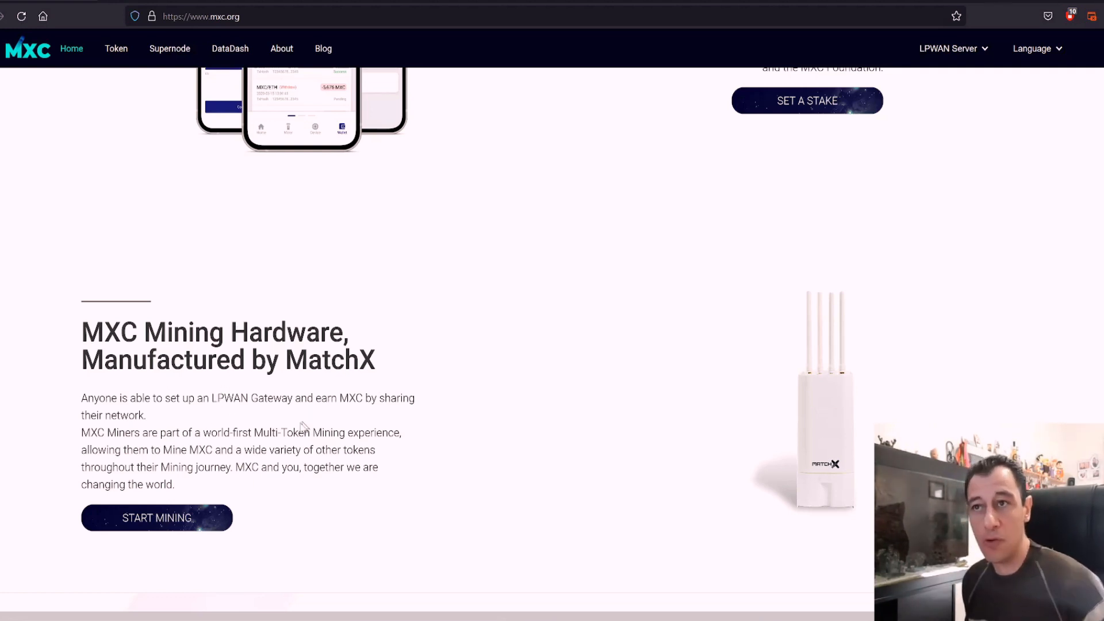
pyautogui.moveTo(460, 314)
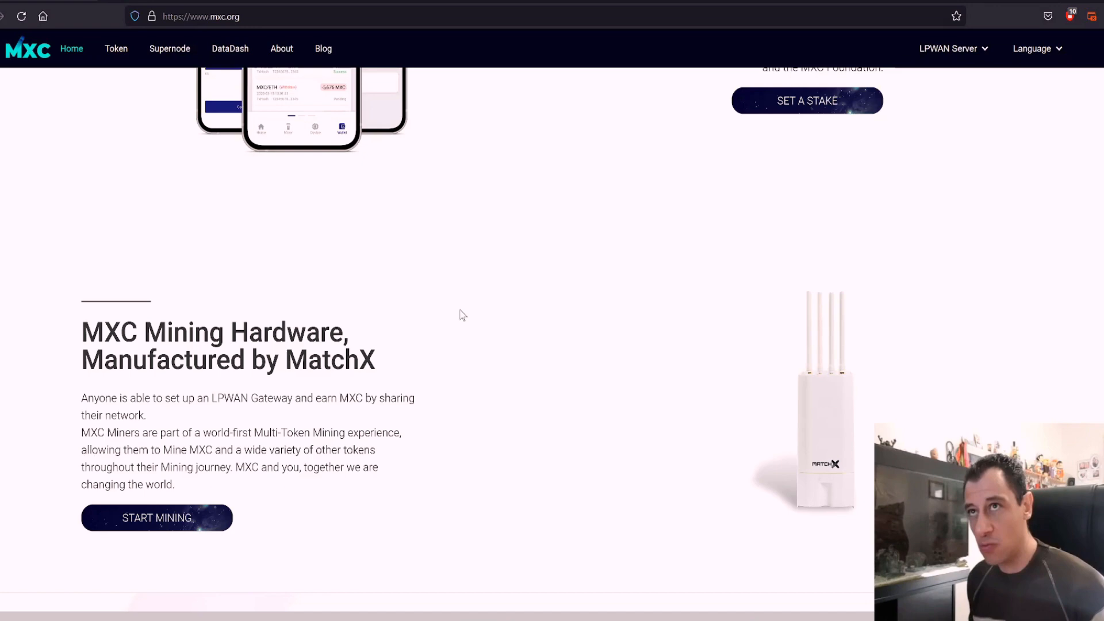
pyautogui.scroll(3)
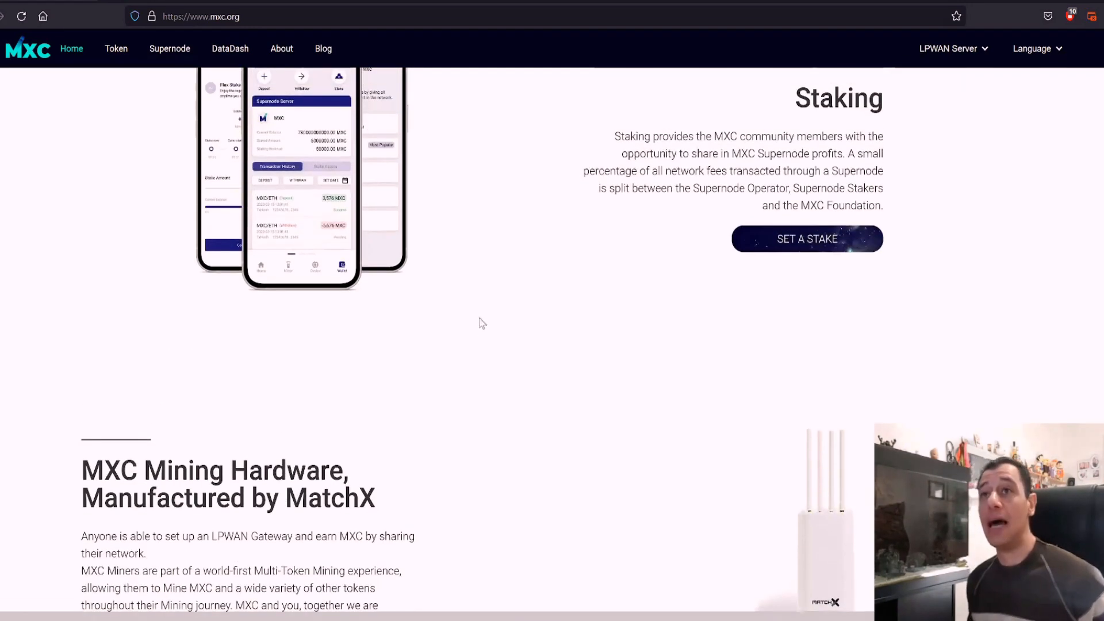
pyautogui.scroll(3)
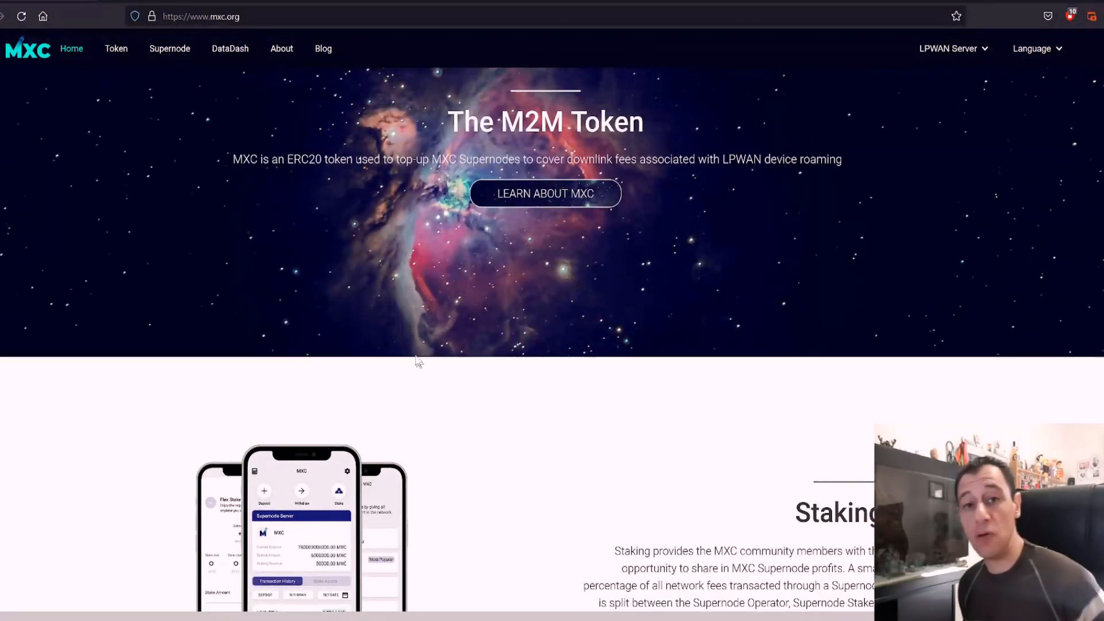
pyautogui.moveTo(459, 376)
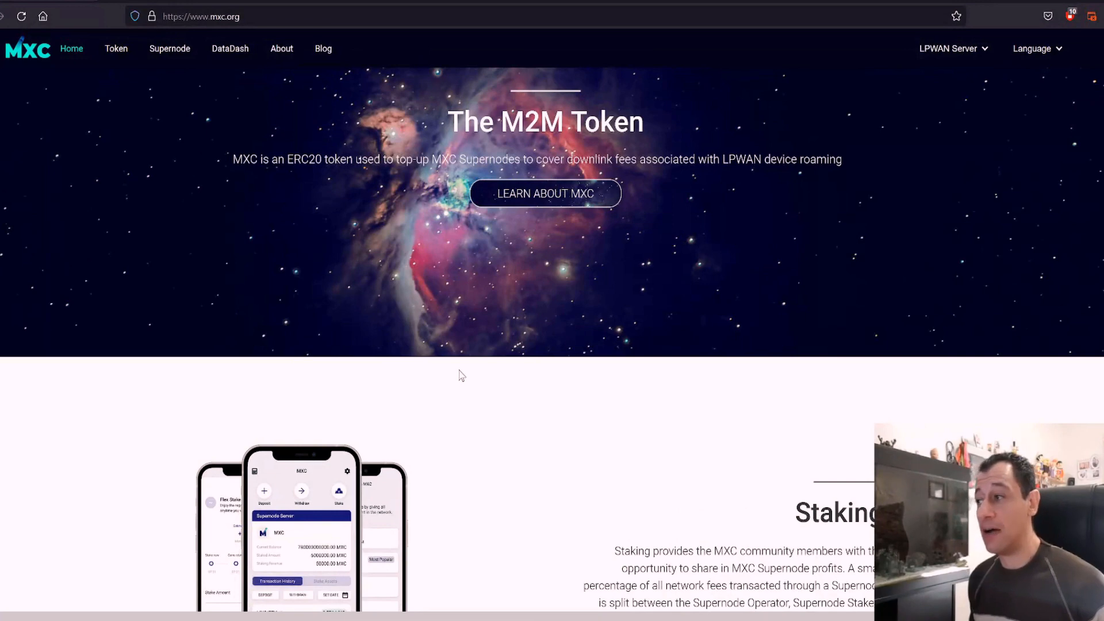
pyautogui.moveTo(420, 430)
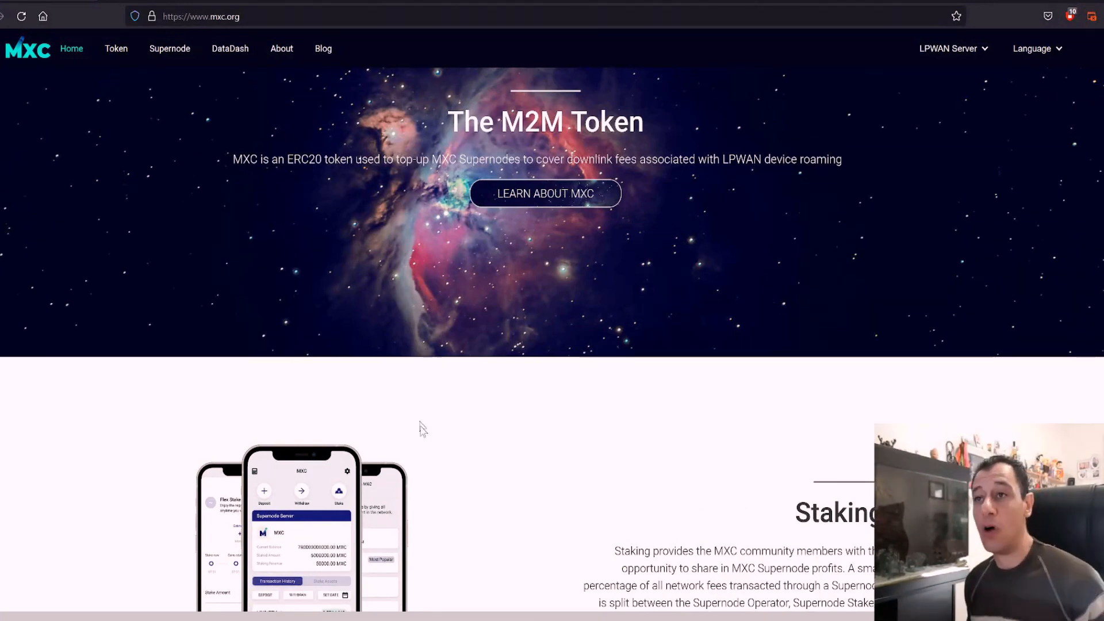
pyautogui.scroll(-3)
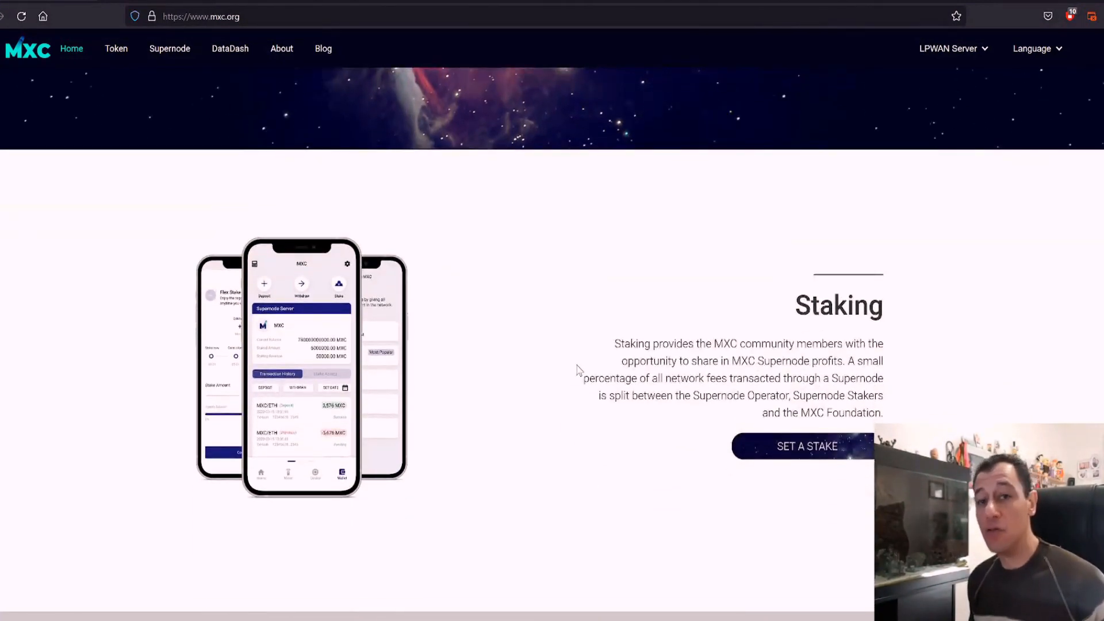
pyautogui.moveTo(553, 423)
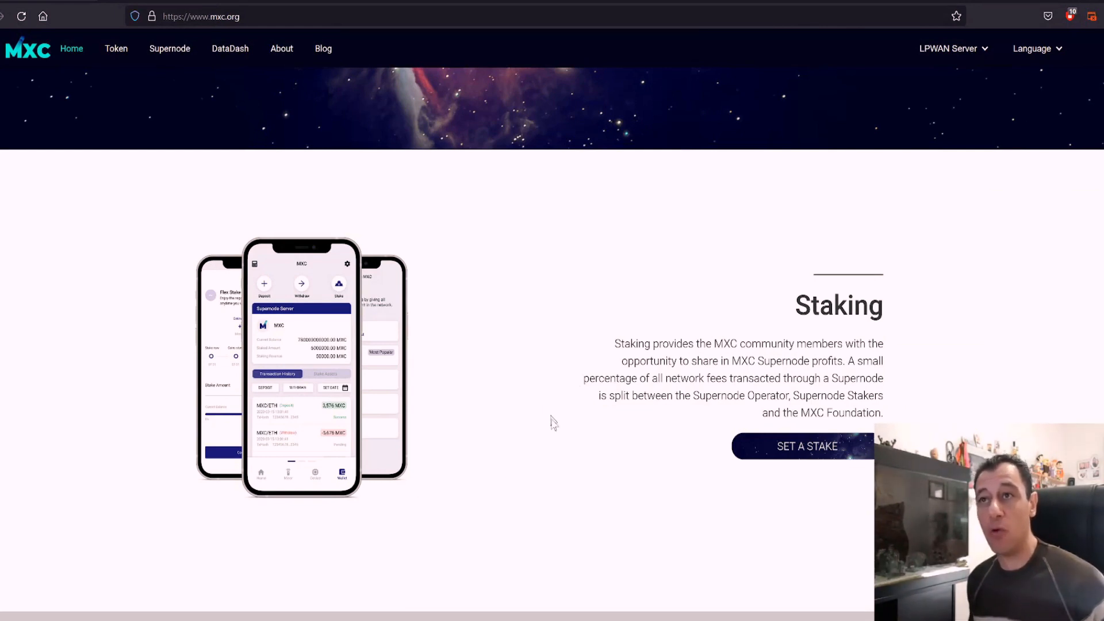
pyautogui.moveTo(567, 366)
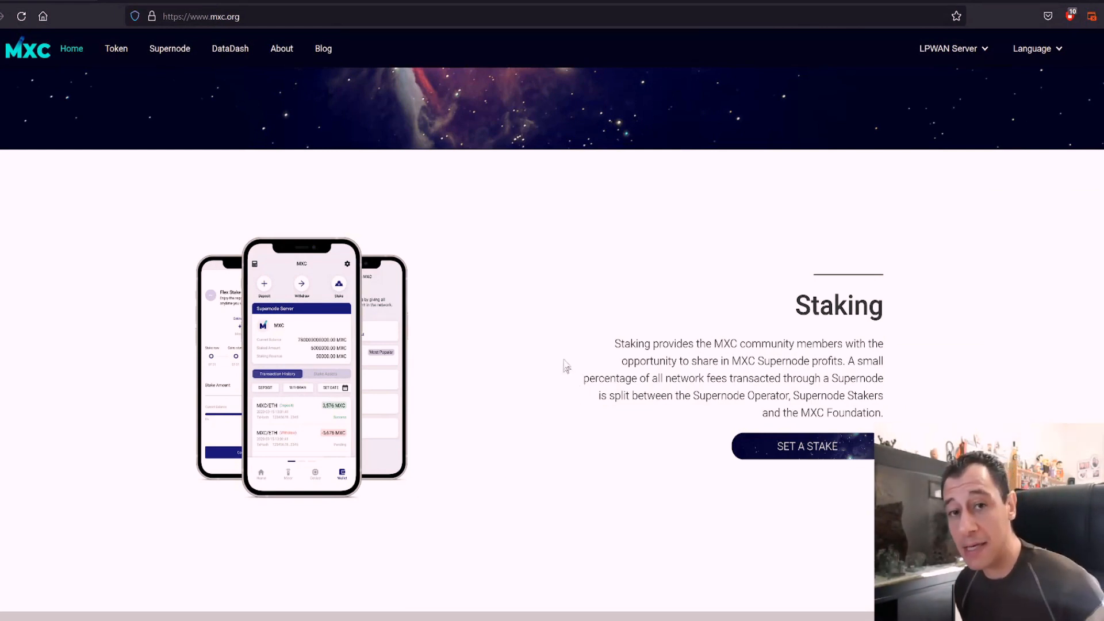
pyautogui.moveTo(696, 414)
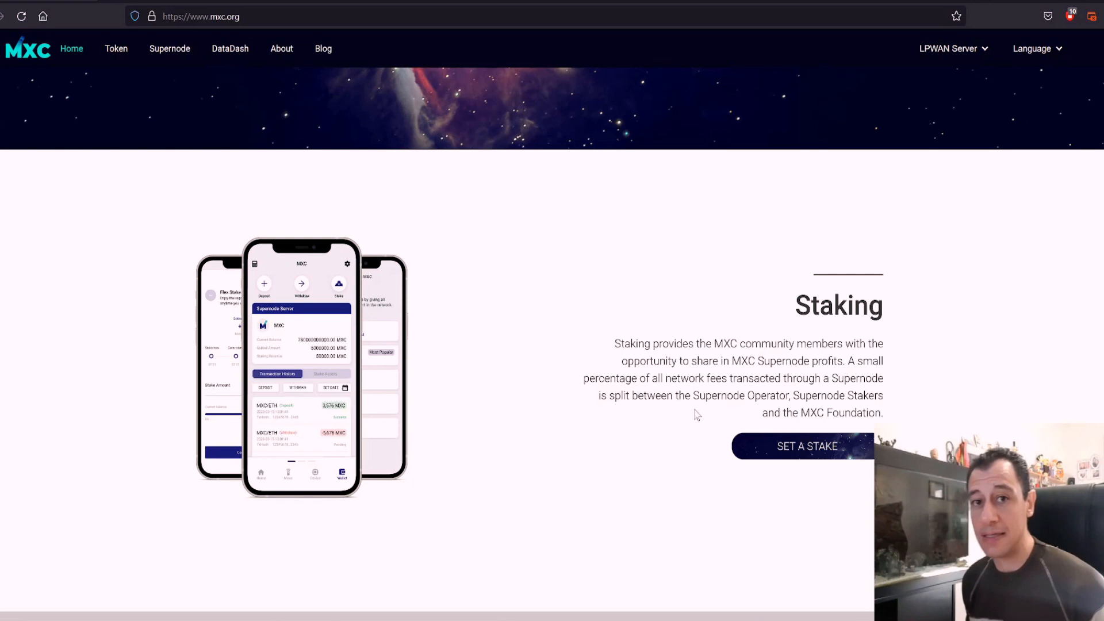
pyautogui.moveTo(785, 455)
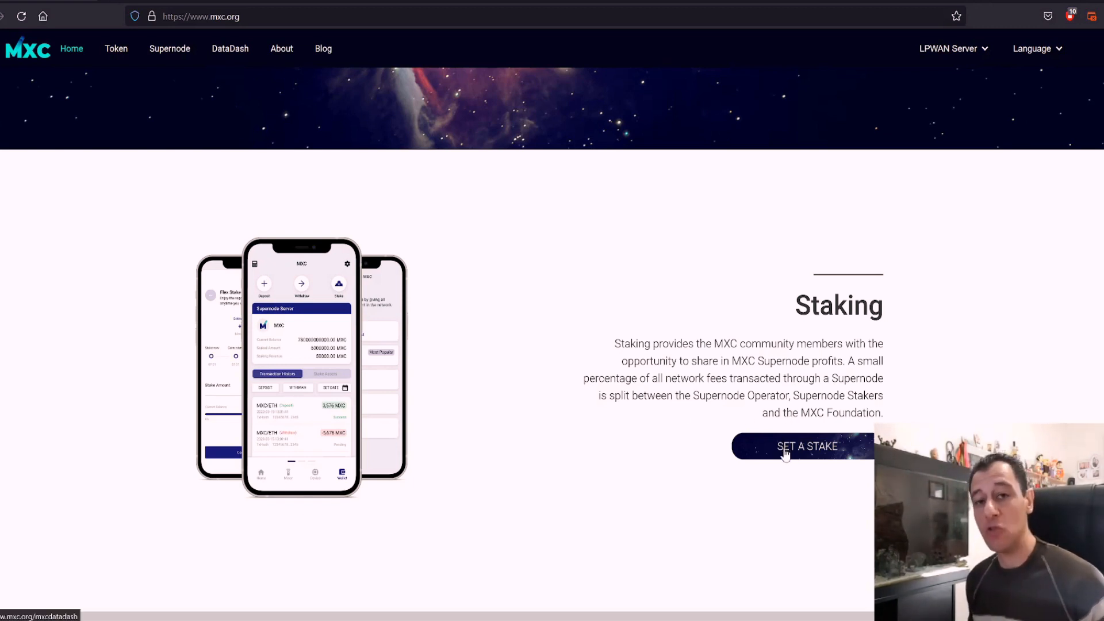
pyautogui.moveTo(777, 460)
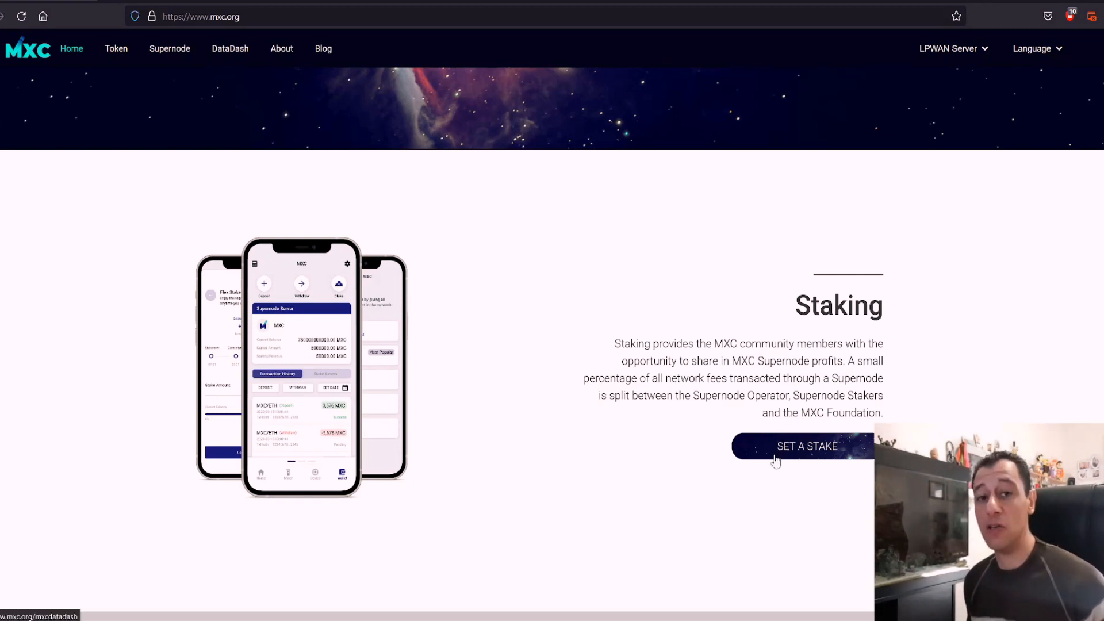
pyautogui.moveTo(668, 520)
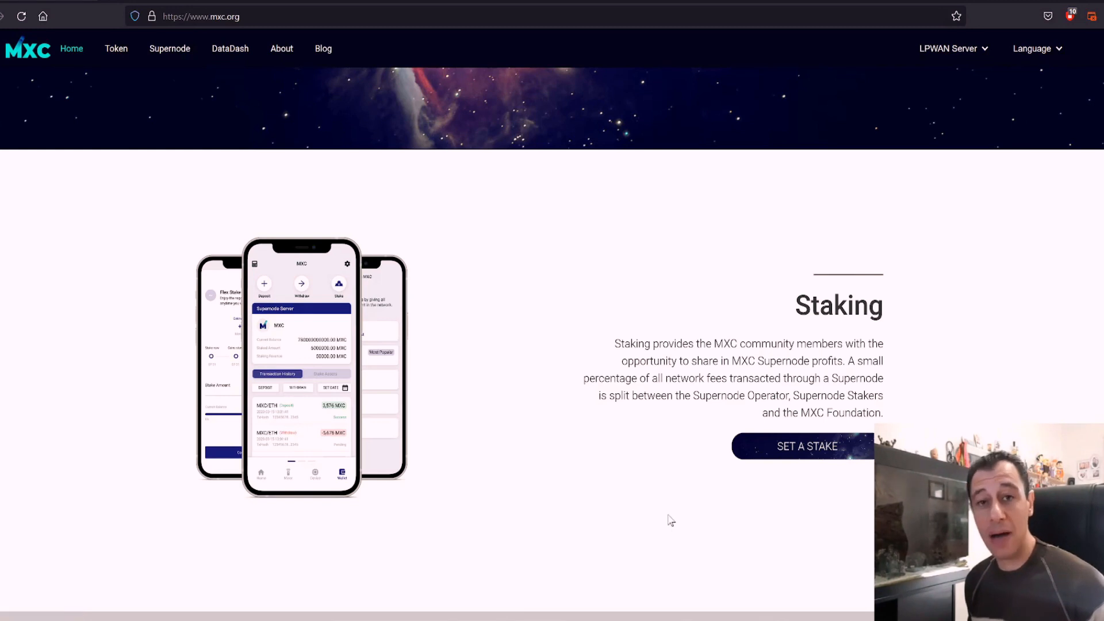
pyautogui.moveTo(627, 498)
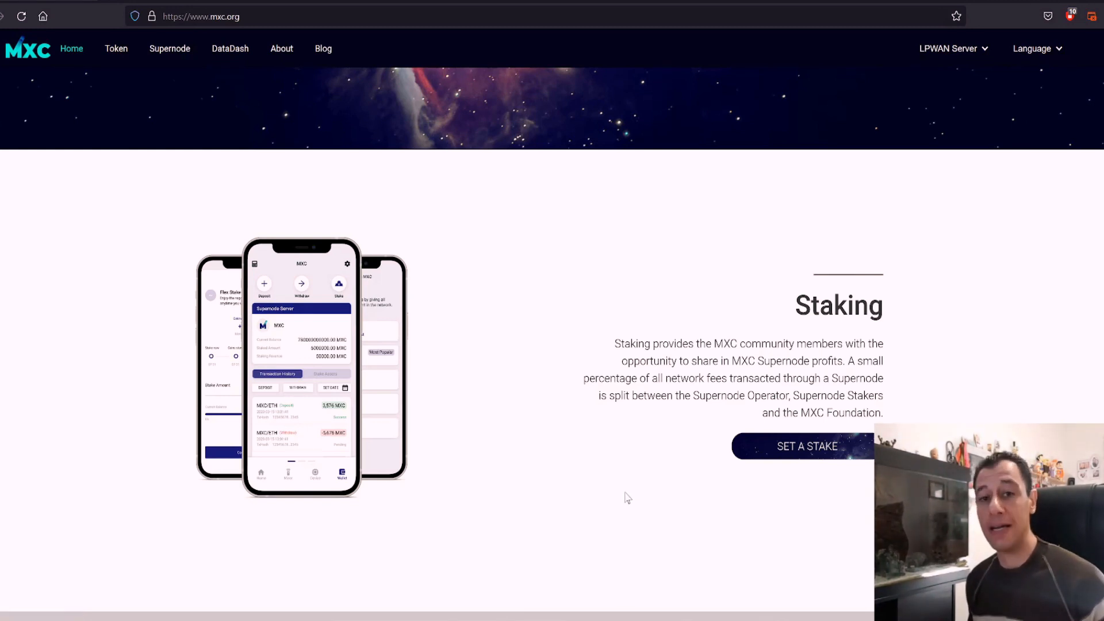
pyautogui.moveTo(623, 484)
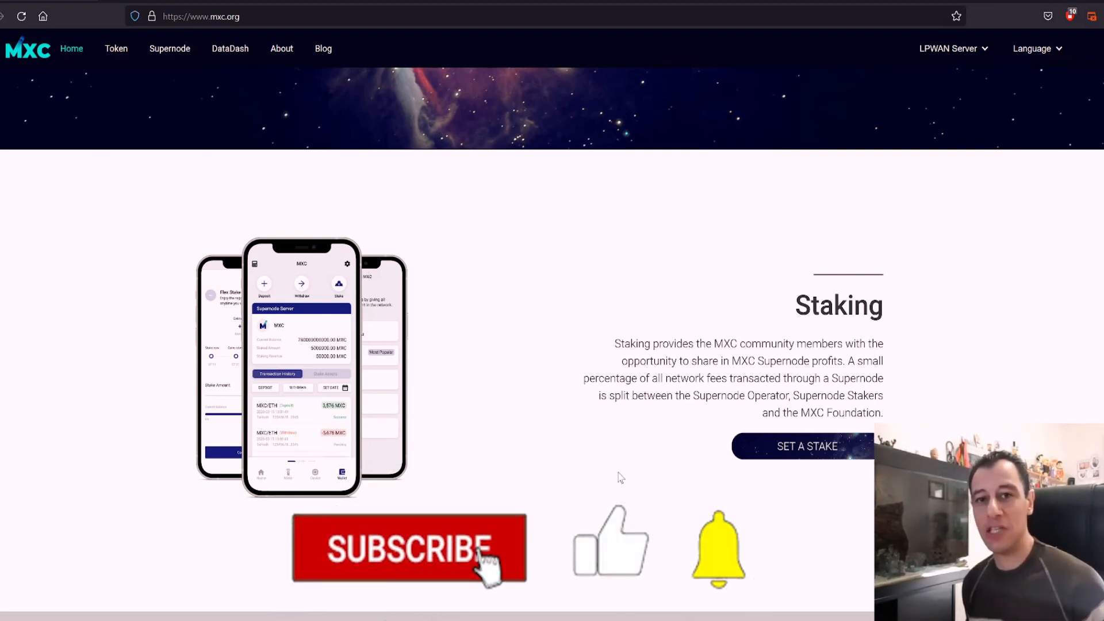
pyautogui.click(409, 549)
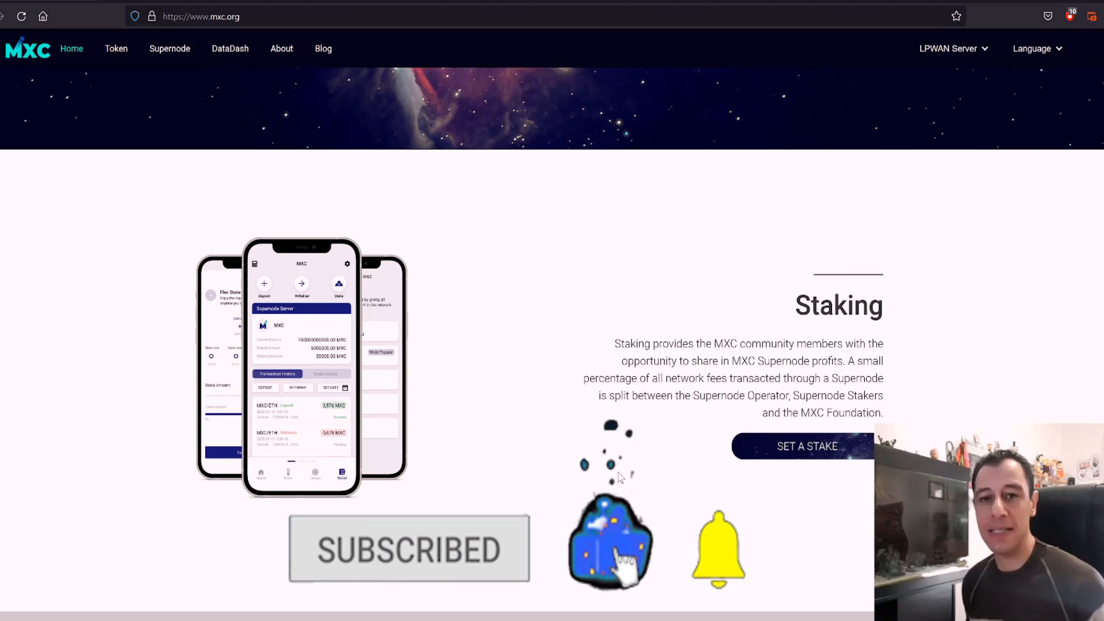